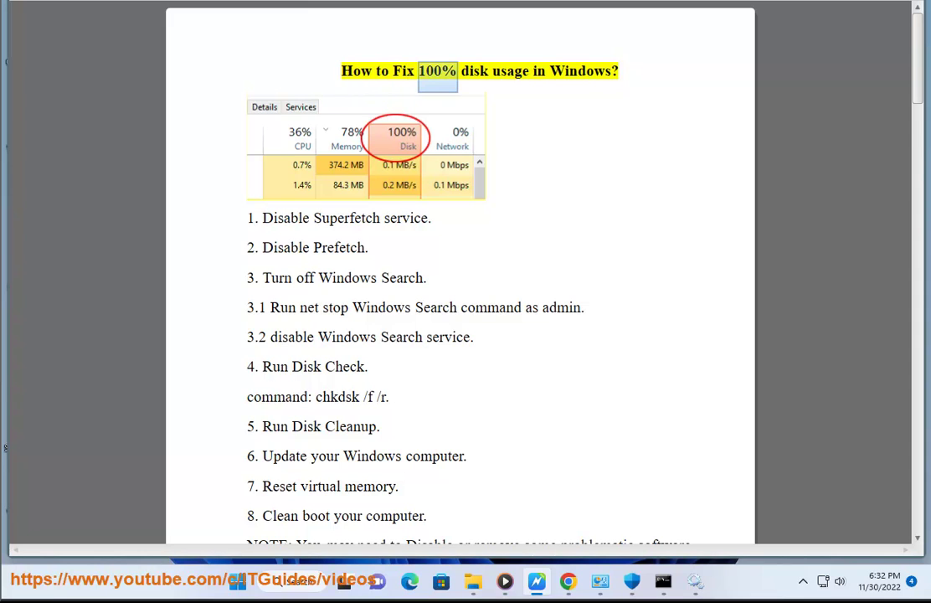
Step: Select the word '100%' in the guide's title before bringing up the Services list
{"action": "double_click", "coordinate": [591, 70]}
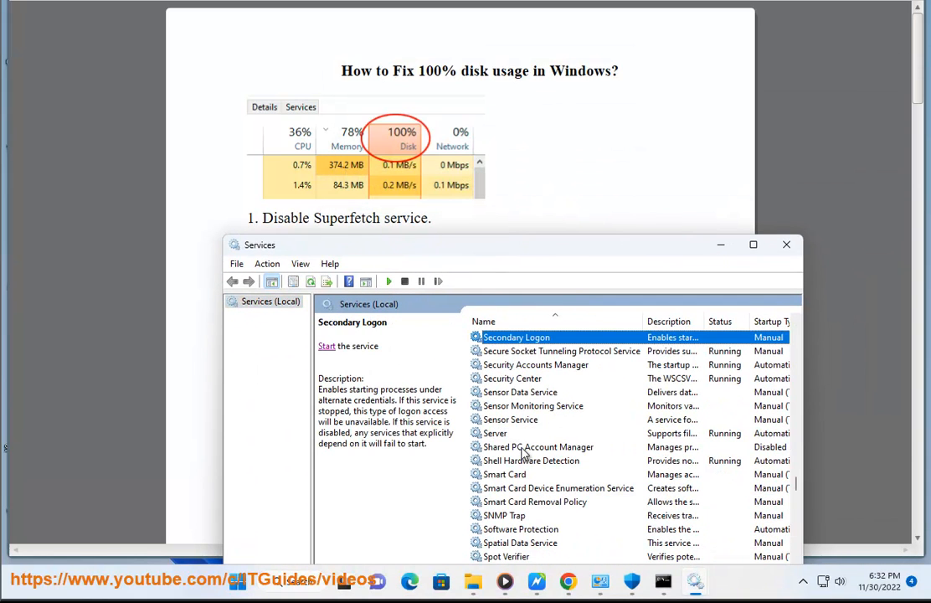
{"action": "scroll", "scroll_direction": "down", "scroll_amount": 3}
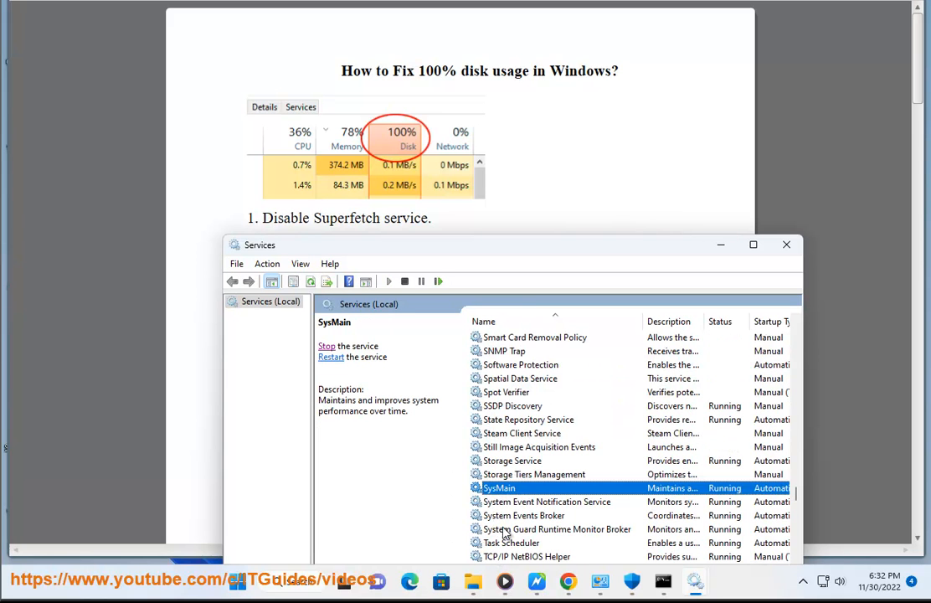
{"action": "mouse_move", "coordinate": [526, 408]}
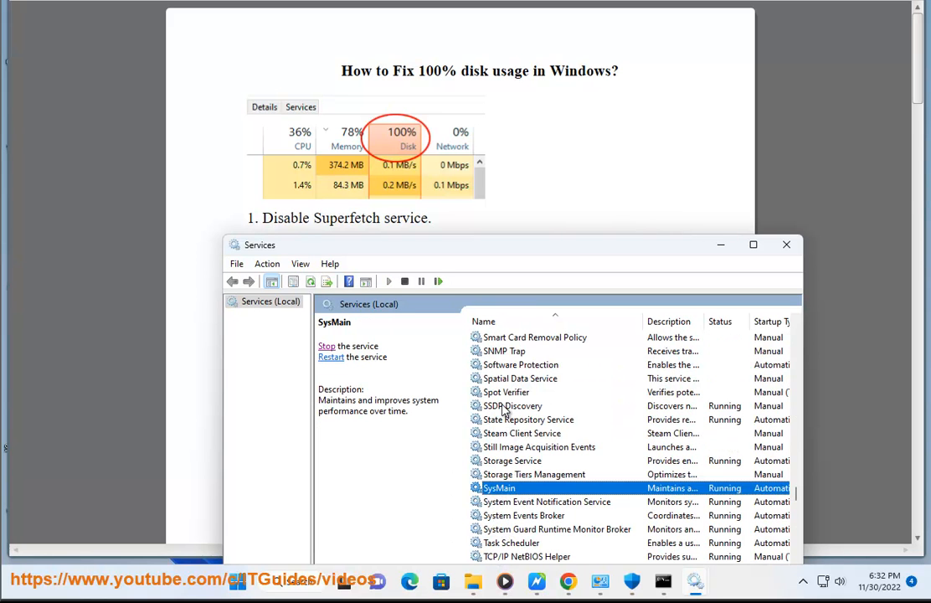
{"action": "left_click", "coordinate": [532, 474]}
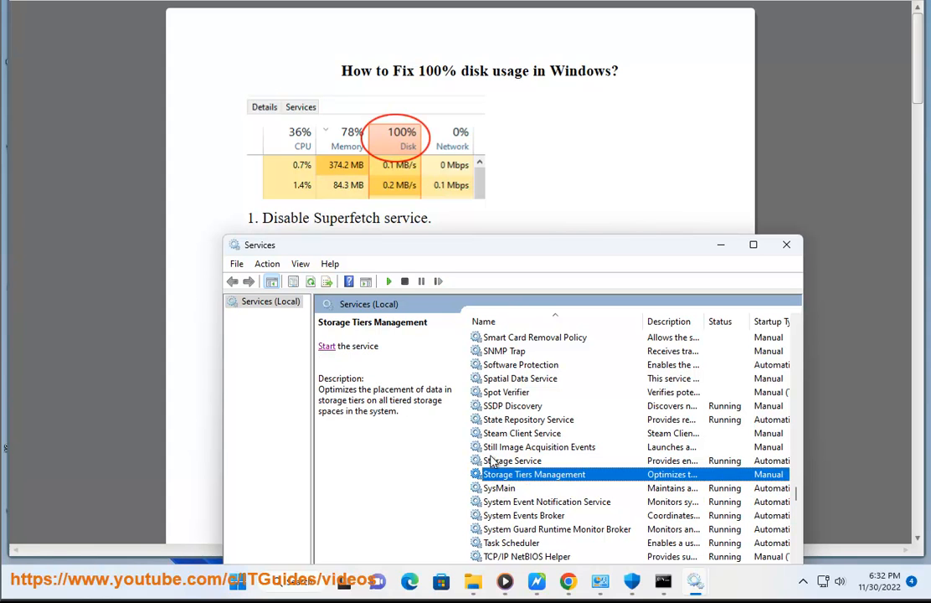
{"action": "mouse_move", "coordinate": [517, 478]}
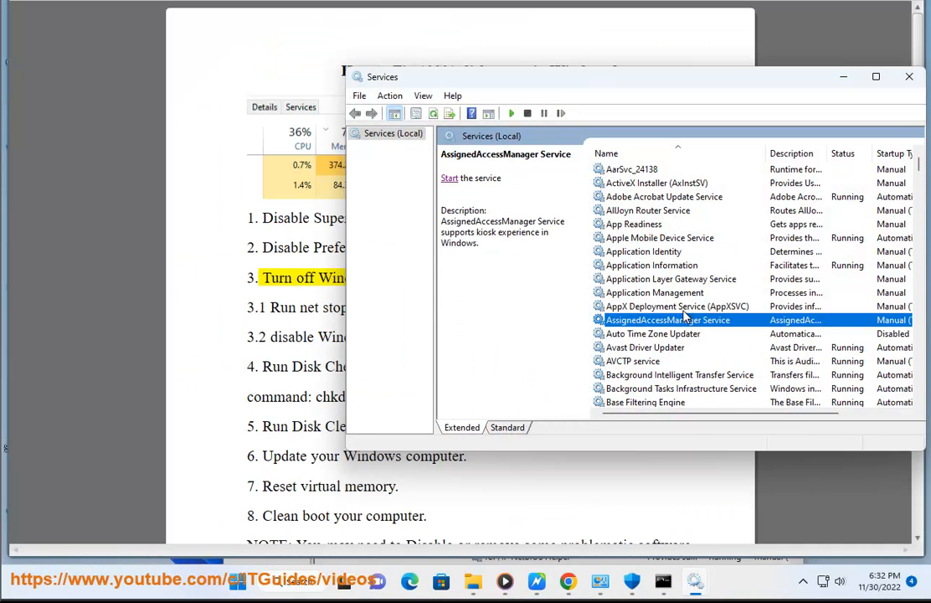
{"action": "scroll", "scroll_direction": "down", "scroll_amount": 3}
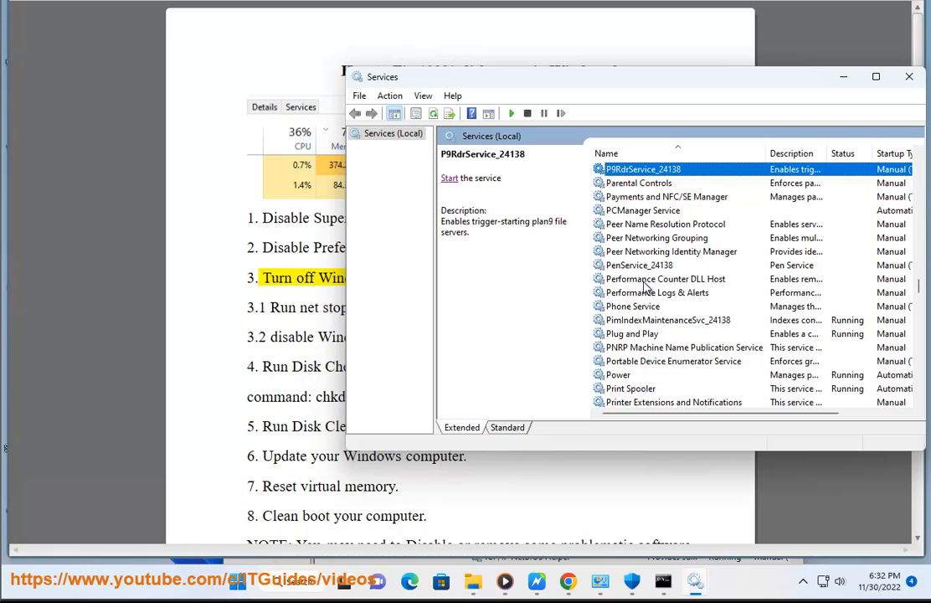
{"action": "left_click", "coordinate": [631, 389]}
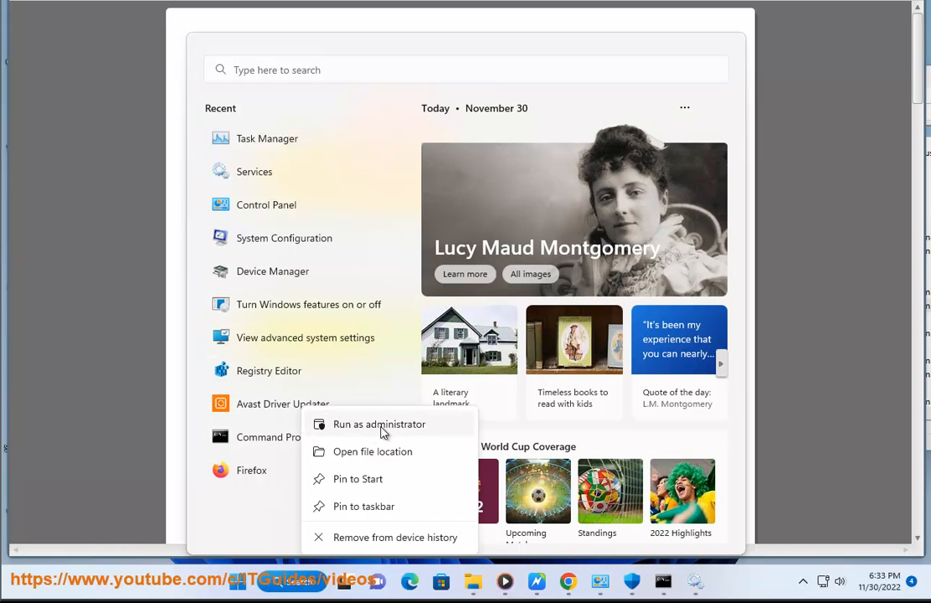
Step: Start an administrator Command Prompt and select the guide's stop-Windows-Search command
{"action": "left_click", "coordinate": [379, 424]}
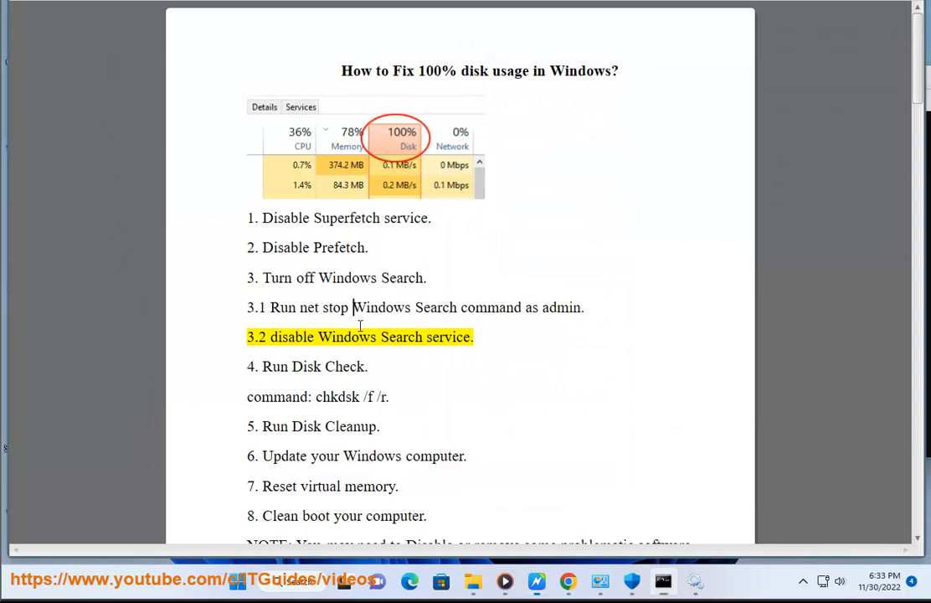
{"action": "left_click_drag", "start_coordinate": [302, 308], "coordinate": [449, 308]}
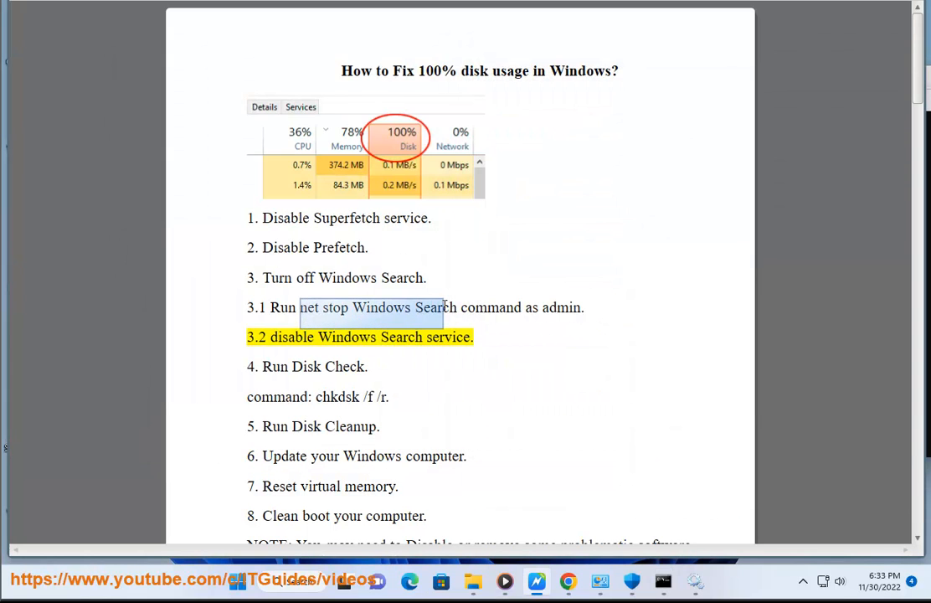
{"action": "left_click", "coordinate": [661, 581]}
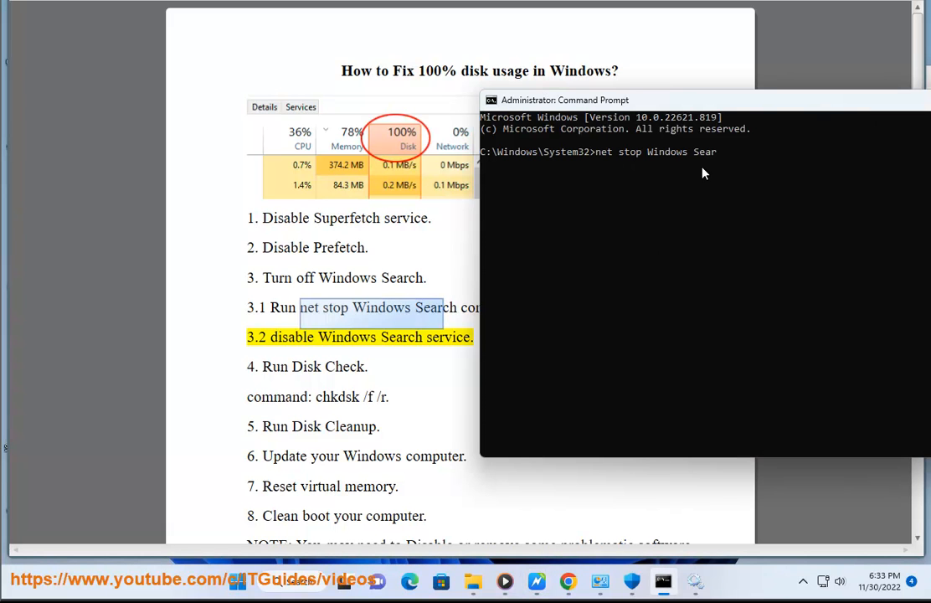
Step: Enter the net stop Windows Search command in the administrator prompt
{"action": "type", "text": "CH"}
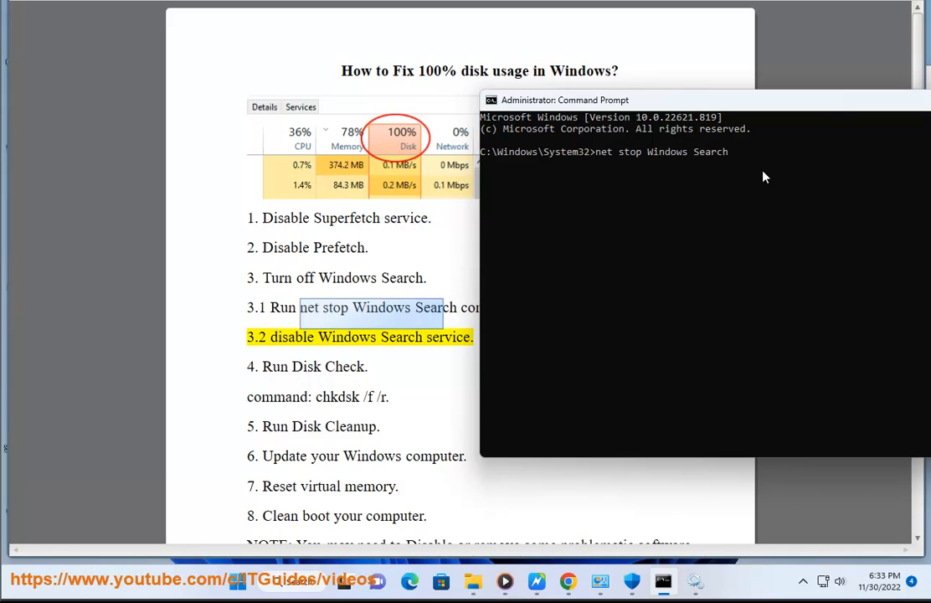
{"action": "type", "text": "N"}
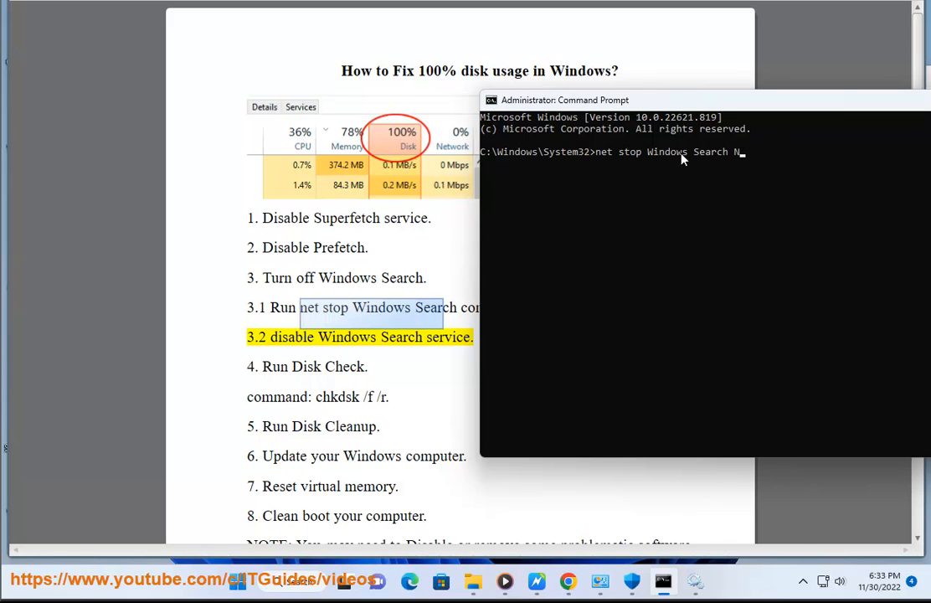
{"action": "type", "text": "OW PRESS E"}
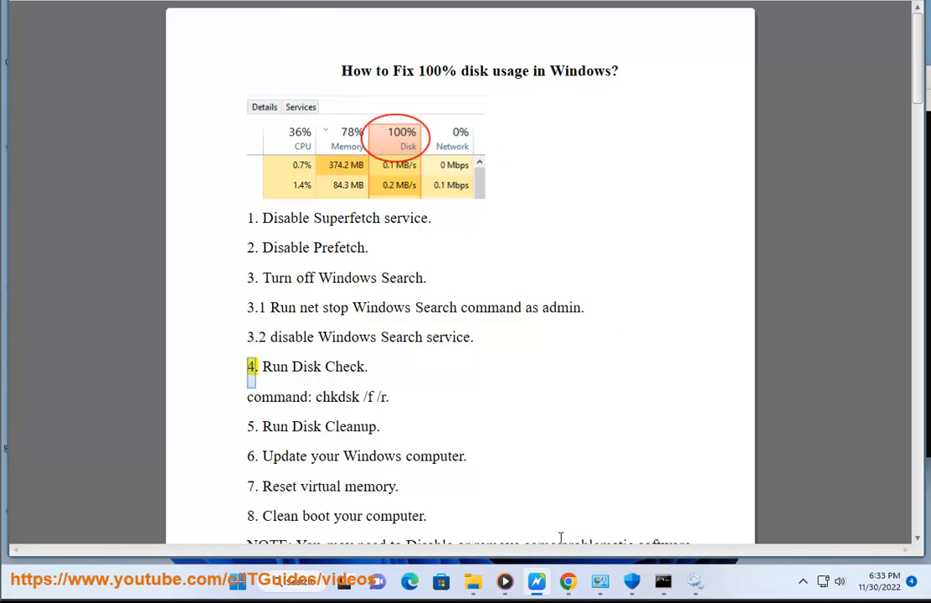
Step: In Windows Search's properties, set startup type to Disabled and stop the running service
{"action": "left_click", "coordinate": [693, 581]}
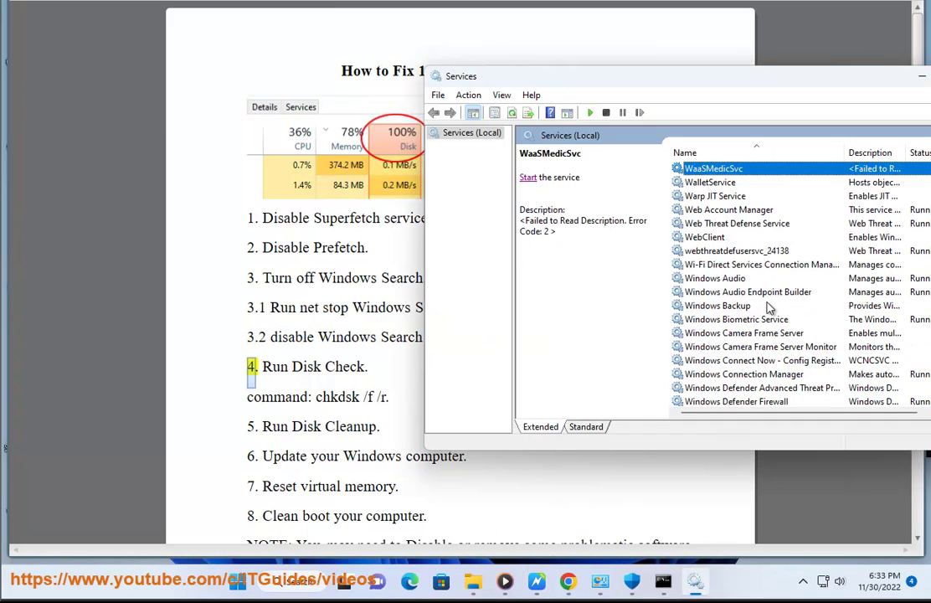
{"action": "scroll", "scroll_direction": "down", "scroll_amount": 3}
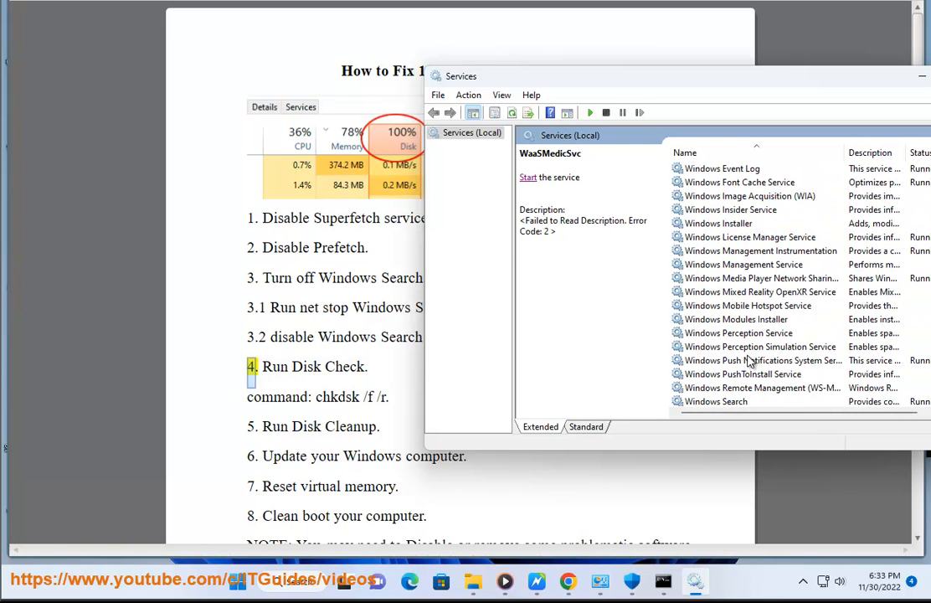
{"action": "right_click", "coordinate": [717, 360]}
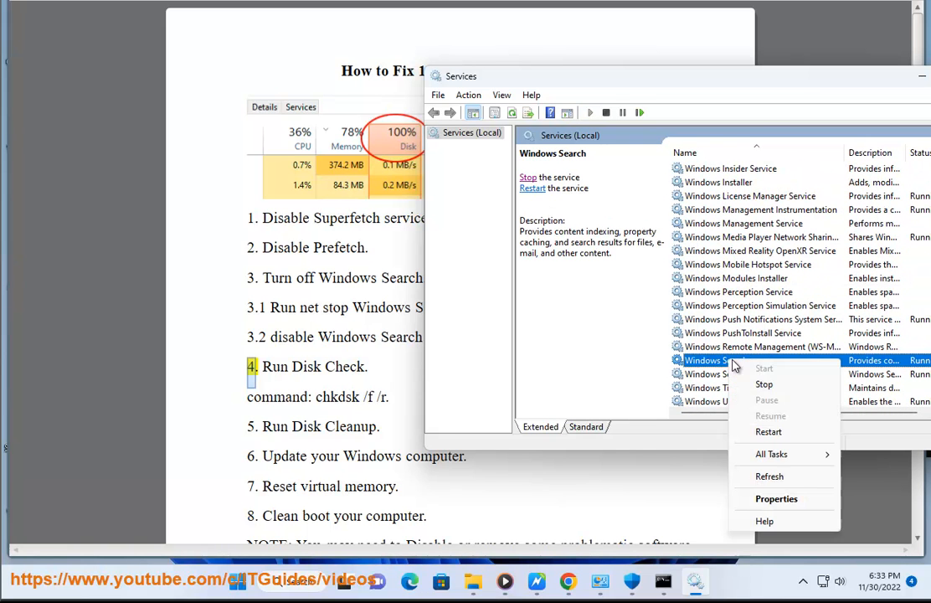
{"action": "left_click", "coordinate": [775, 499]}
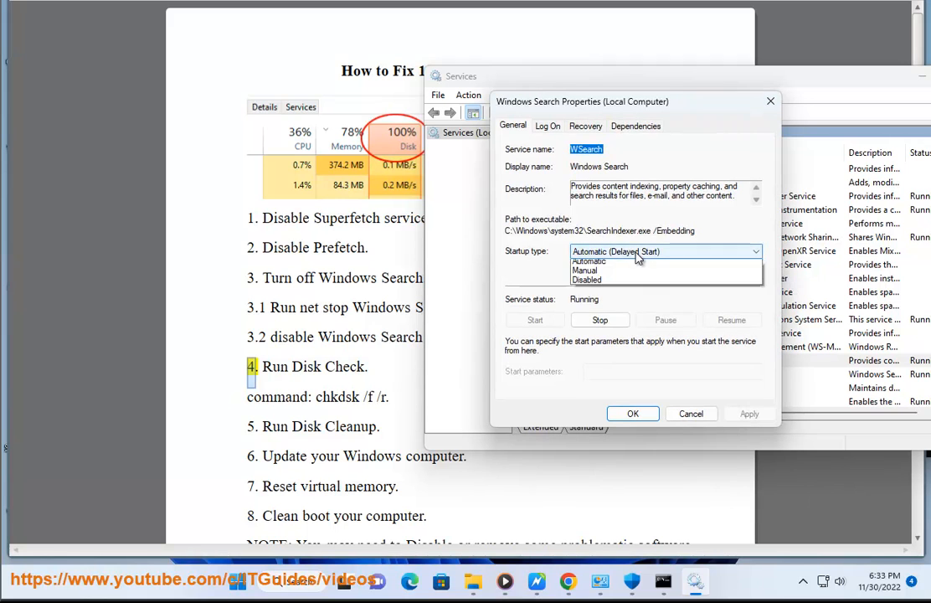
{"action": "left_click", "coordinate": [603, 280]}
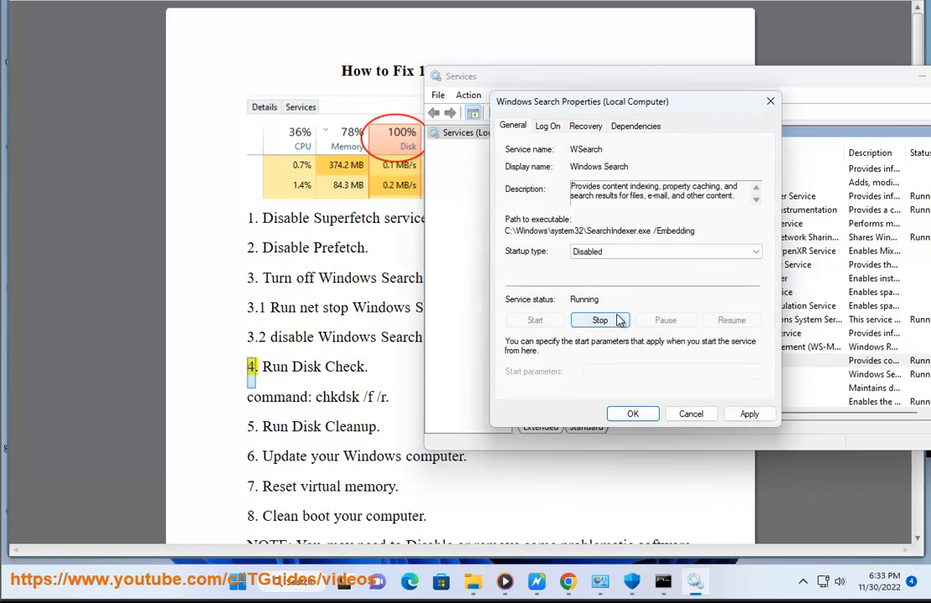
{"action": "left_click", "coordinate": [633, 413]}
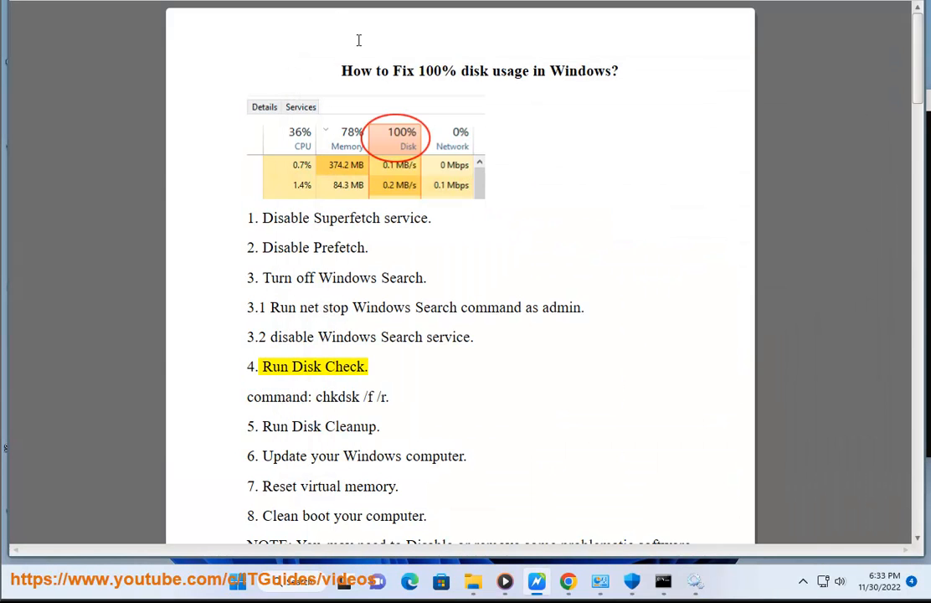
Step: Launch Disk Cleanup for C: and scroll through its Files to delete list (875 MB)
{"action": "left_click", "coordinate": [663, 579]}
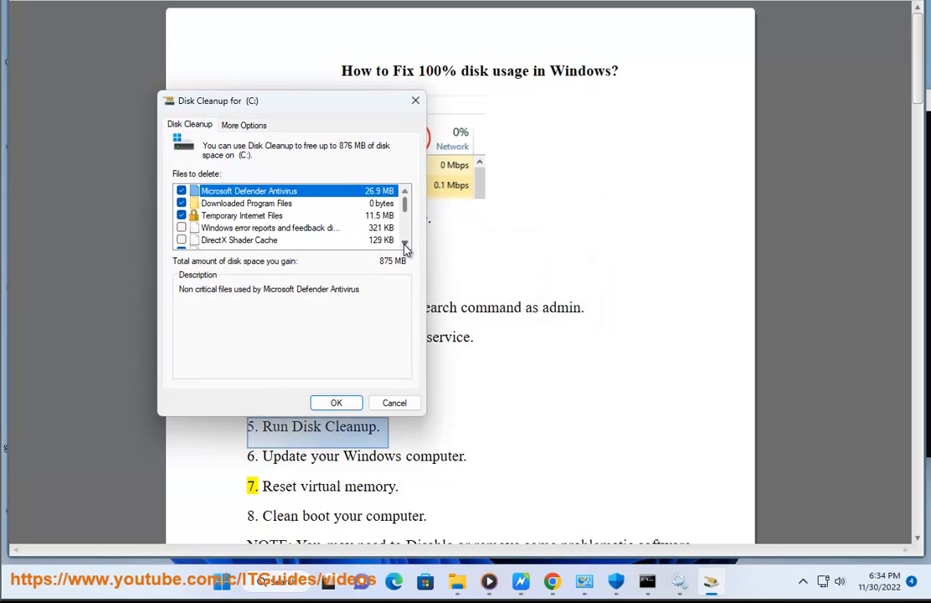
{"action": "scroll", "scroll_direction": "down", "scroll_amount": 3}
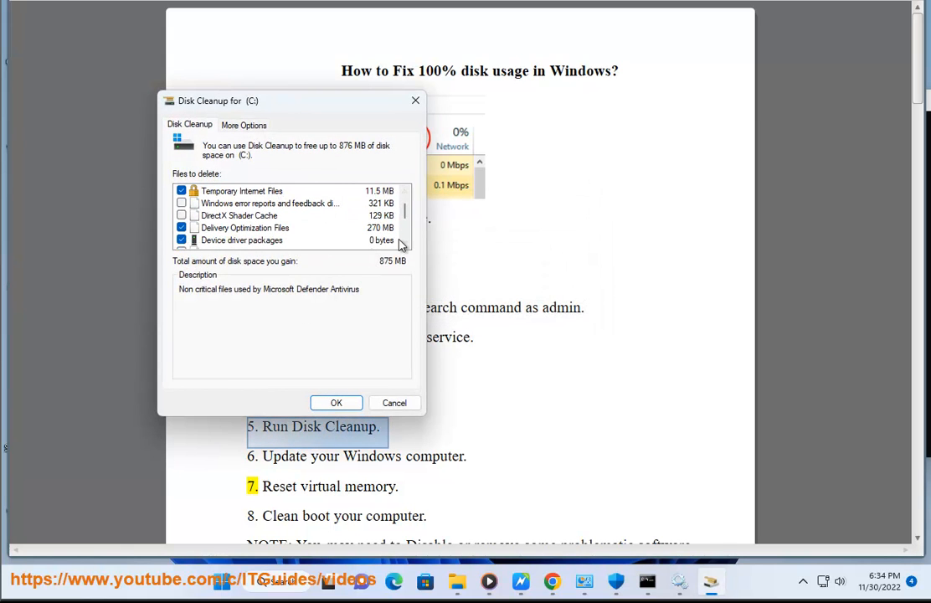
{"action": "scroll", "scroll_direction": "down", "scroll_amount": 3}
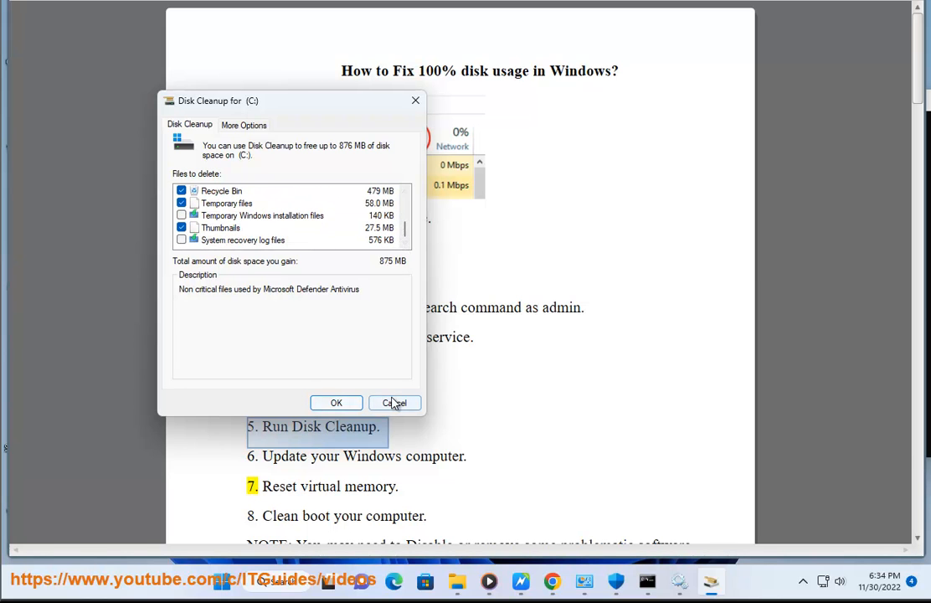
Step: Cancel Disk Cleanup without deleting and show the Windows Update page in Settings
{"action": "left_click", "coordinate": [396, 402]}
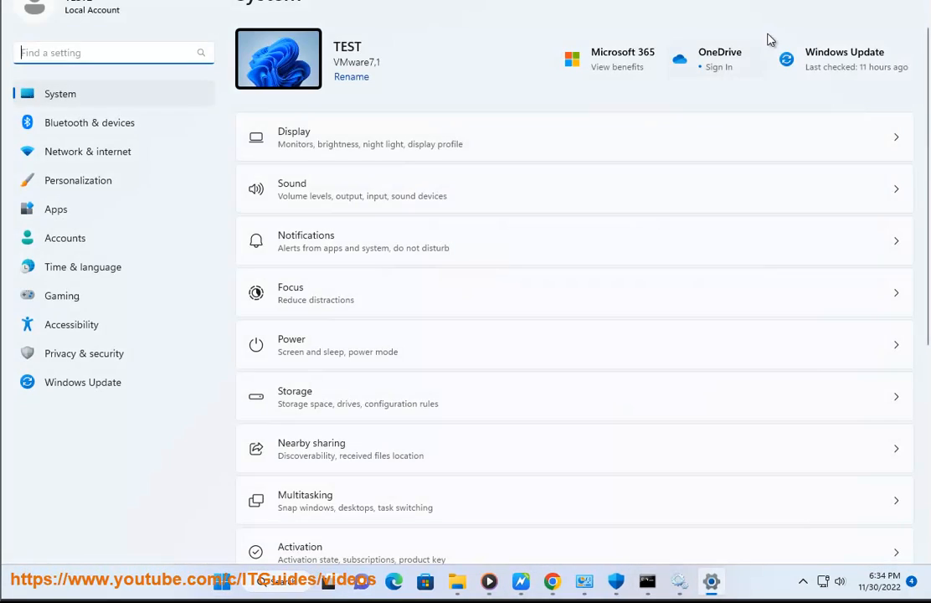
{"action": "left_click", "coordinate": [82, 381]}
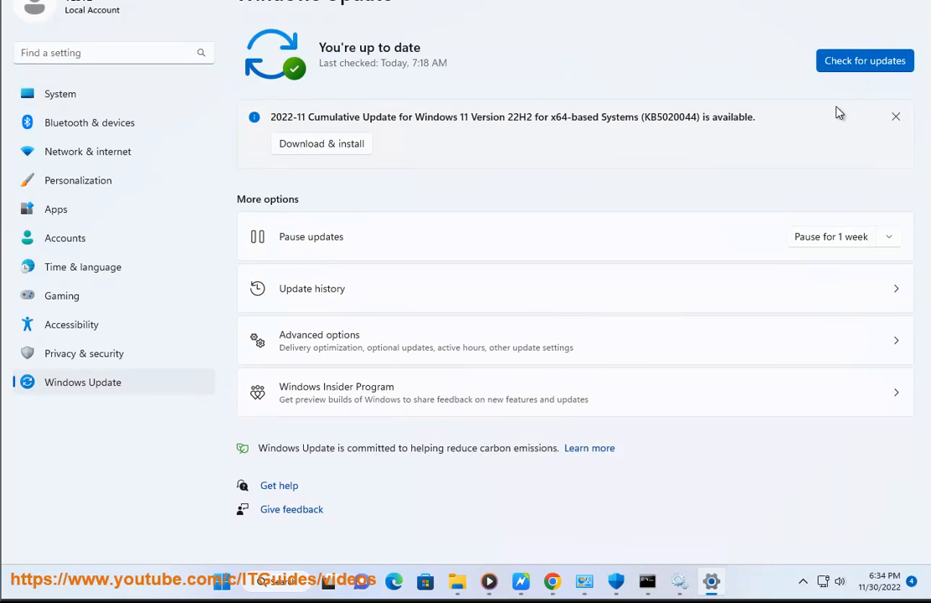
{"action": "mouse_move", "coordinate": [807, 96]}
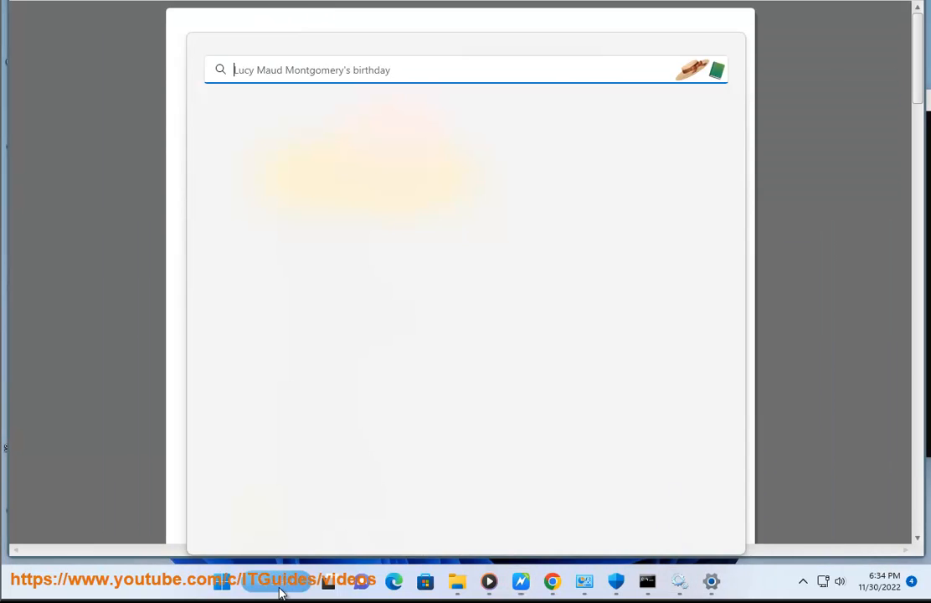
Step: Reach the Virtual Memory paging file settings via advanced system and performance settings
{"action": "type", "text": "AD"}
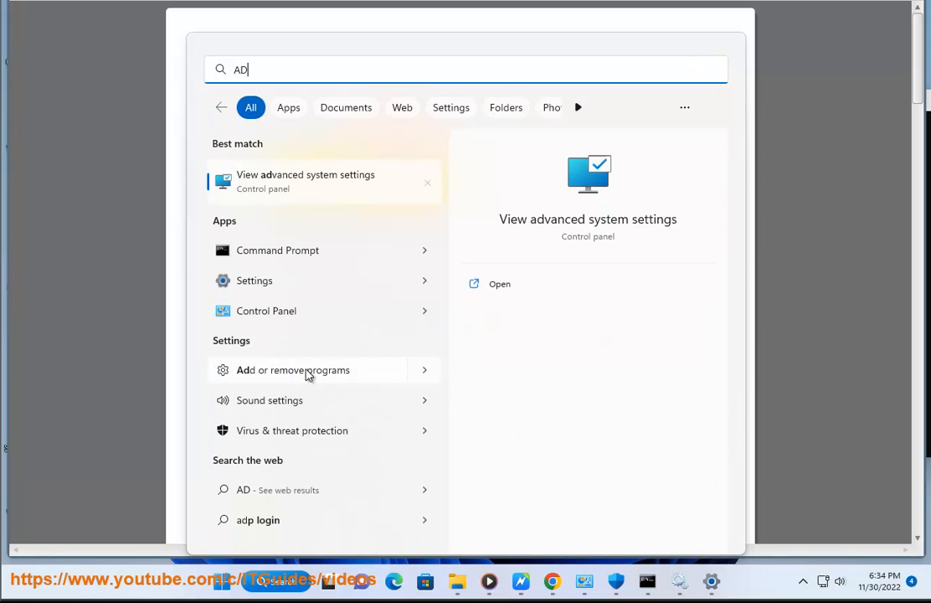
{"action": "left_click", "coordinate": [305, 181]}
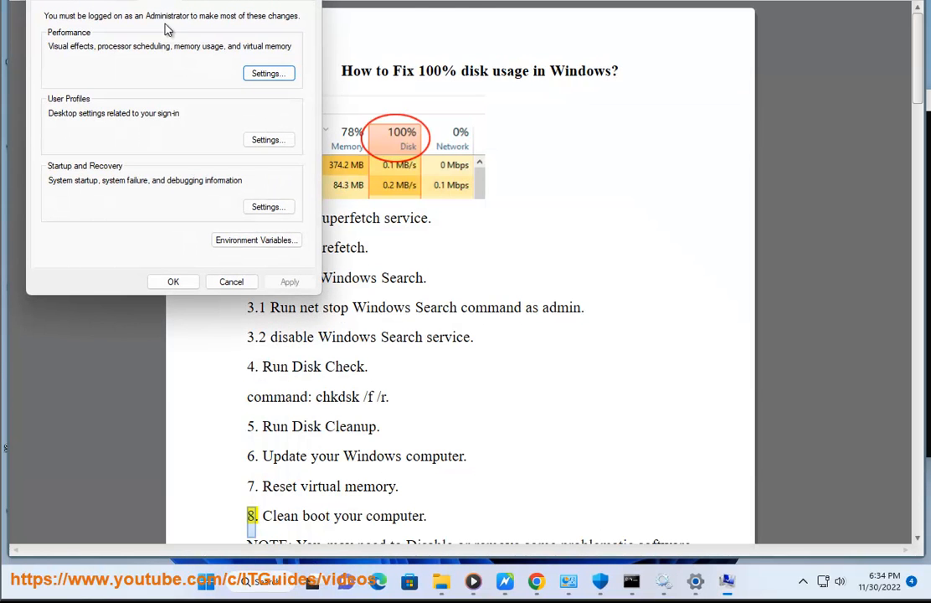
{"action": "left_click", "coordinate": [267, 73]}
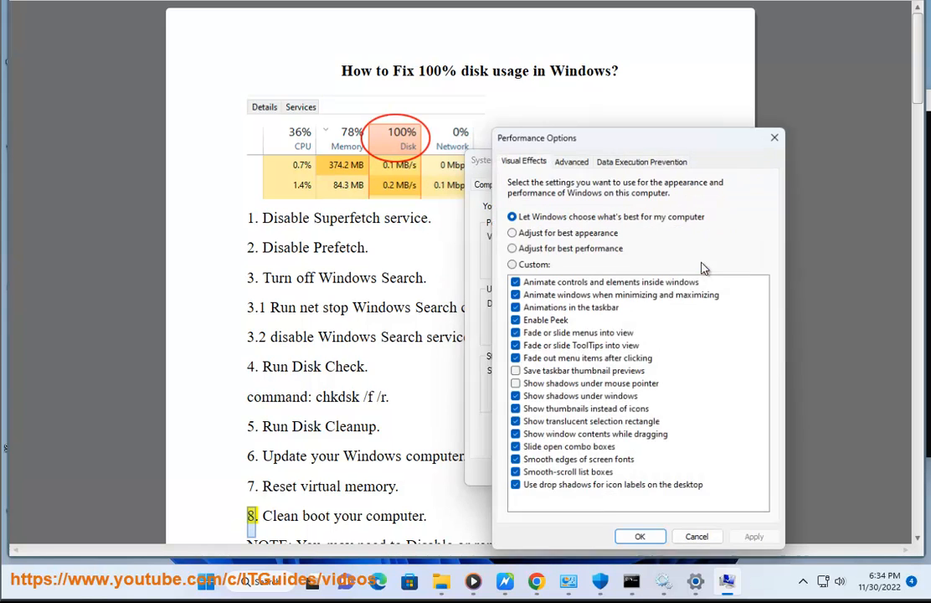
{"action": "left_click", "coordinate": [571, 158]}
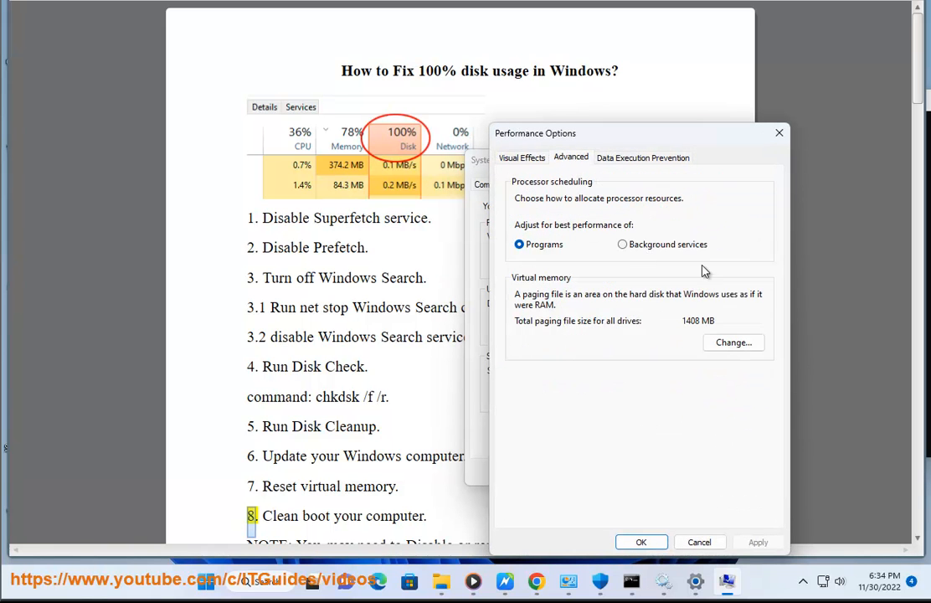
{"action": "left_click", "coordinate": [734, 342]}
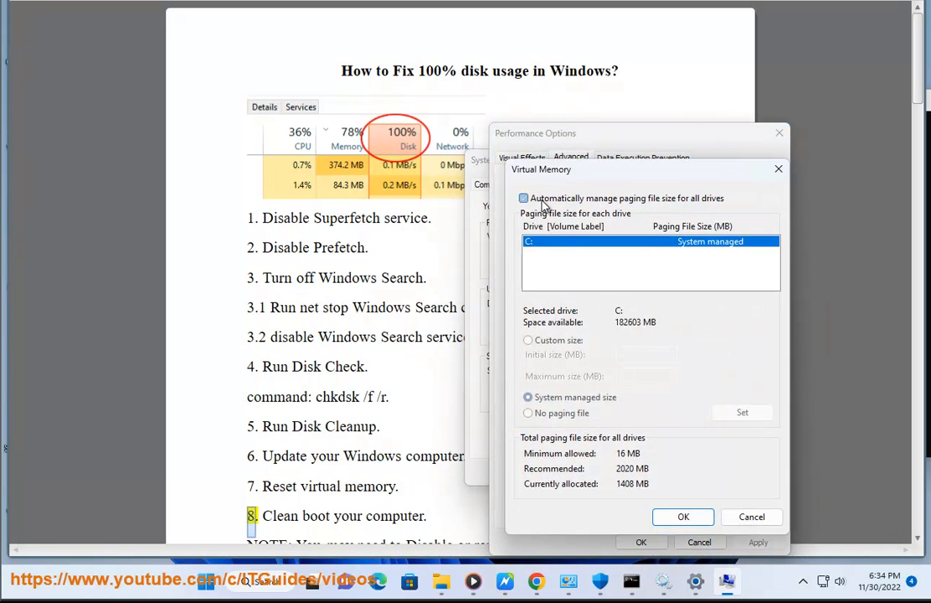
Step: Turn off automatic paging management and confirm a custom C: size of 160000/170000 MB
{"action": "left_click", "coordinate": [524, 197]}
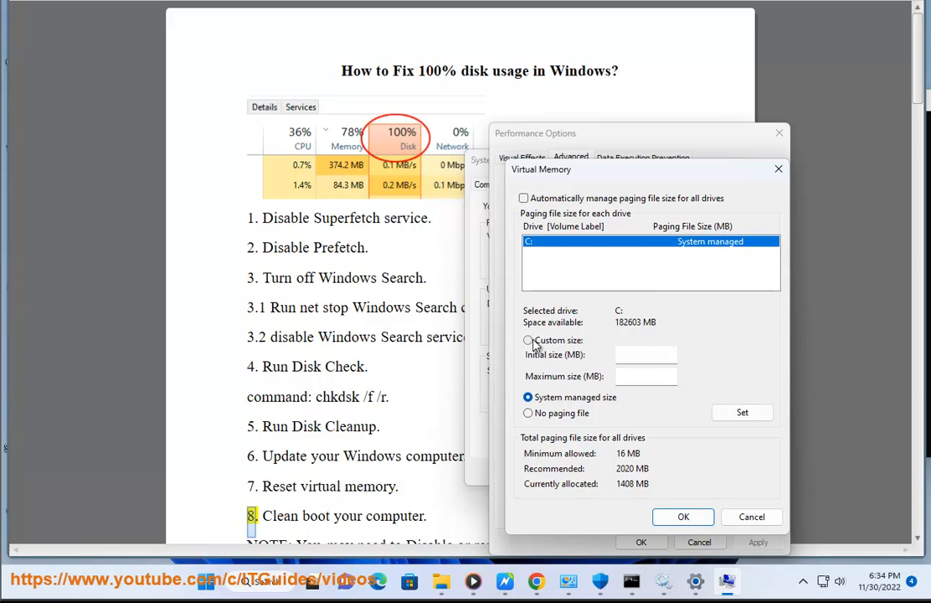
{"action": "left_click", "coordinate": [528, 340]}
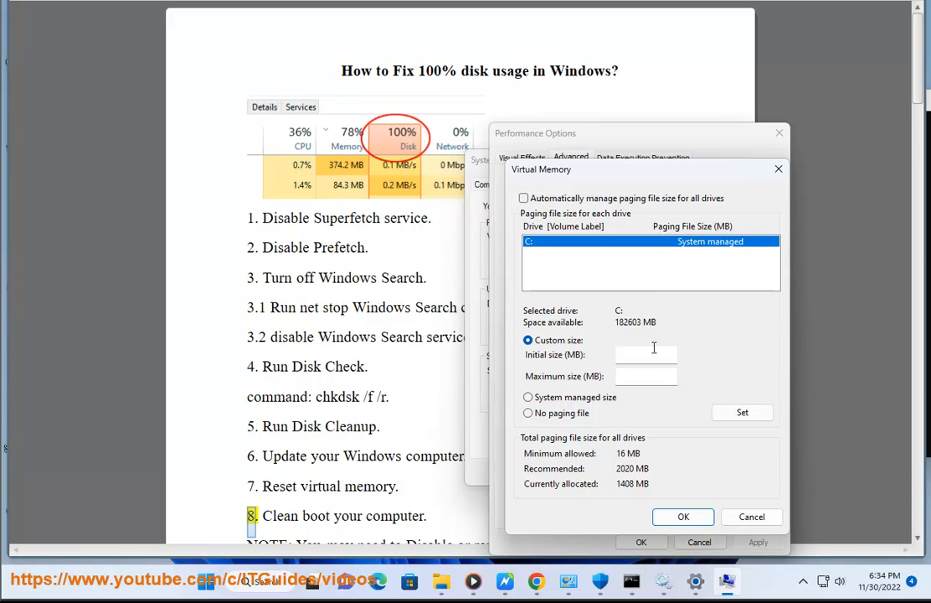
{"action": "type", "text": "16000"}
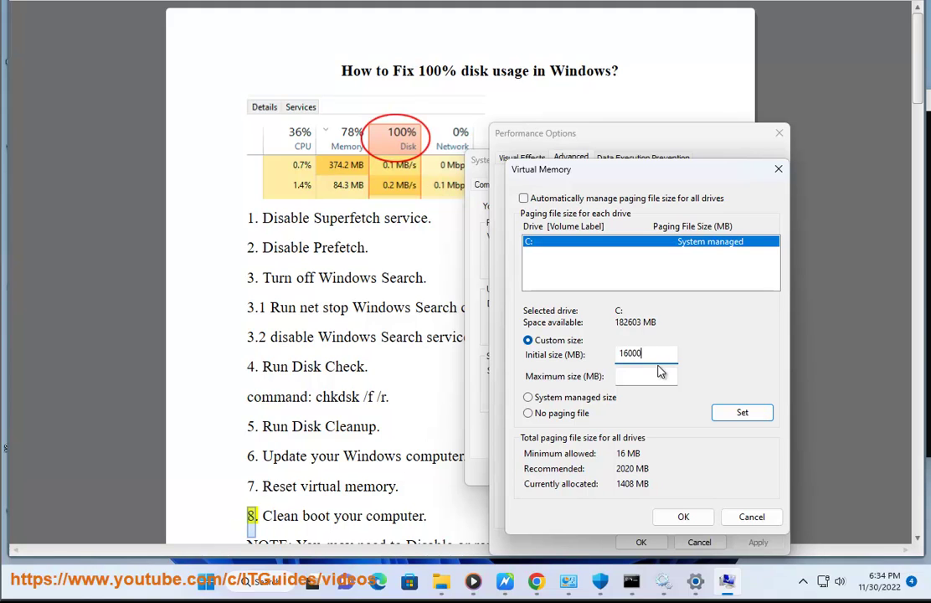
{"action": "left_click", "coordinate": [646, 375]}
{"action": "type", "text": "170000"}
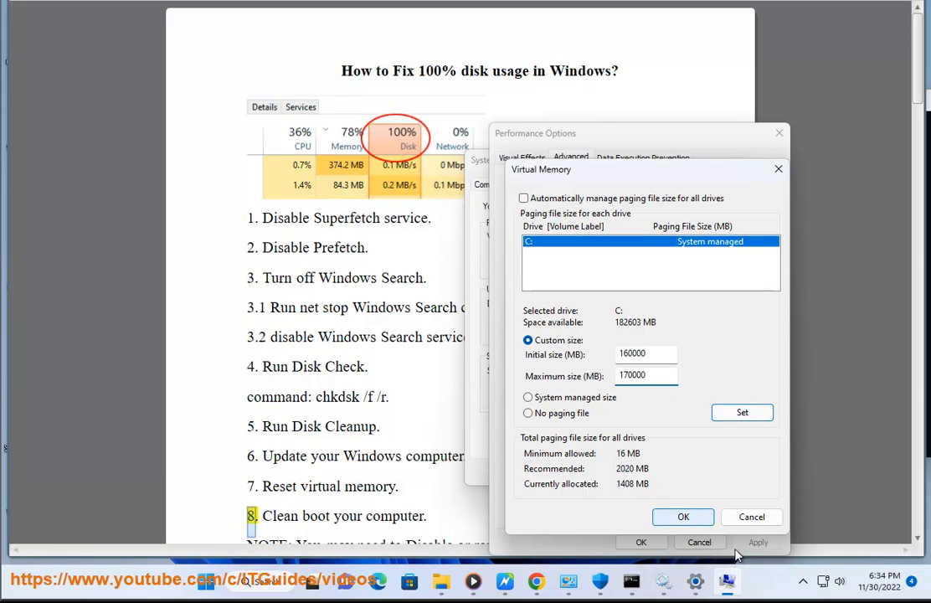
{"action": "left_click", "coordinate": [684, 515]}
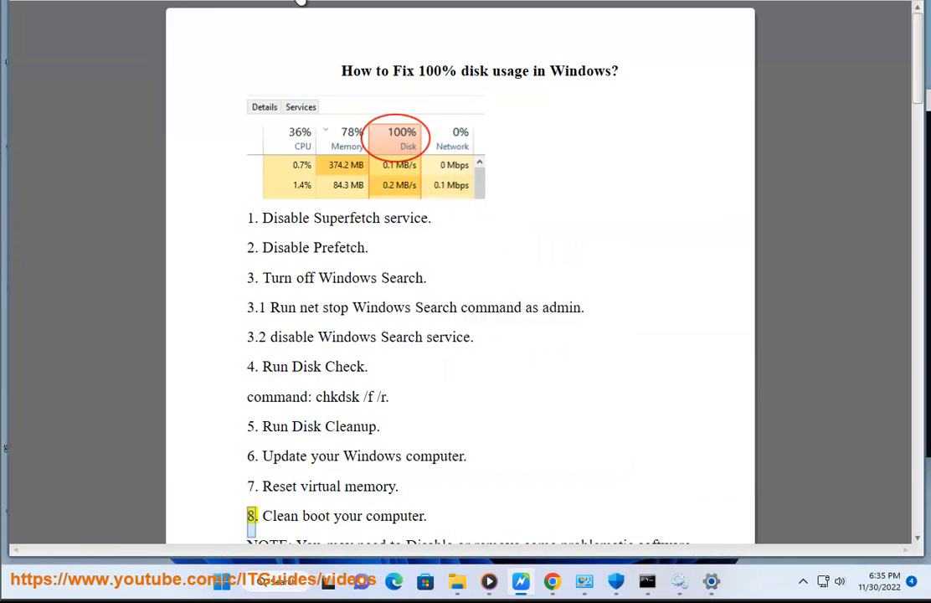
{"action": "scroll", "scroll_direction": "down", "scroll_amount": 3}
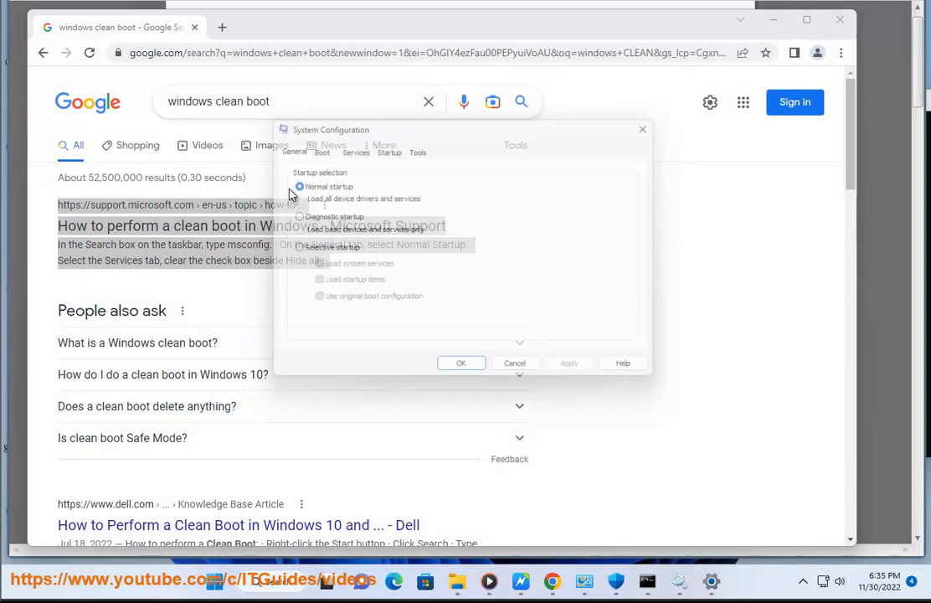
{"action": "left_click", "coordinate": [349, 146]}
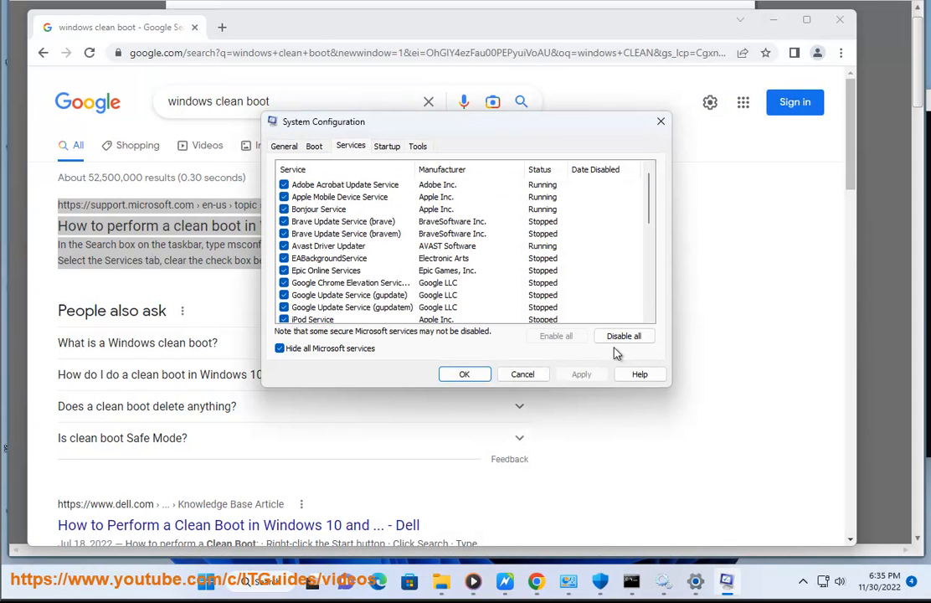
{"action": "left_click", "coordinate": [625, 335]}
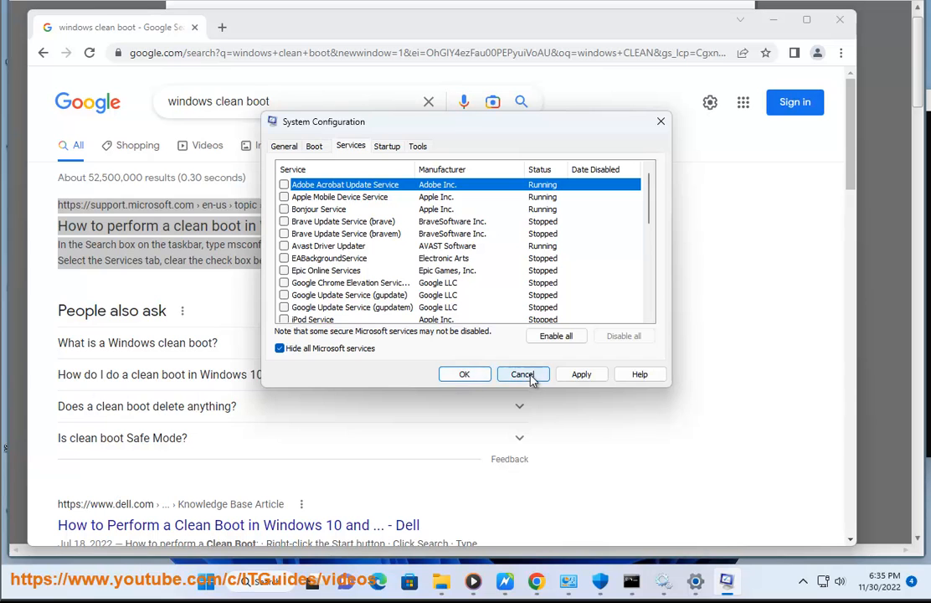
{"action": "left_click", "coordinate": [522, 373]}
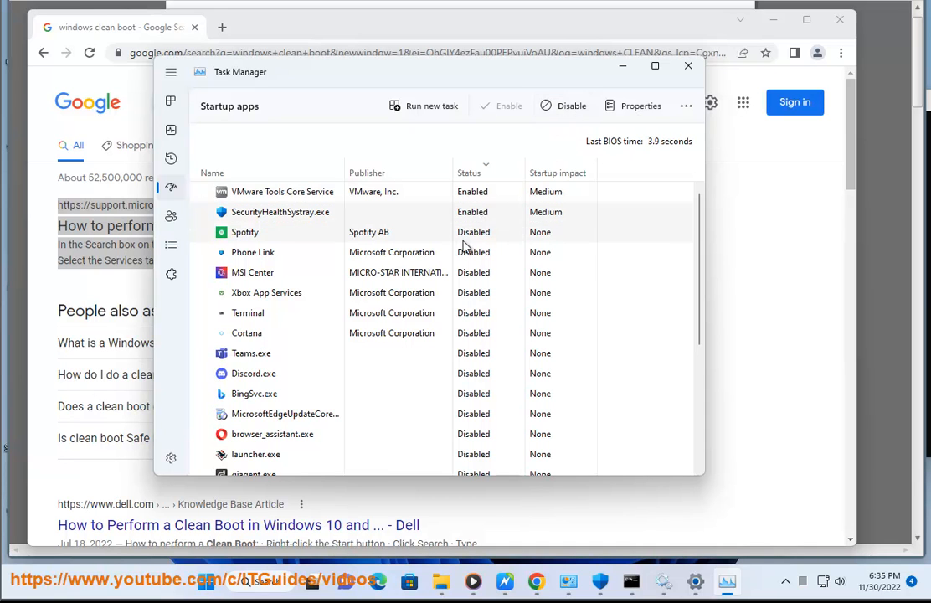
{"action": "right_click", "coordinate": [280, 211]}
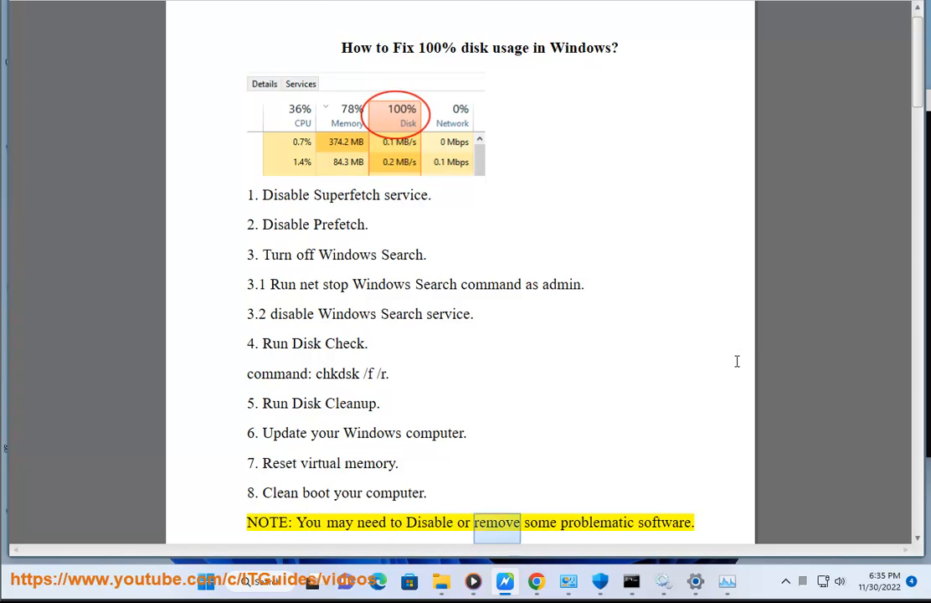
{"action": "scroll", "scroll_direction": "down", "scroll_amount": 3}
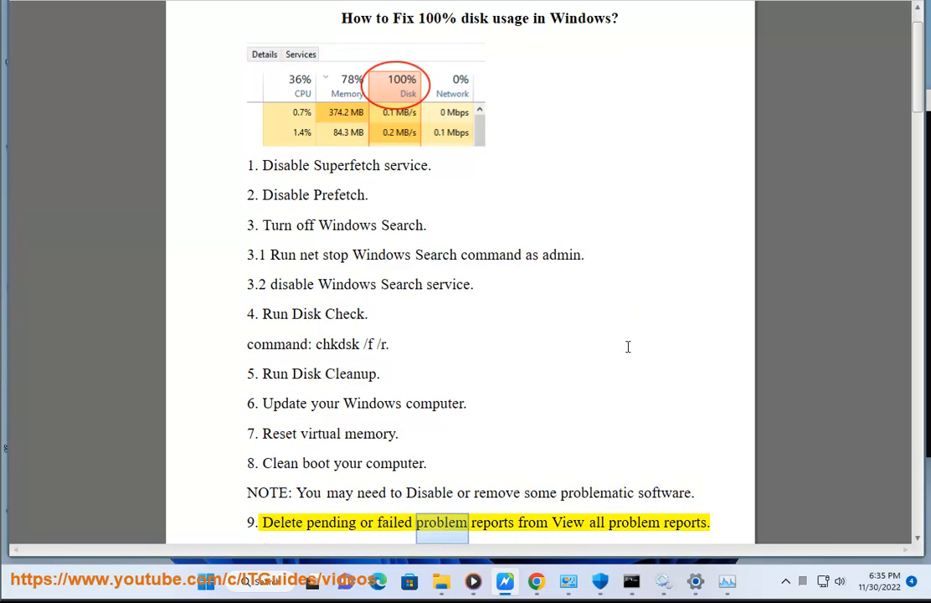
{"action": "scroll", "scroll_direction": "down", "scroll_amount": 3}
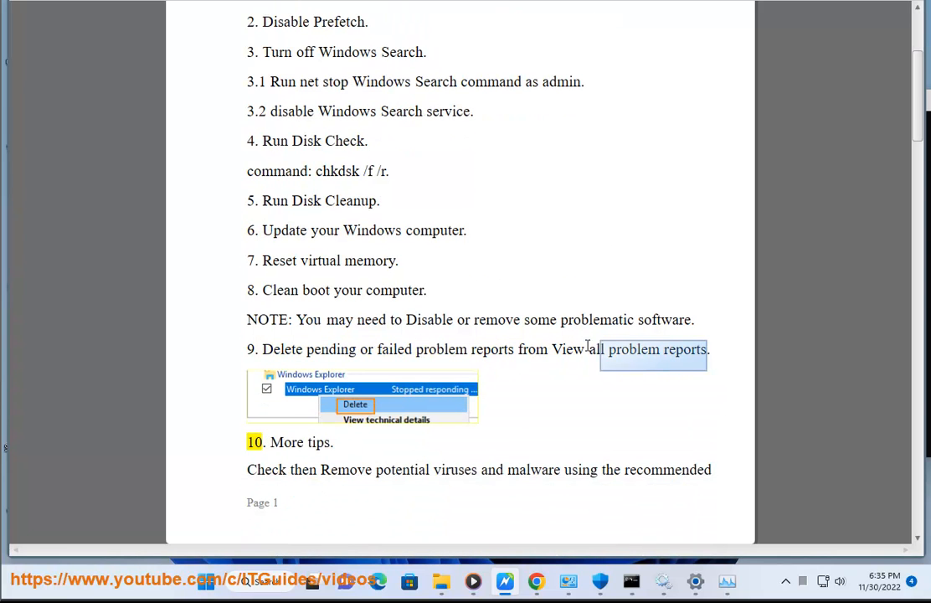
{"action": "left_click", "coordinate": [268, 579]}
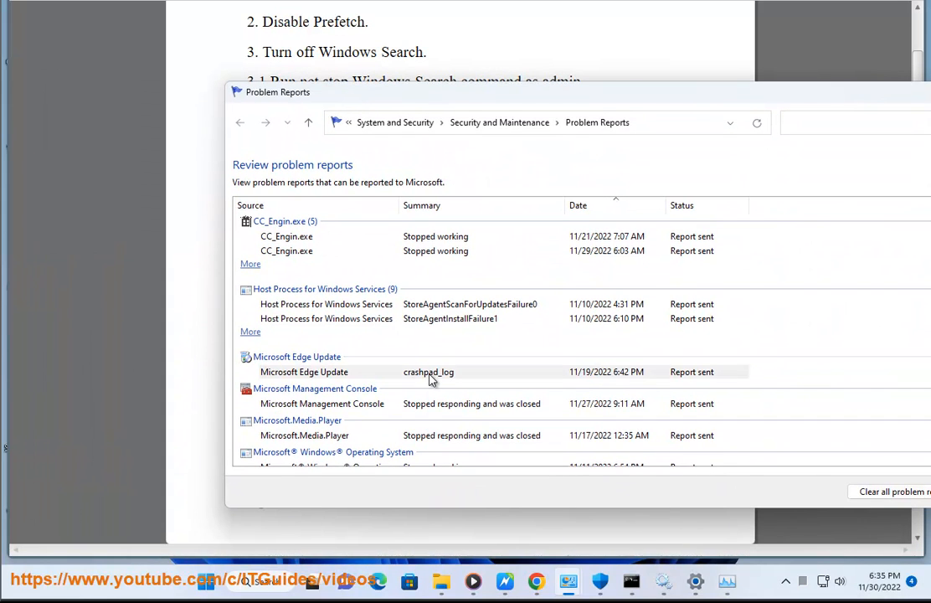
{"action": "right_click", "coordinate": [428, 372]}
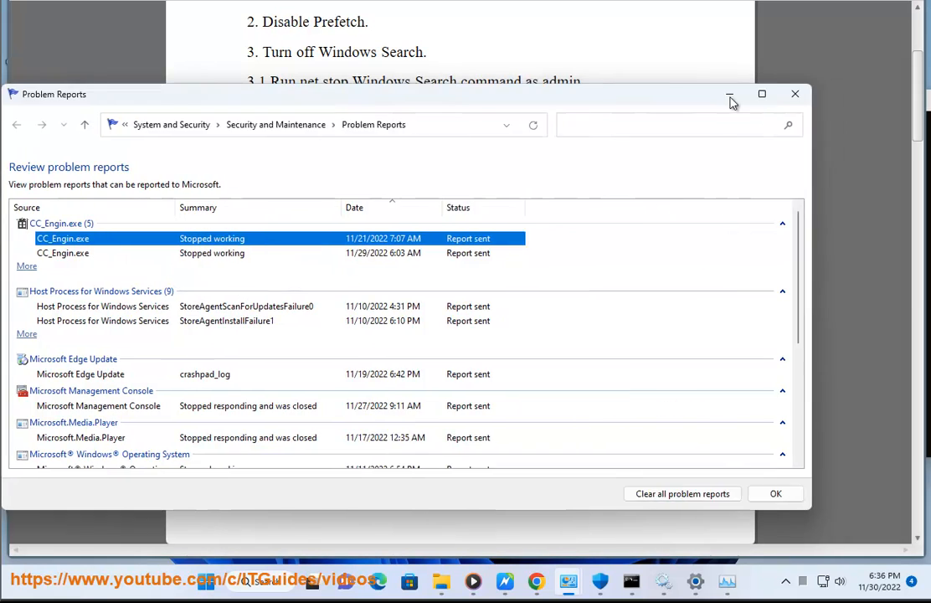
{"action": "left_click", "coordinate": [730, 94]}
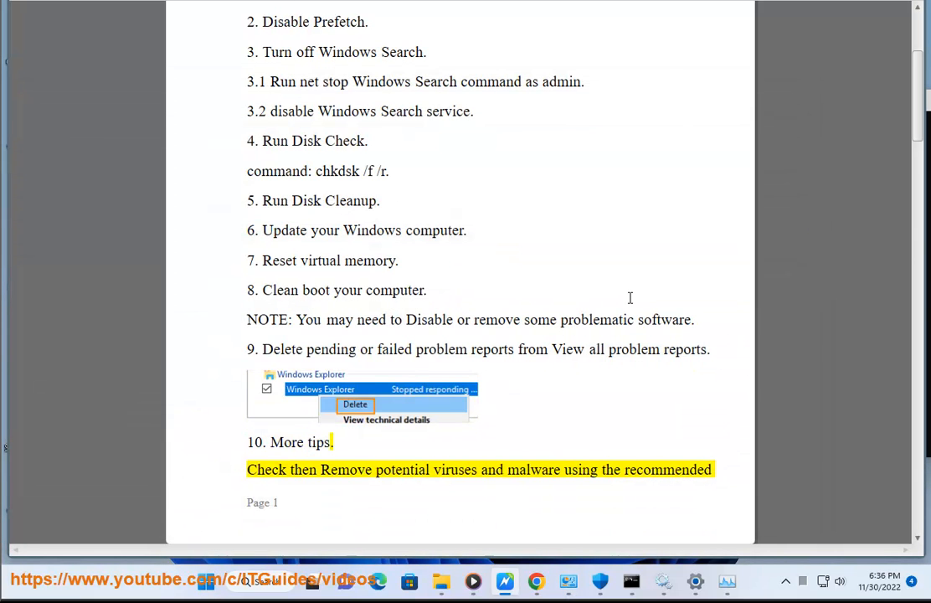
{"action": "double_click", "coordinate": [581, 469]}
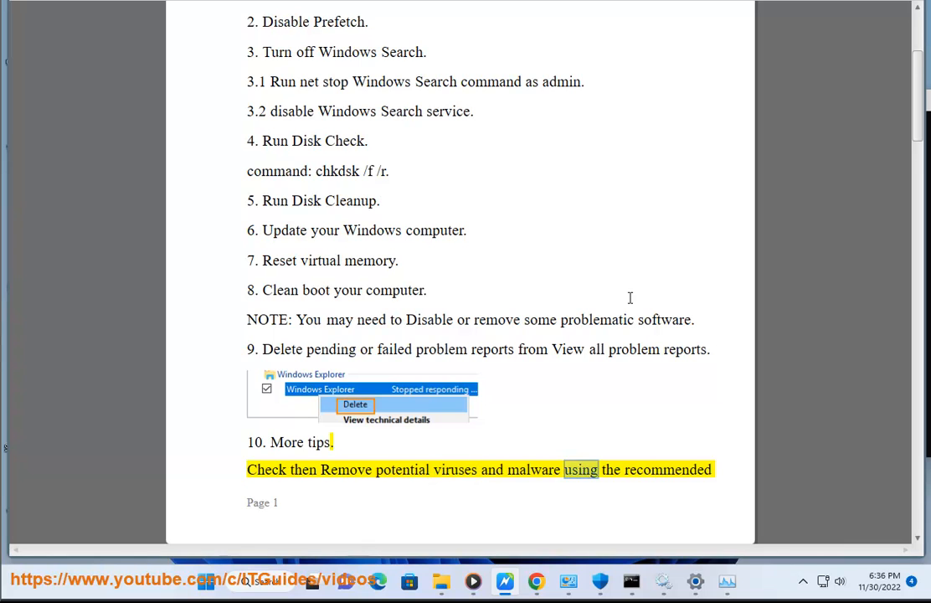
{"action": "scroll", "scroll_direction": "down", "scroll_amount": 3}
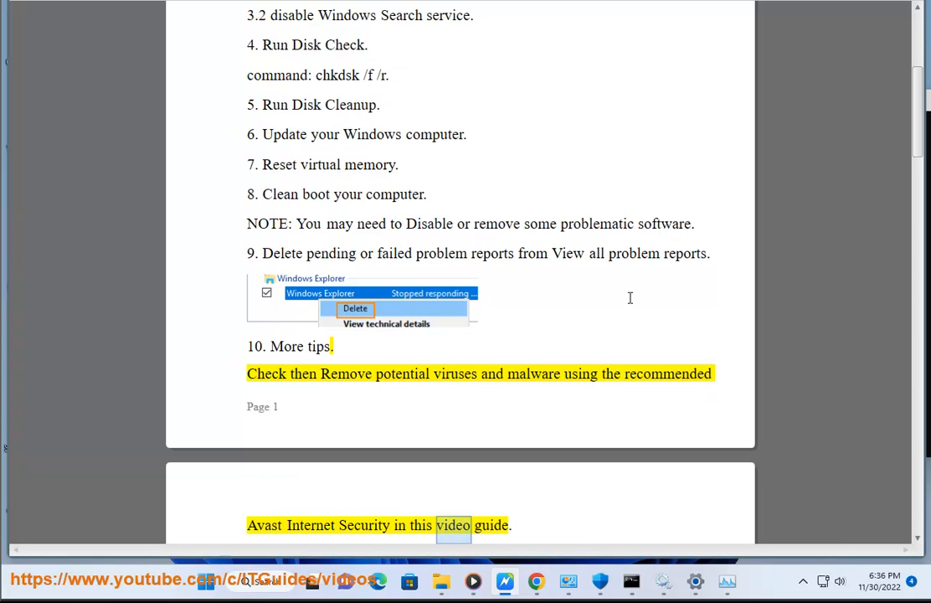
{"action": "scroll", "scroll_direction": "down", "scroll_amount": 3}
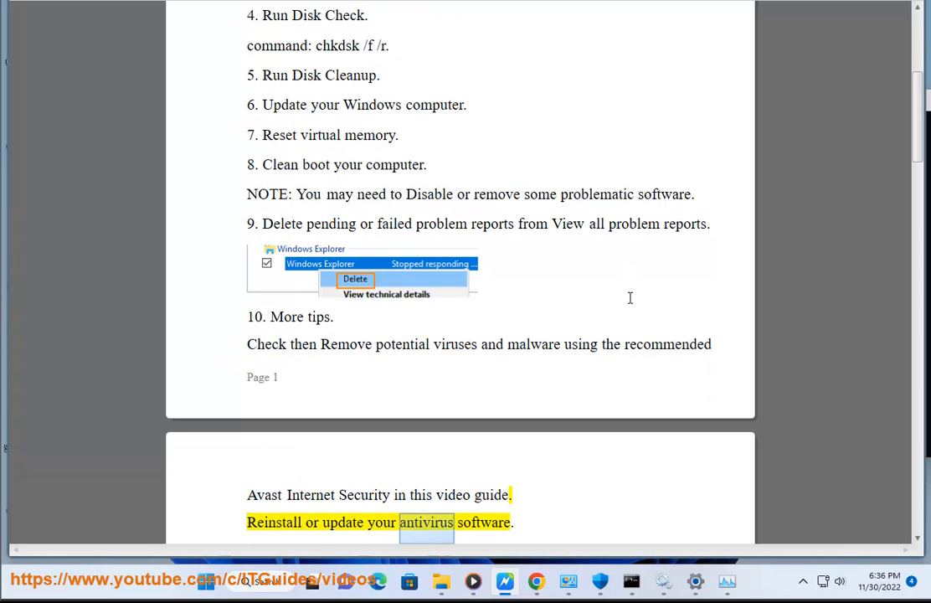
{"action": "scroll", "scroll_direction": "down", "scroll_amount": 3}
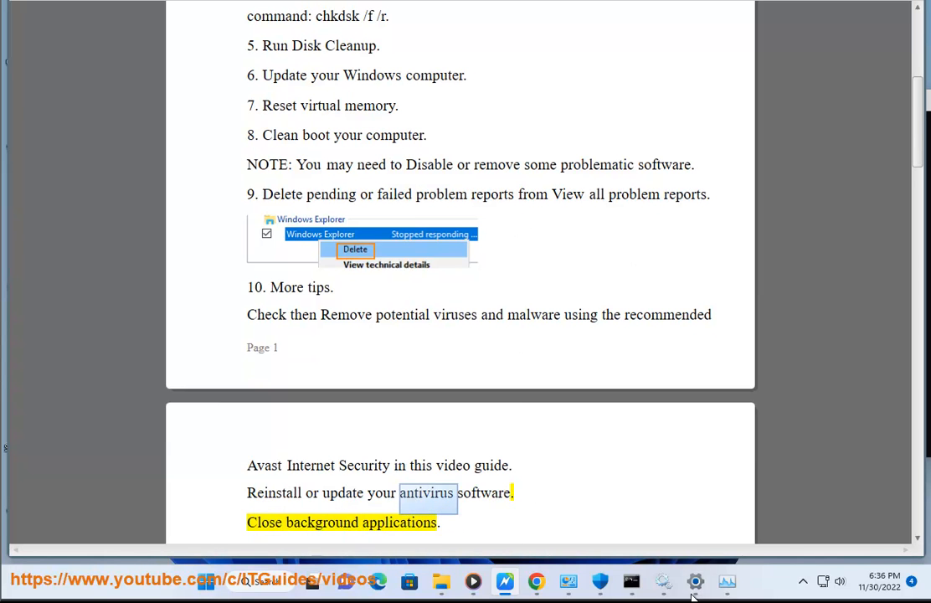
{"action": "left_click", "coordinate": [695, 580]}
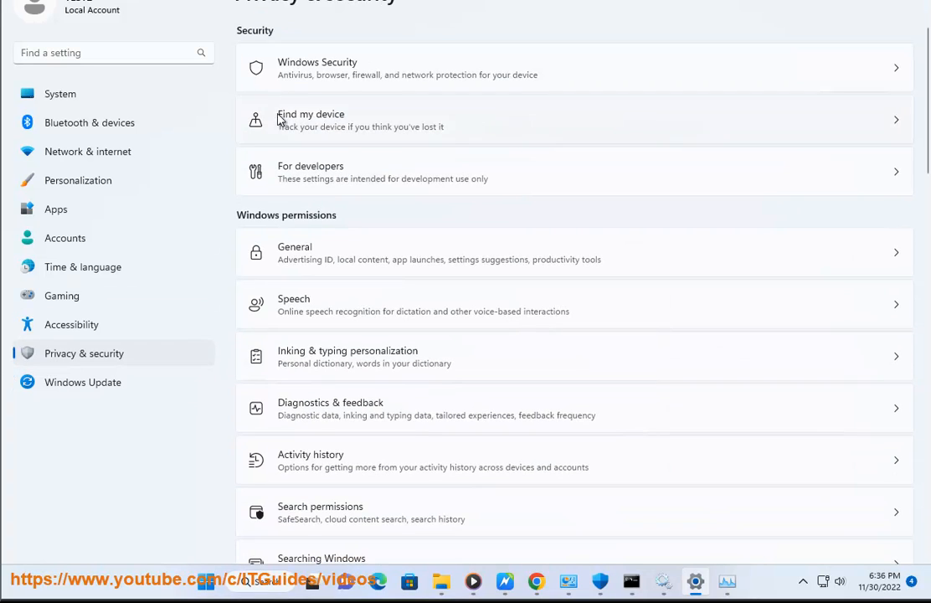
{"action": "mouse_move", "coordinate": [325, 81]}
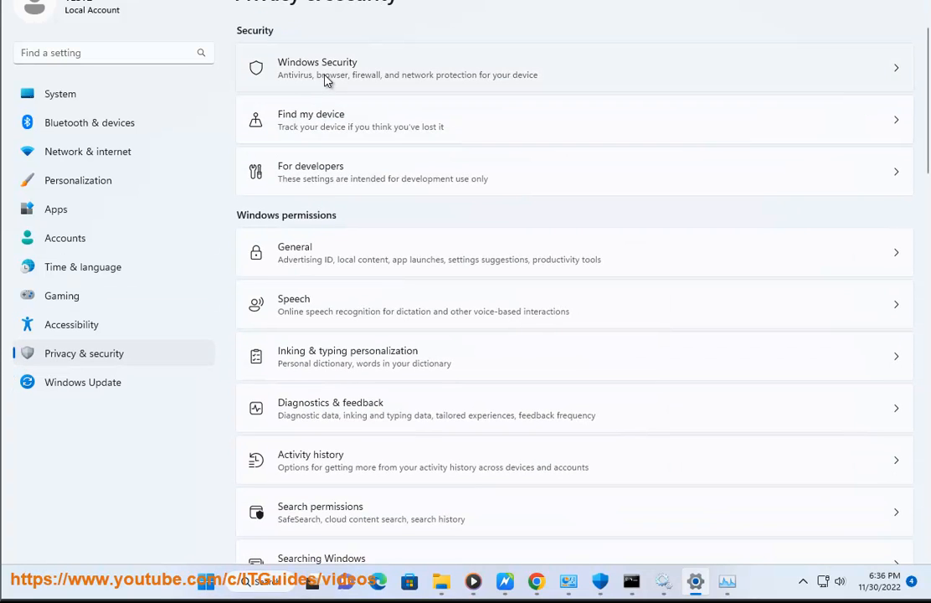
{"action": "mouse_move", "coordinate": [750, 72]}
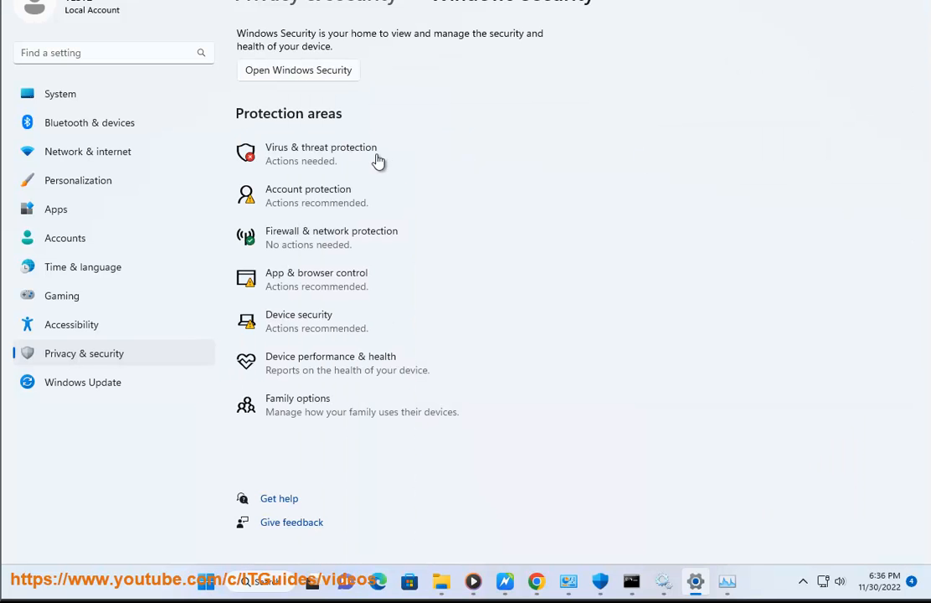
{"action": "left_click", "coordinate": [321, 154]}
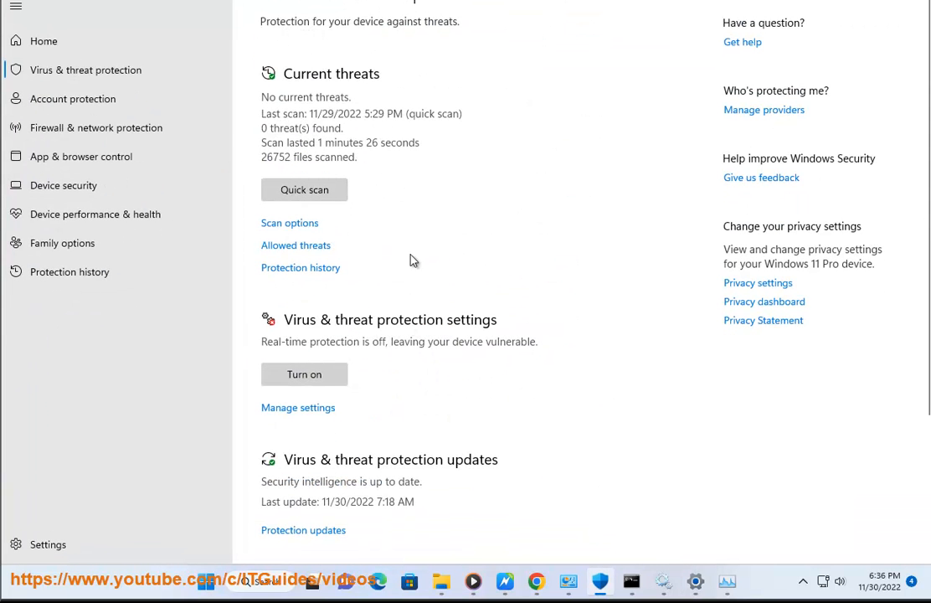
{"action": "mouse_move", "coordinate": [318, 268]}
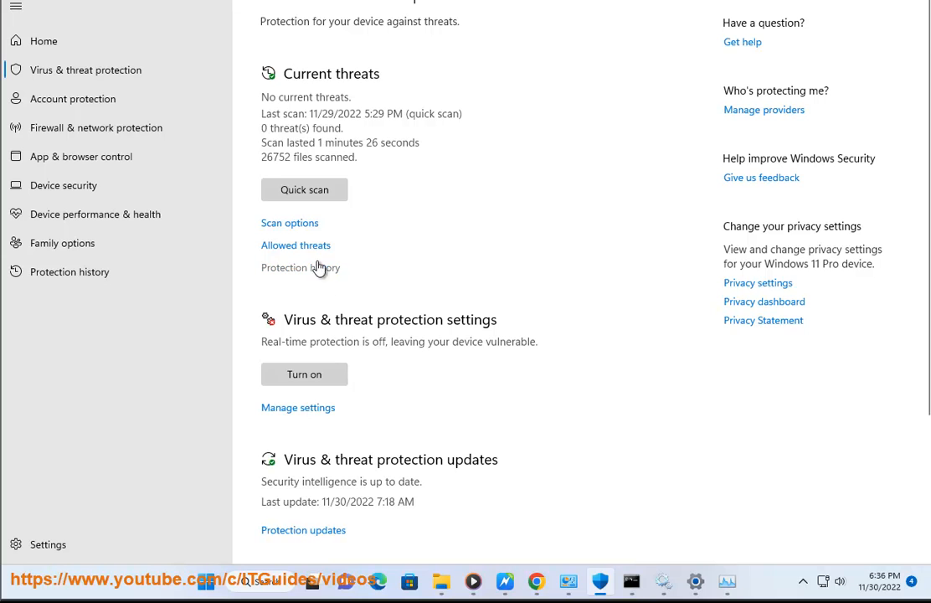
{"action": "scroll", "scroll_direction": "down", "scroll_amount": 3}
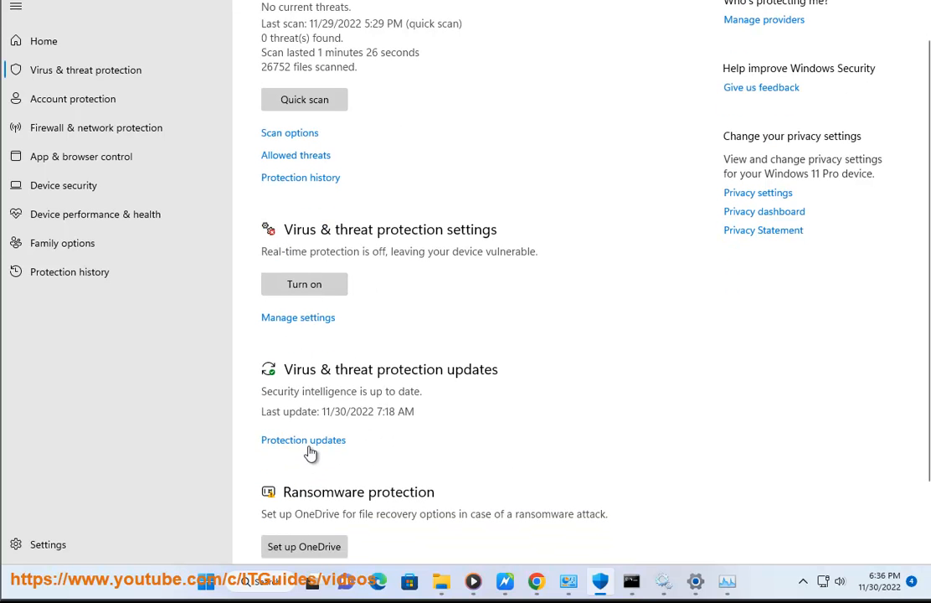
{"action": "left_click", "coordinate": [303, 439]}
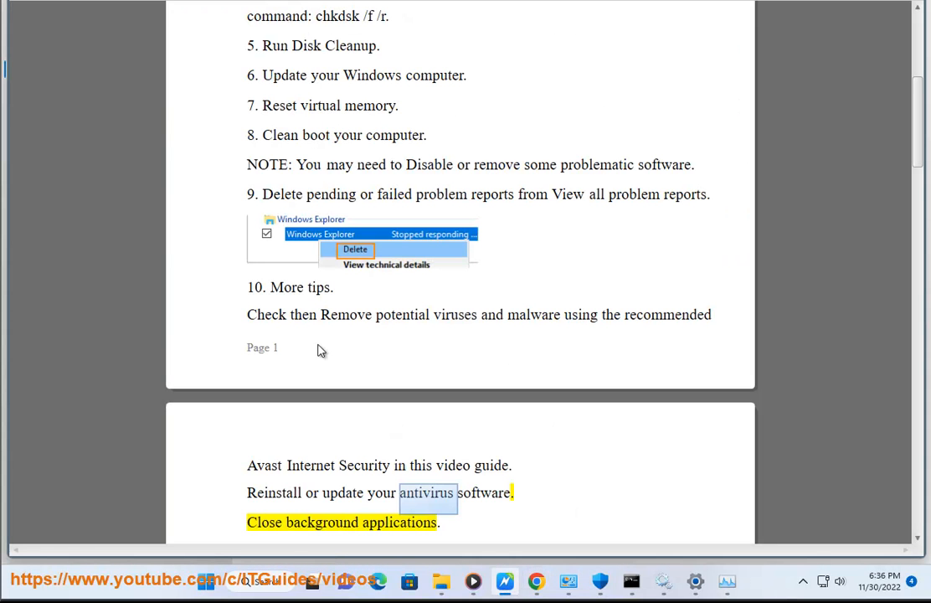
Step: Mark 'OneDrive' in the guide's reset command, then return to the Windows Security page
{"action": "scroll", "scroll_direction": "down", "scroll_amount": 3}
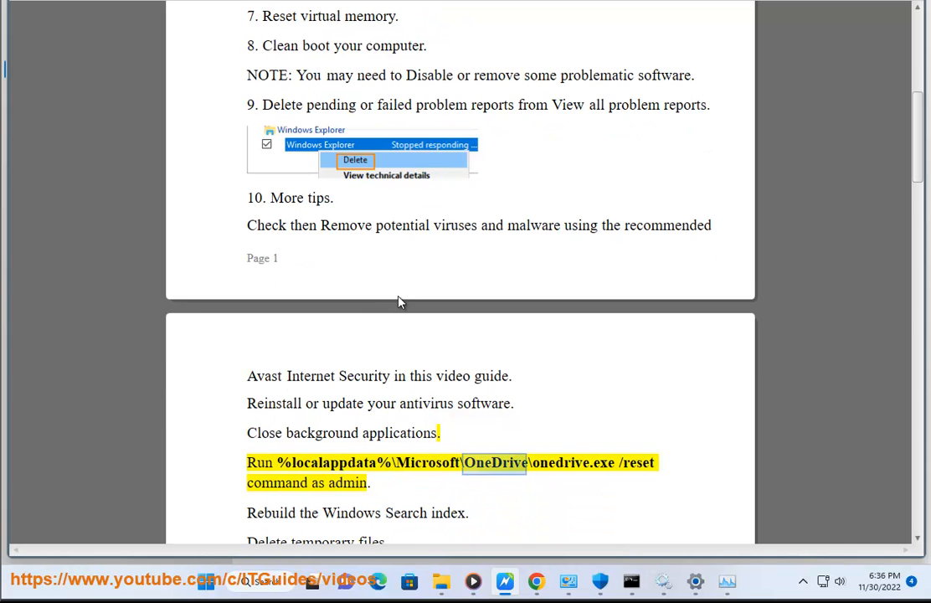
{"action": "double_click", "coordinate": [641, 462]}
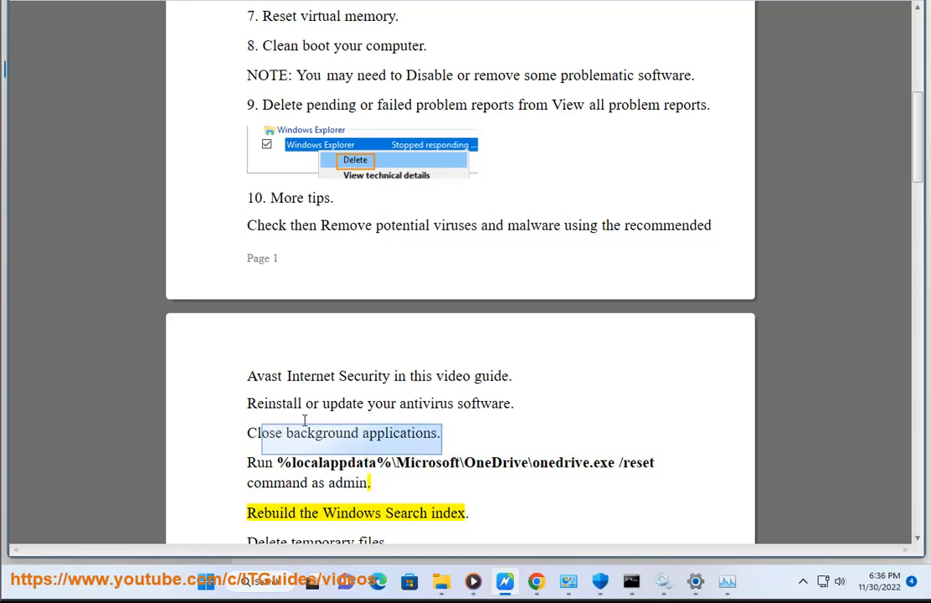
{"action": "mouse_move", "coordinate": [288, 581]}
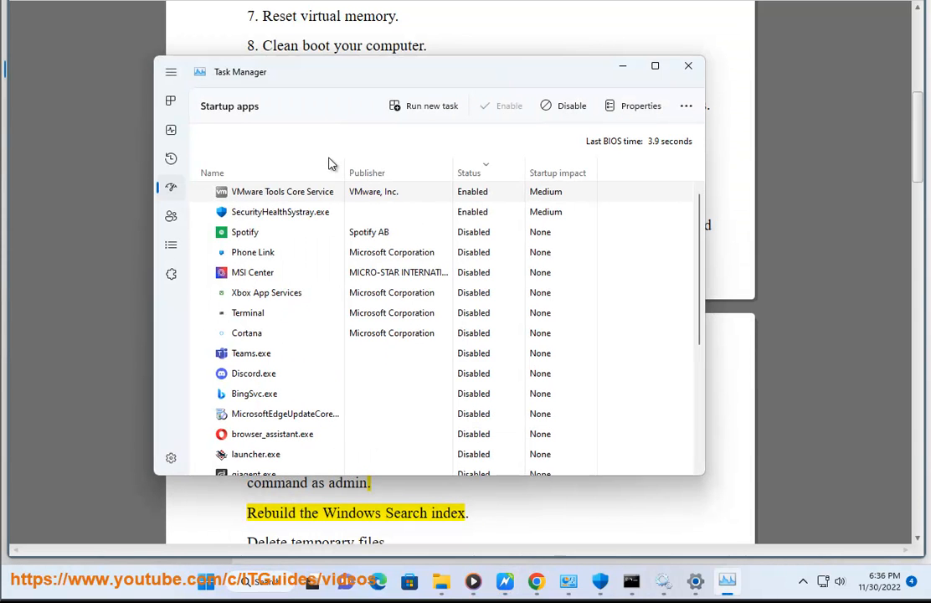
{"action": "left_click", "coordinate": [171, 100]}
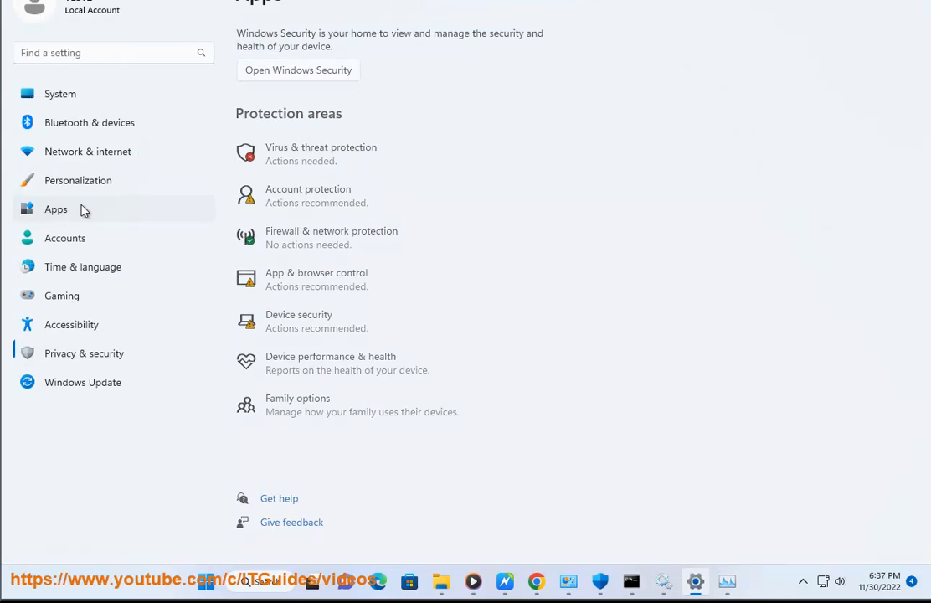
Step: From Installed apps, reach Microsoft To Do's Advanced options via its ⋯ menu
{"action": "left_click", "coordinate": [57, 209]}
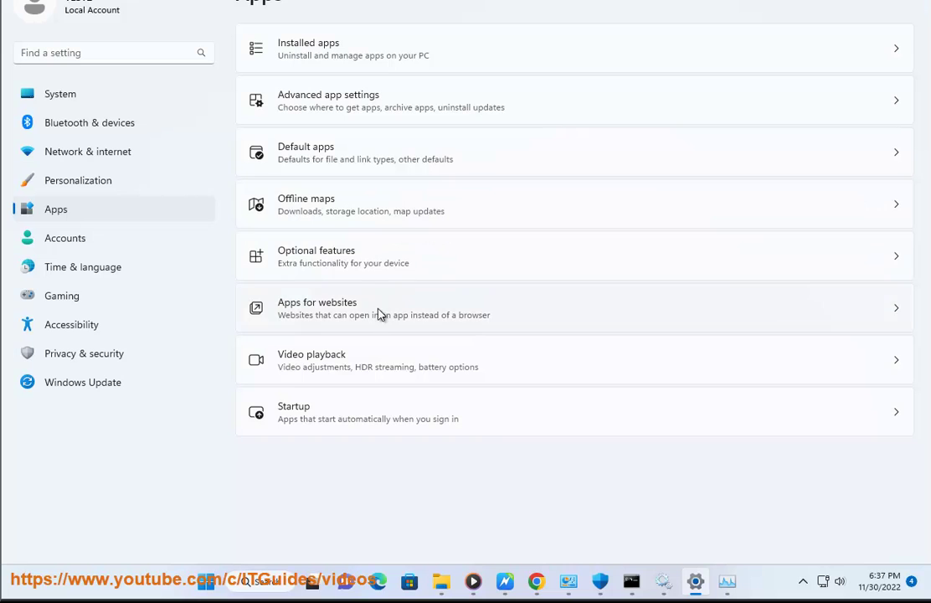
{"action": "mouse_move", "coordinate": [382, 48]}
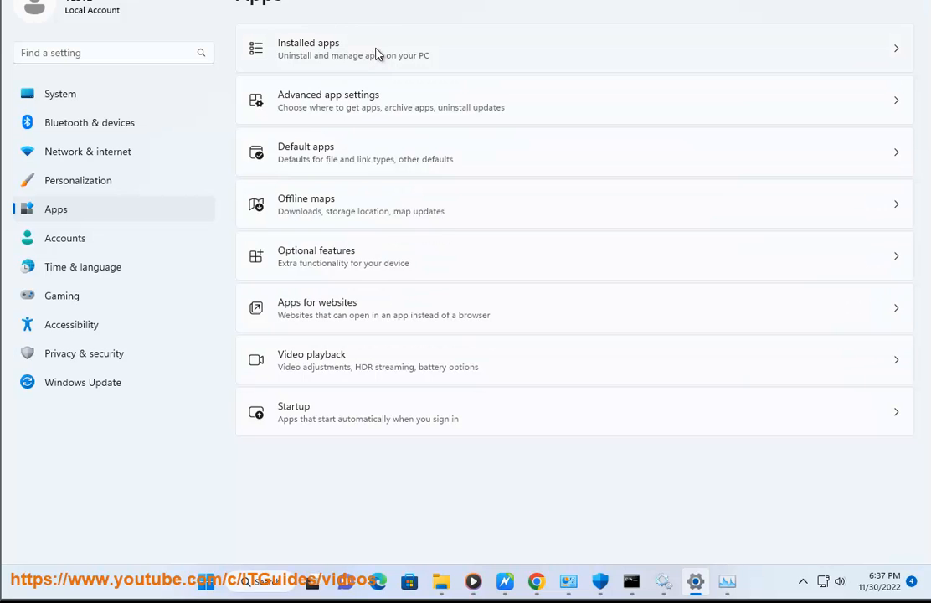
{"action": "mouse_move", "coordinate": [385, 194]}
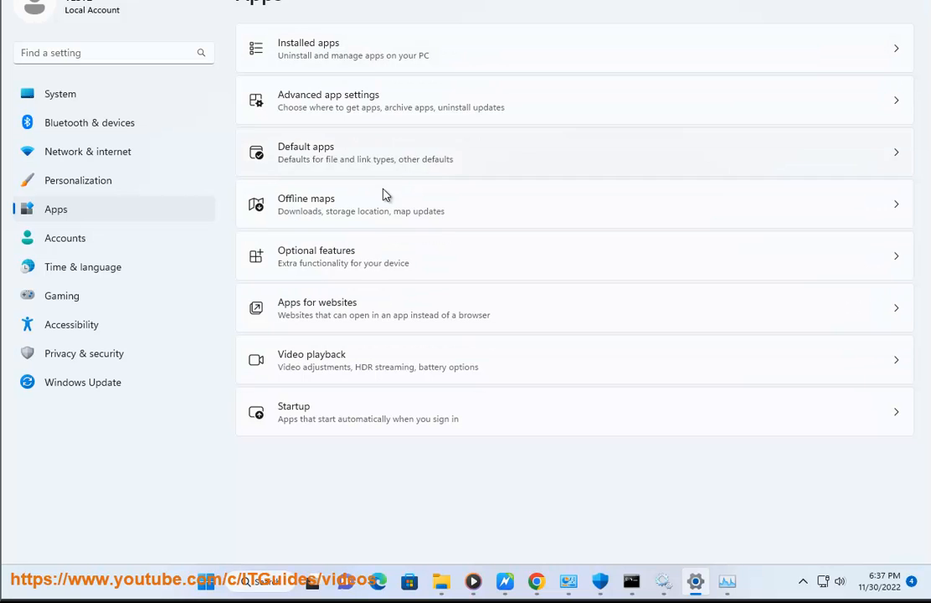
{"action": "mouse_move", "coordinate": [452, 110]}
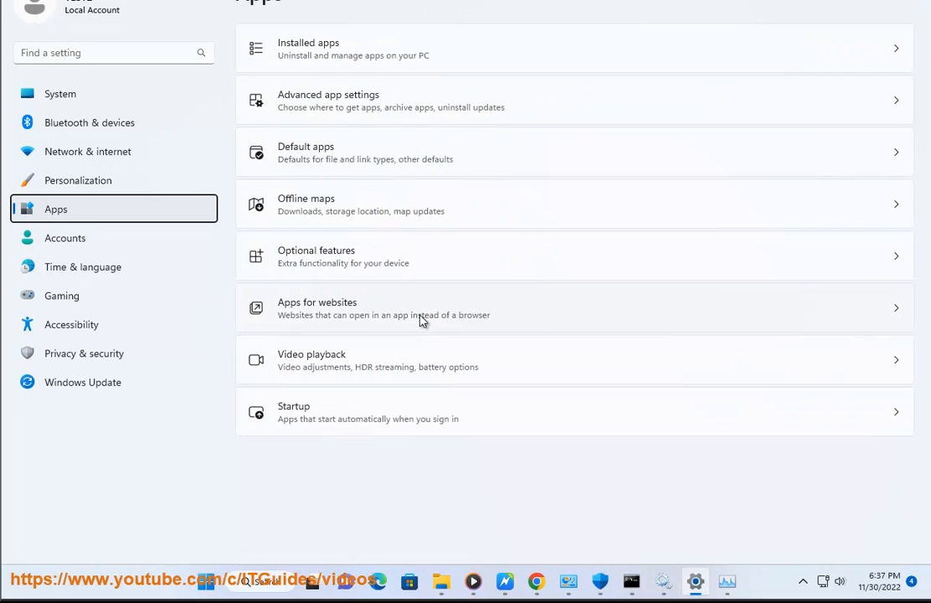
{"action": "mouse_move", "coordinate": [377, 33]}
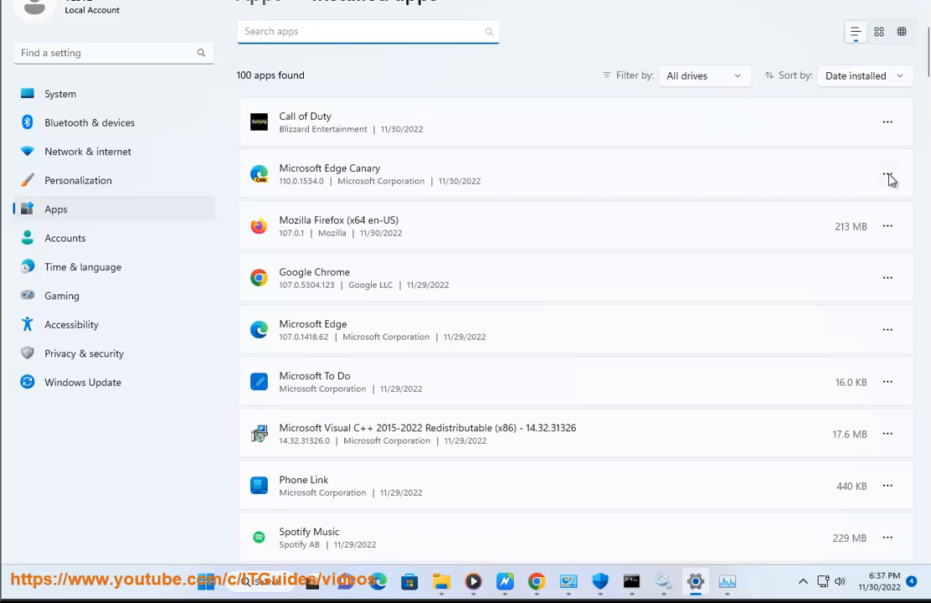
{"action": "mouse_move", "coordinate": [895, 281]}
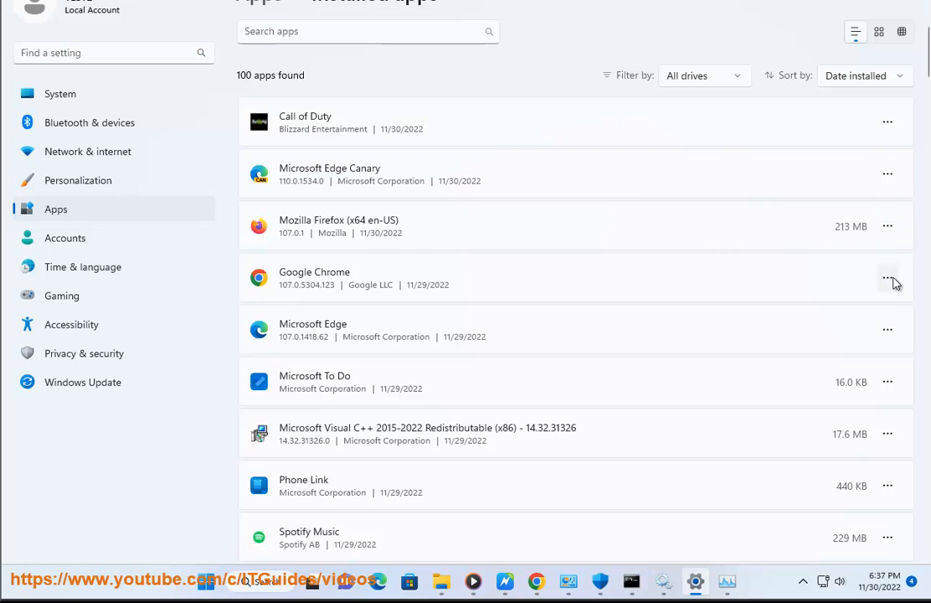
{"action": "left_click", "coordinate": [887, 226]}
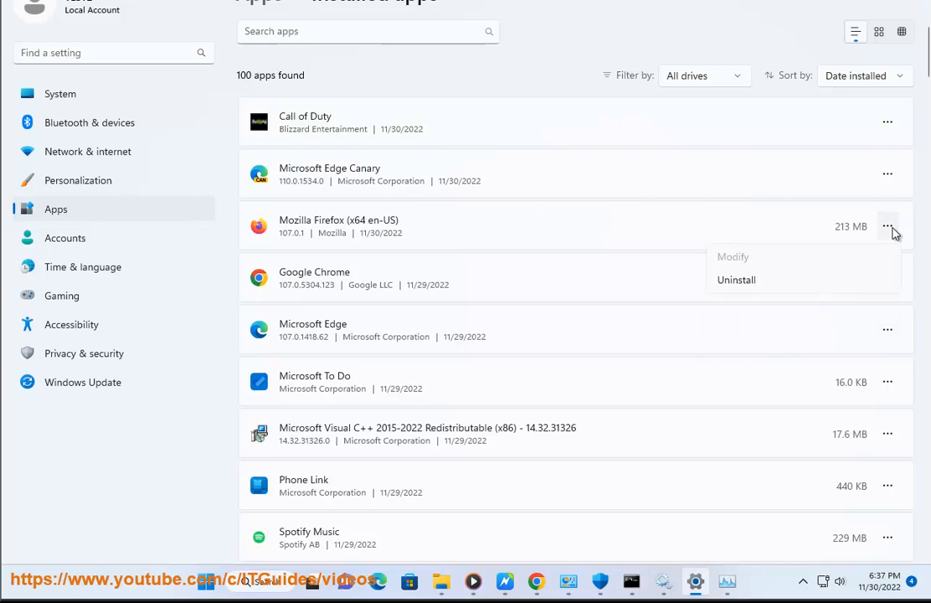
{"action": "left_click", "coordinate": [888, 382]}
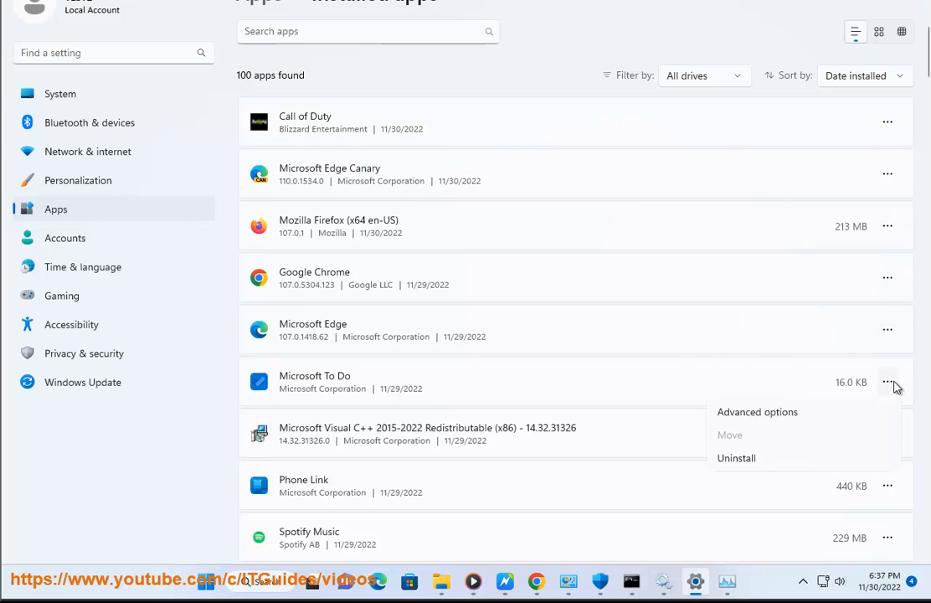
{"action": "left_click", "coordinate": [757, 412]}
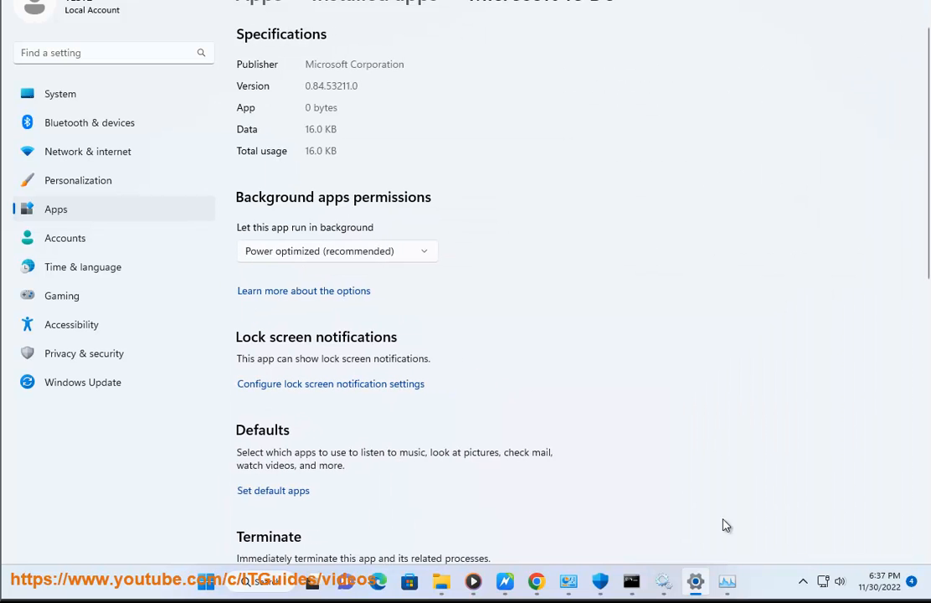
{"action": "left_click", "coordinate": [730, 579]}
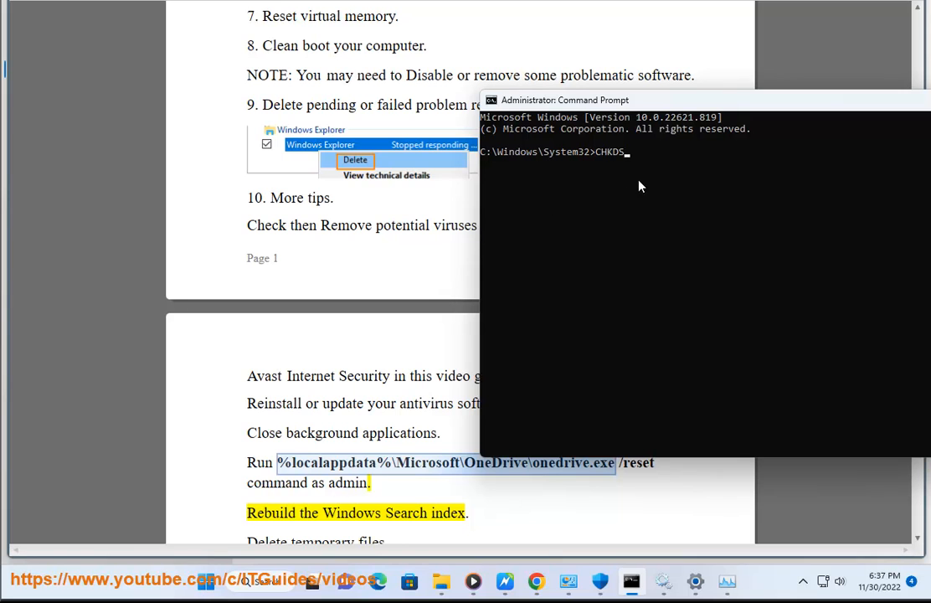
Step: Enter %localappdata%\Microsoft\OneDrive\onedrive.exe /reset and close the prompt
{"action": "type", "text": "%localappdata%\\Microsoft\\OneDrive\\onedrive.exe"}
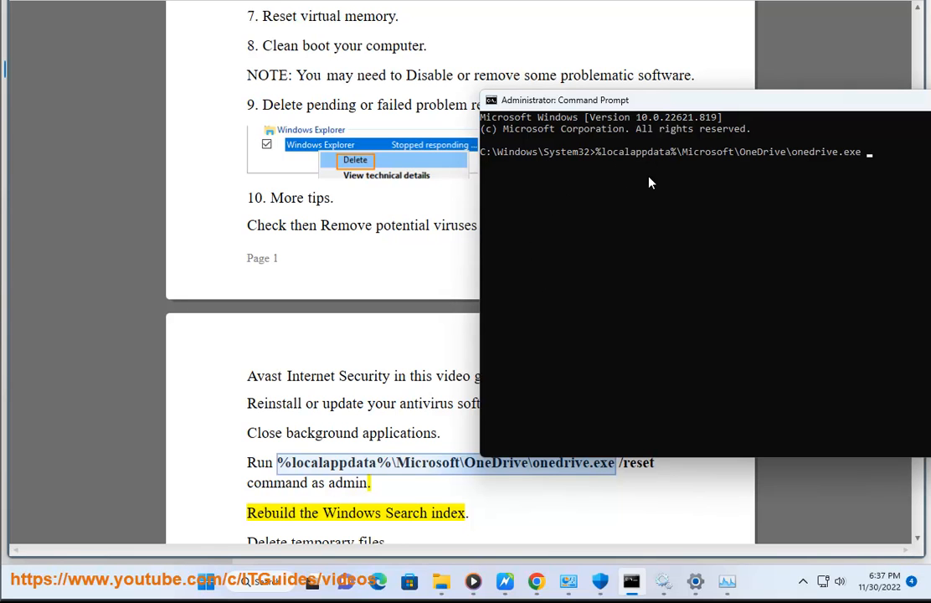
{"action": "type", "text": "/RESET"}
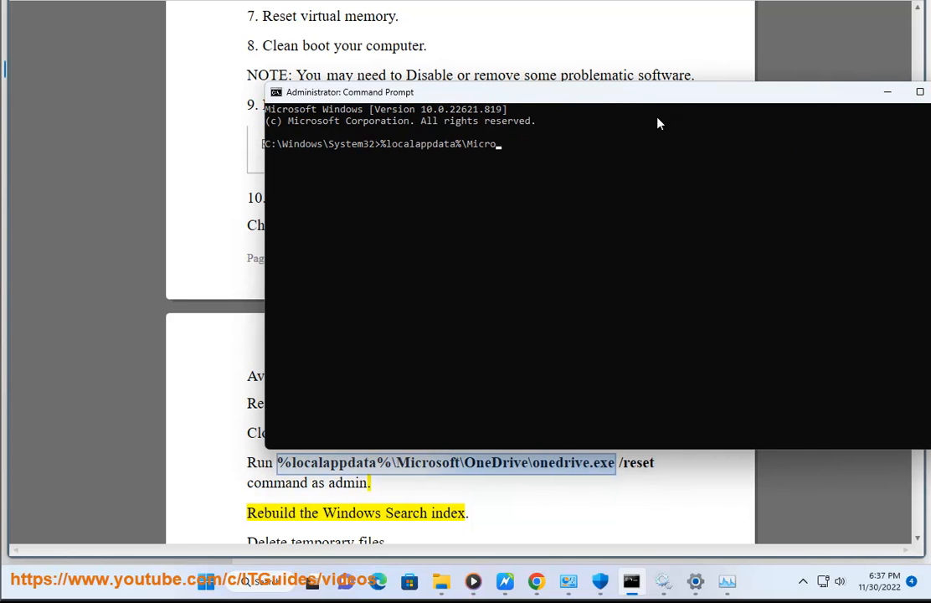
{"action": "left_click", "coordinate": [920, 92]}
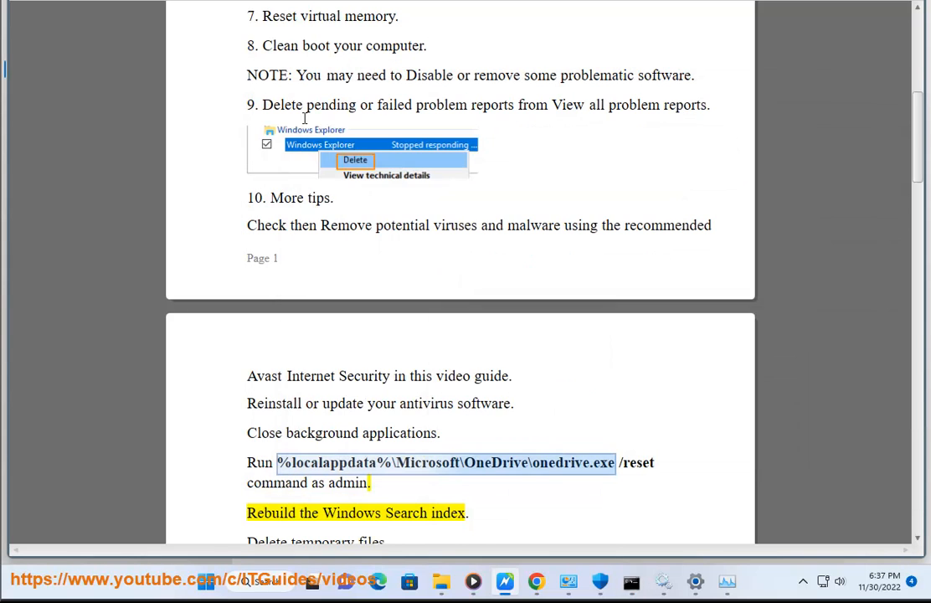
Step: Back in the guide, mark the Windows Search index step
{"action": "left_click", "coordinate": [447, 512]}
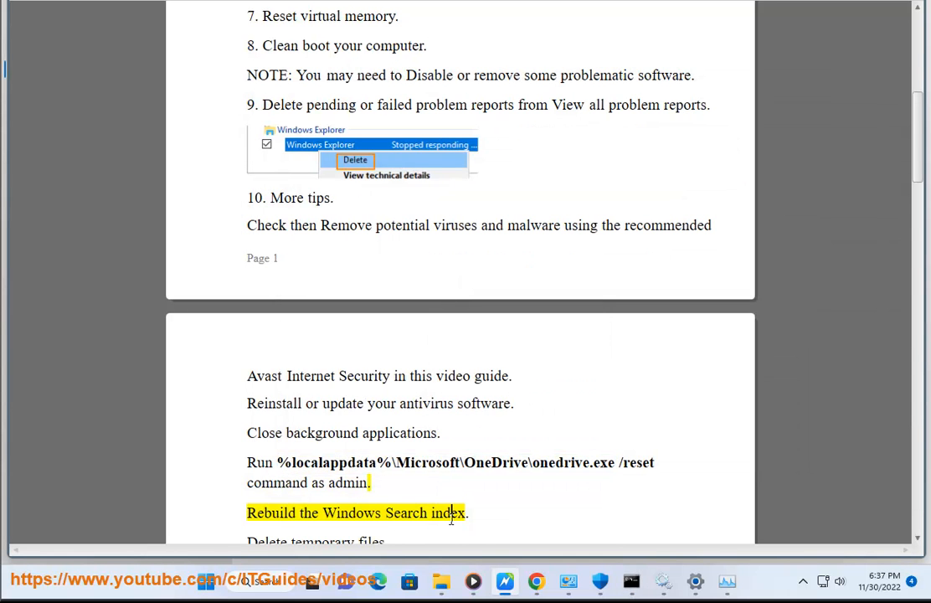
{"action": "left_click", "coordinate": [259, 581]}
{"action": "type", "text": "IND"}
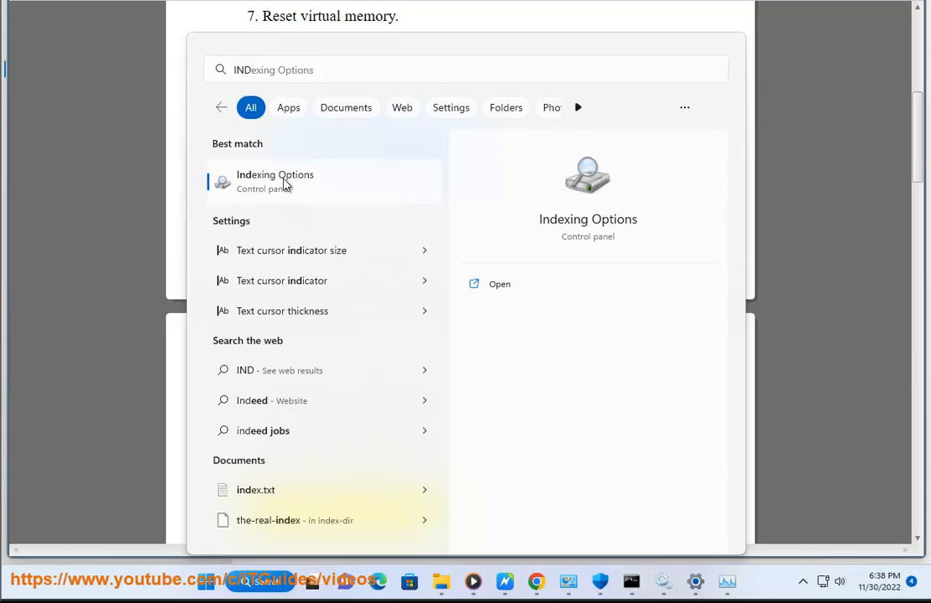
{"action": "left_click", "coordinate": [275, 181]}
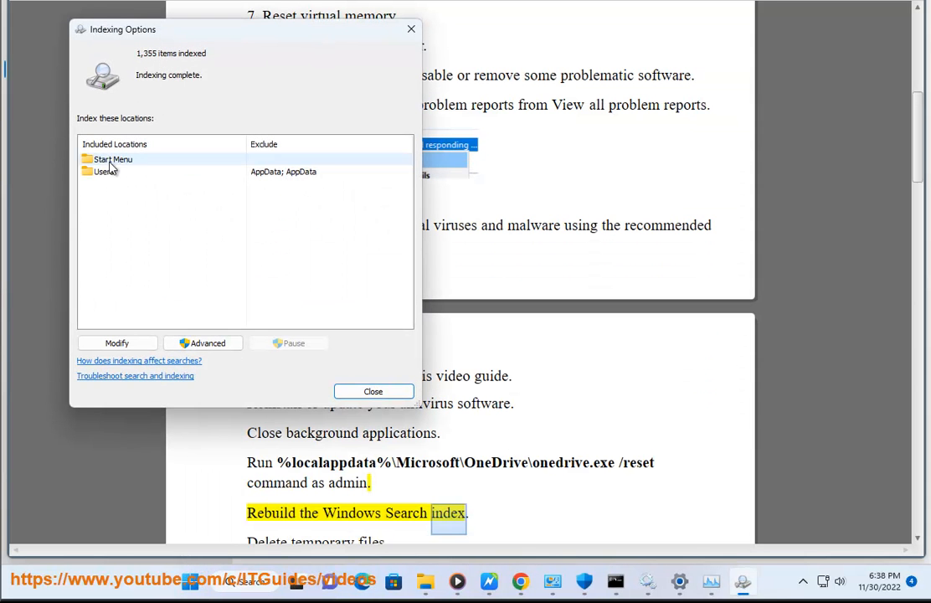
{"action": "left_click", "coordinate": [202, 341]}
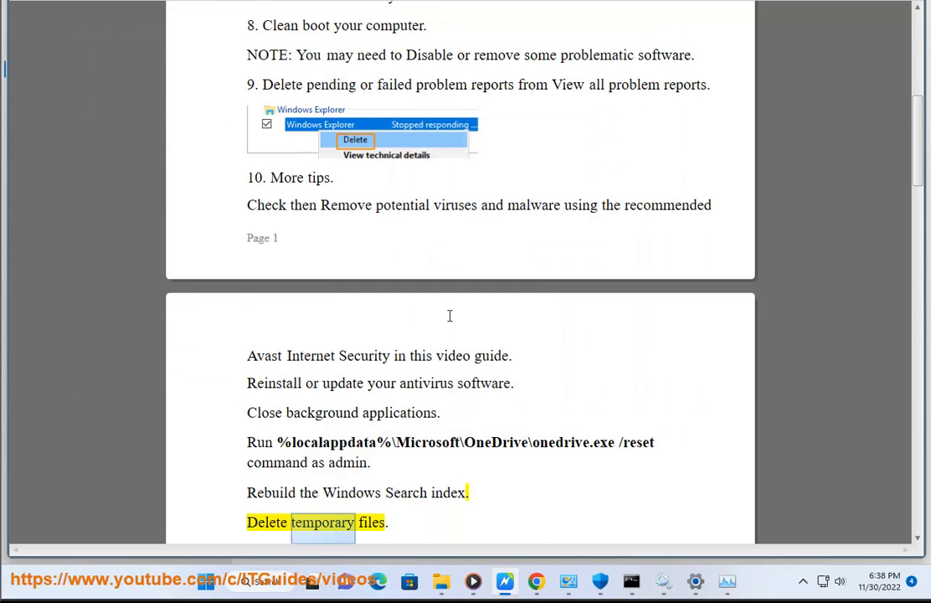
{"action": "scroll", "scroll_direction": "down", "scroll_amount": 3}
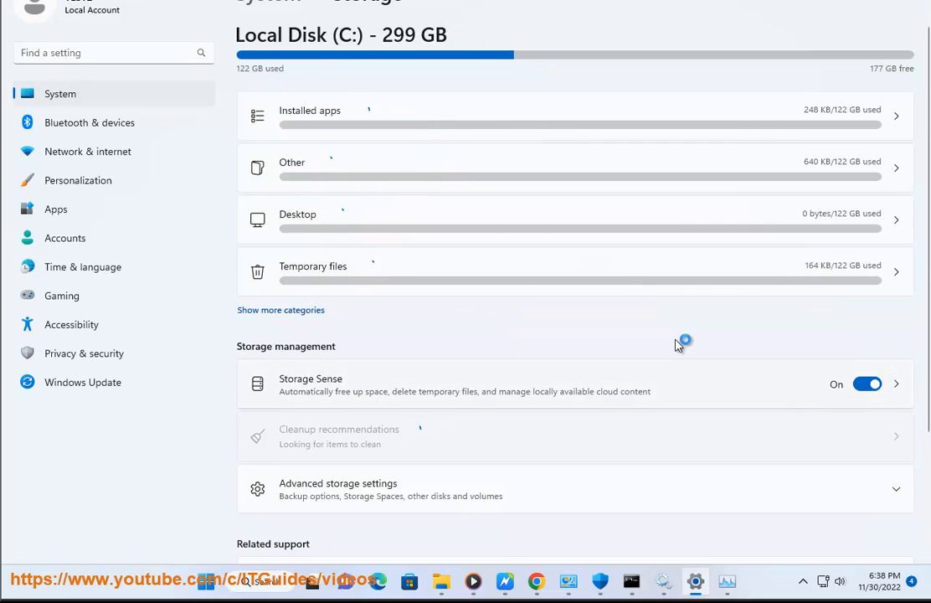
{"action": "left_click", "coordinate": [312, 271]}
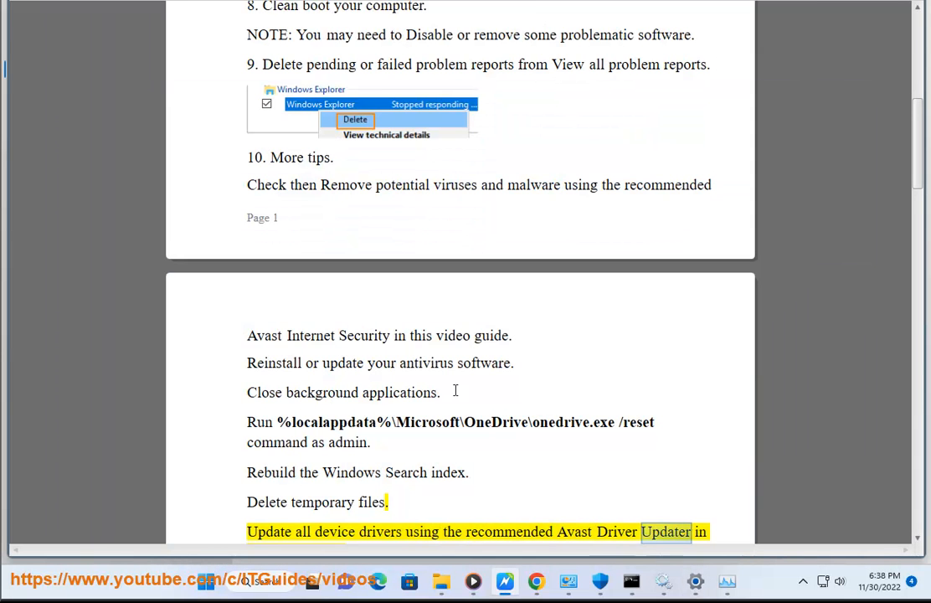
Step: Search Windows for Avast and launch Avast Driver Updater from Best match
{"action": "left_click", "coordinate": [261, 581]}
{"action": "type", "text": "AVA"}
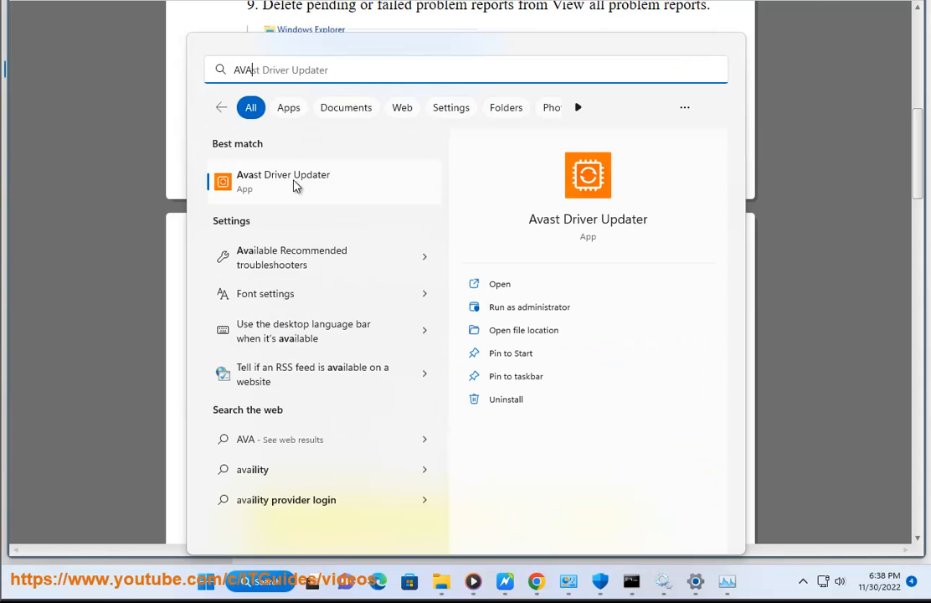
{"action": "left_click", "coordinate": [283, 181]}
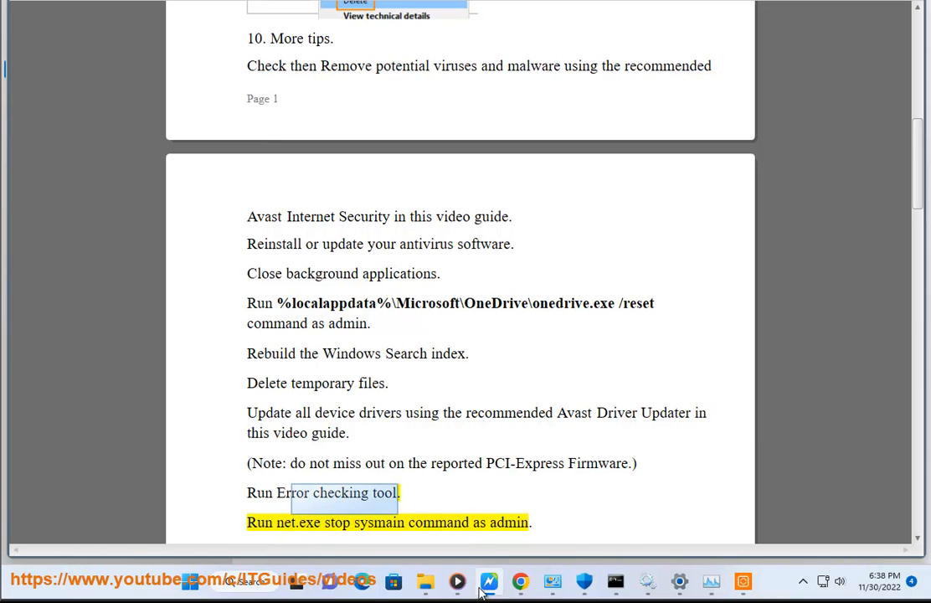
Step: Scan Local Disk (C:) for errors from its Properties Tools, finding no errors
{"action": "left_click", "coordinate": [423, 579]}
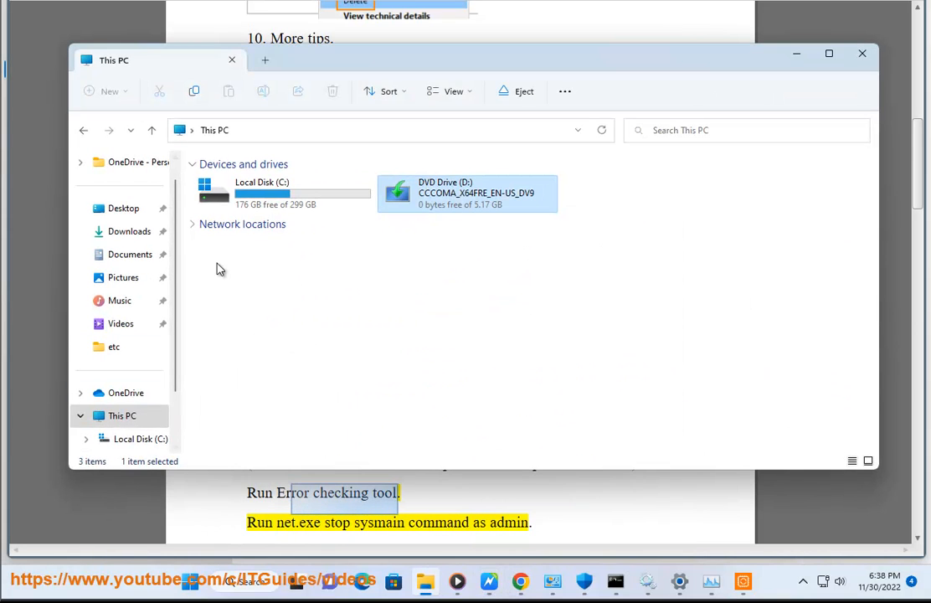
{"action": "right_click", "coordinate": [263, 192]}
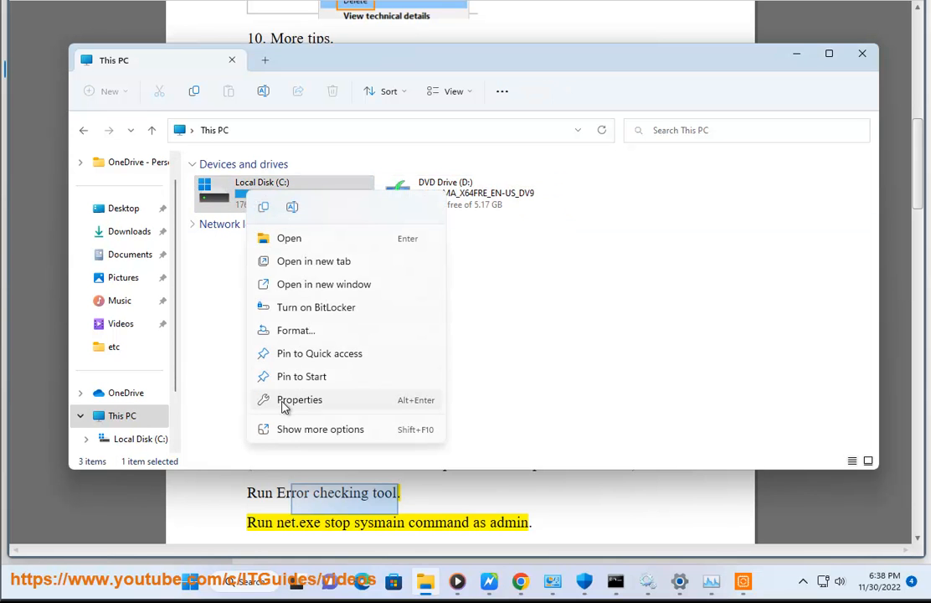
{"action": "left_click", "coordinate": [298, 399]}
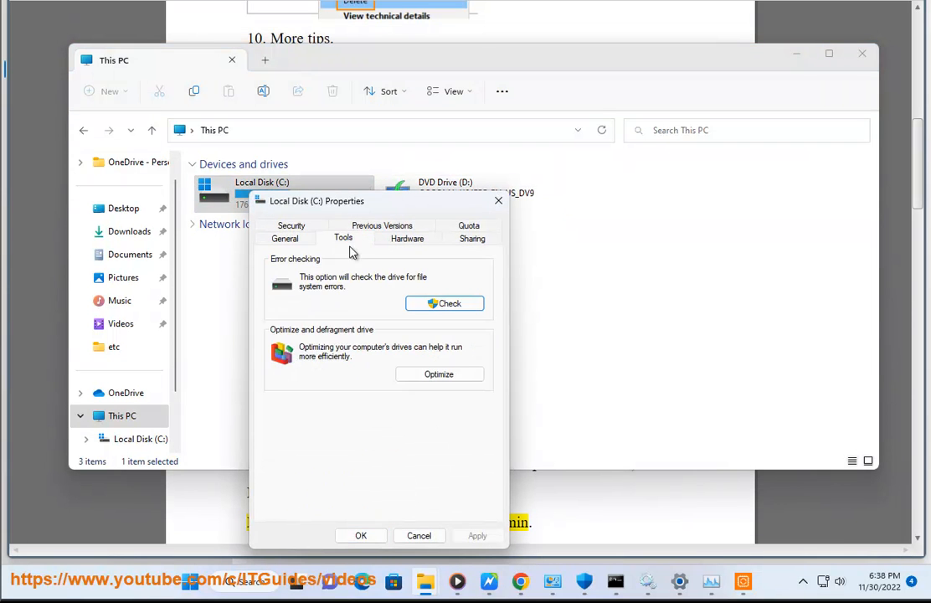
{"action": "left_click", "coordinate": [444, 303]}
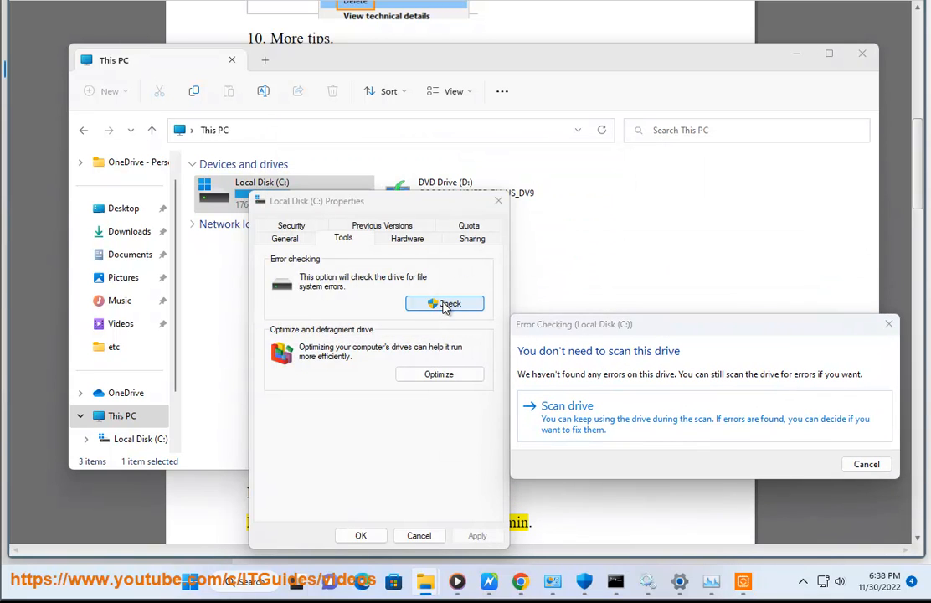
{"action": "left_click", "coordinate": [864, 462]}
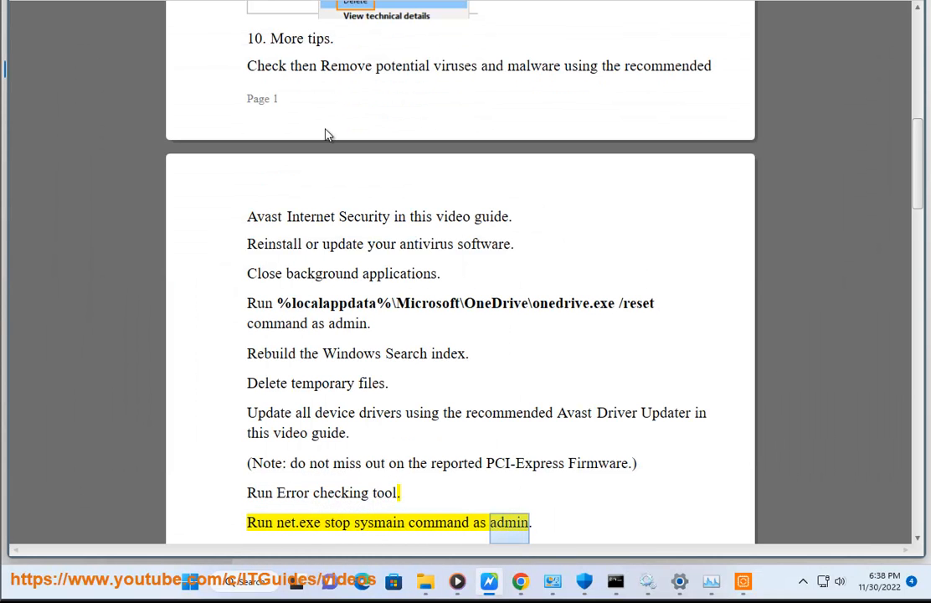
Step: Enter 'net.exe stop sysmain' in the administrator Command Prompt to stop the SysMain service
{"action": "scroll", "scroll_direction": "down", "scroll_amount": 3}
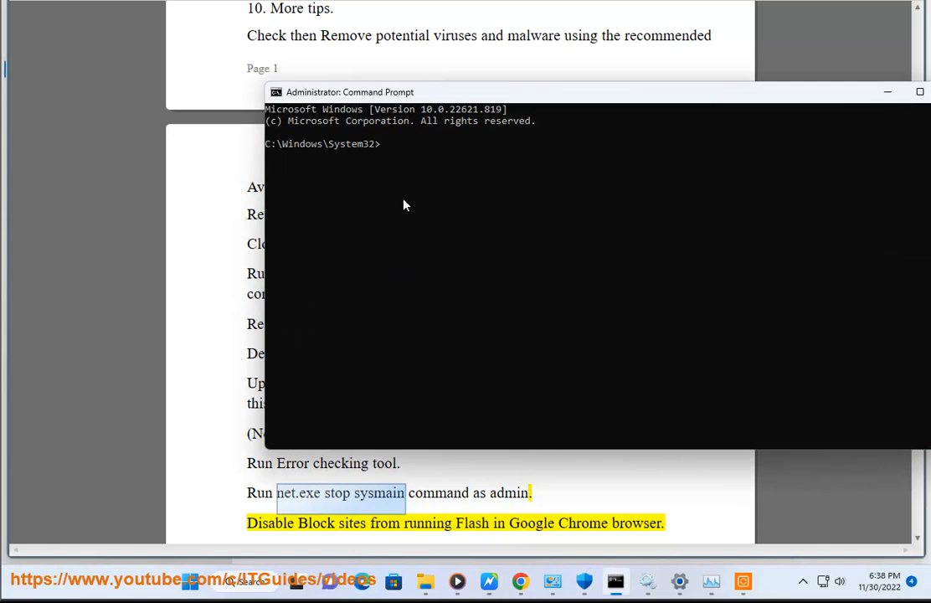
{"action": "type", "text": "net.exe stop sysmain"}
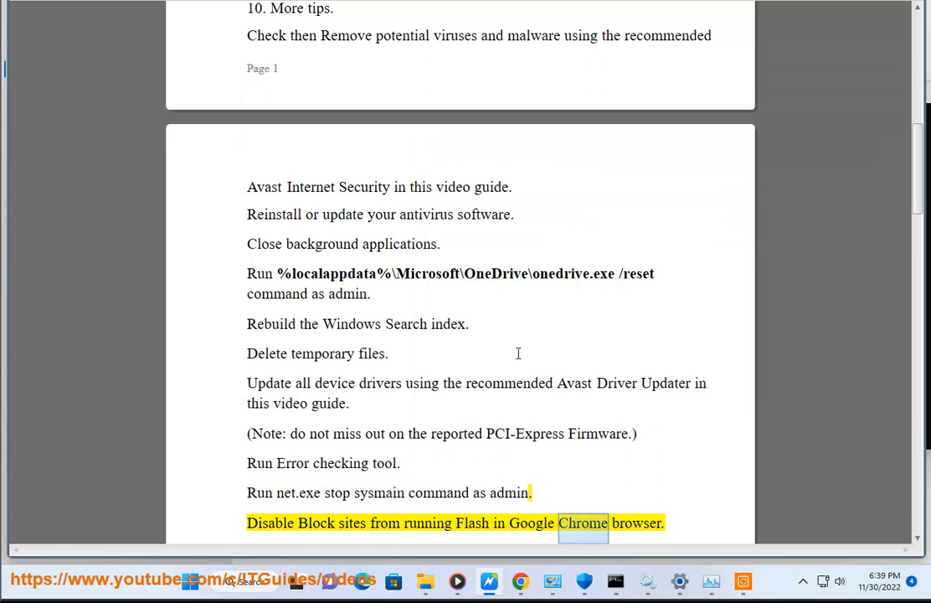
{"action": "scroll", "scroll_direction": "down", "scroll_amount": 3}
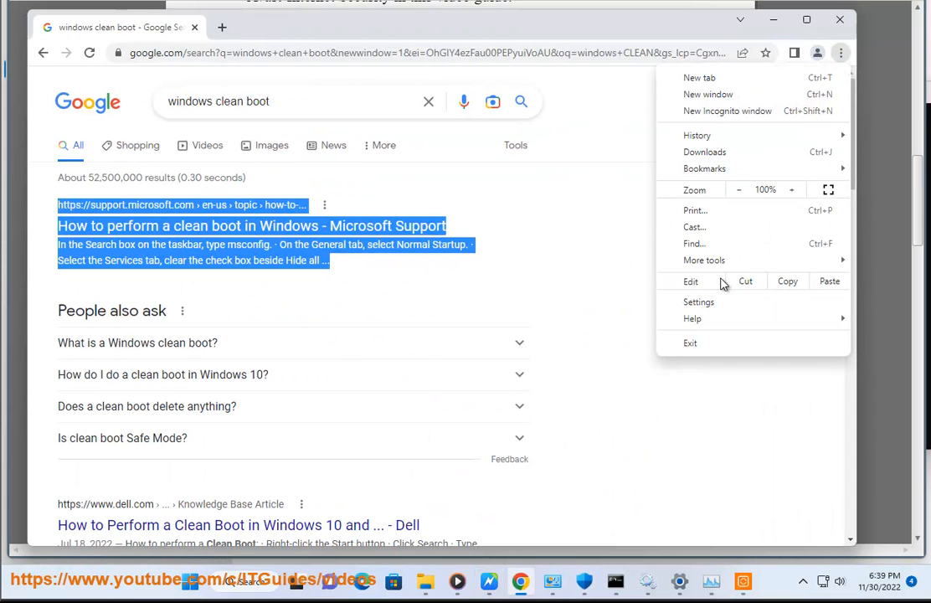
Step: Search Chrome settings for 'Flash', then clear the search
{"action": "left_click", "coordinate": [699, 302]}
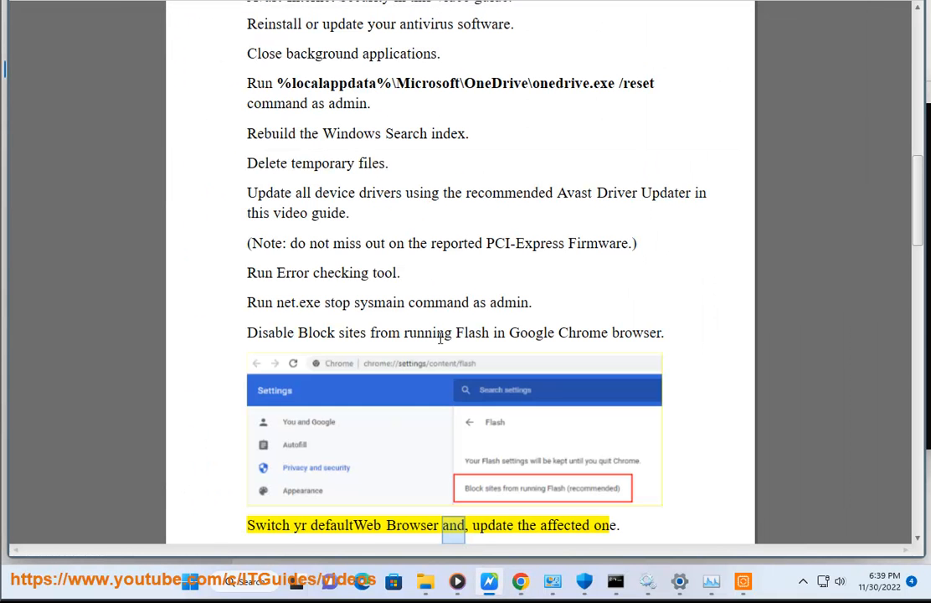
{"action": "double_click", "coordinate": [473, 333]}
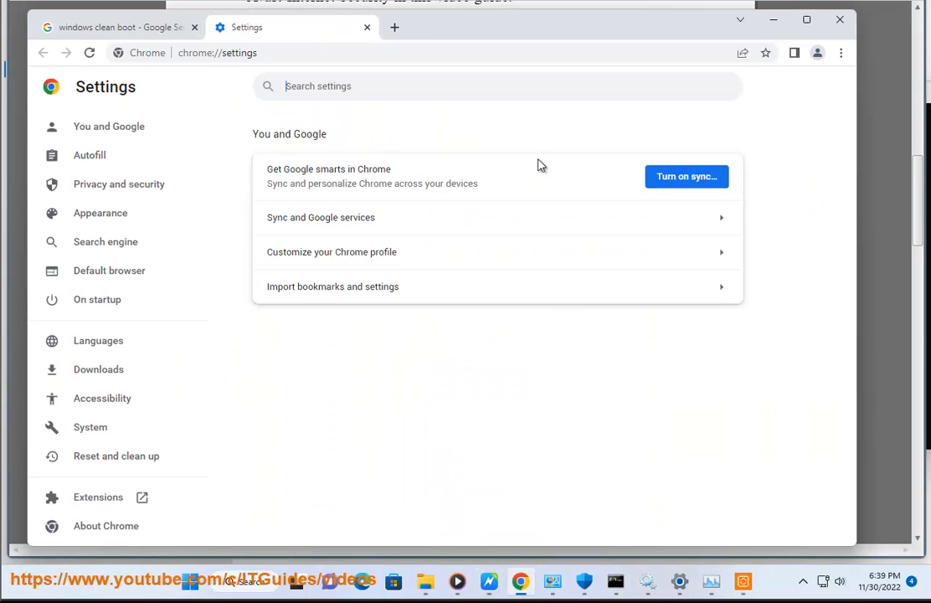
{"action": "type", "text": "Flash"}
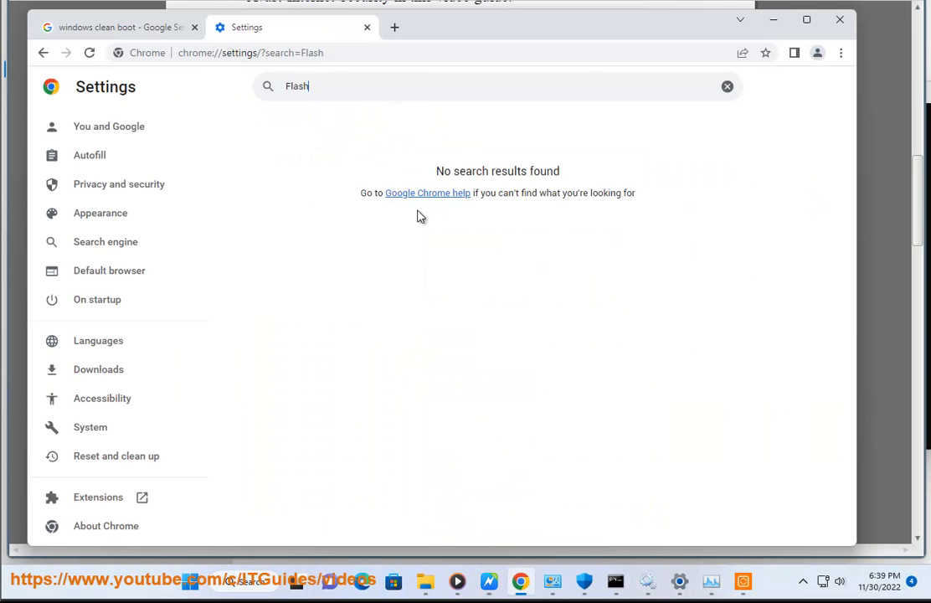
{"action": "left_click", "coordinate": [727, 87]}
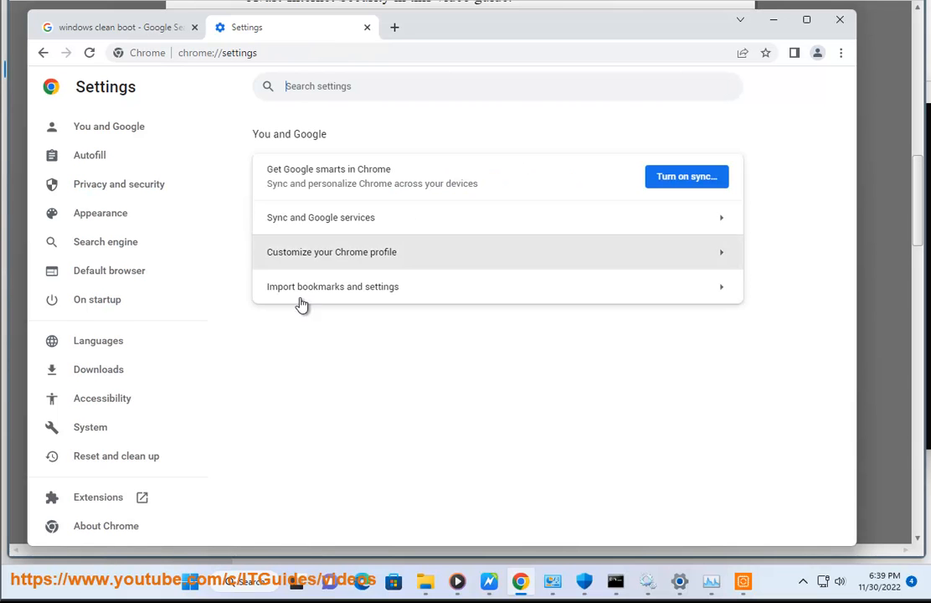
{"action": "left_click", "coordinate": [489, 580]}
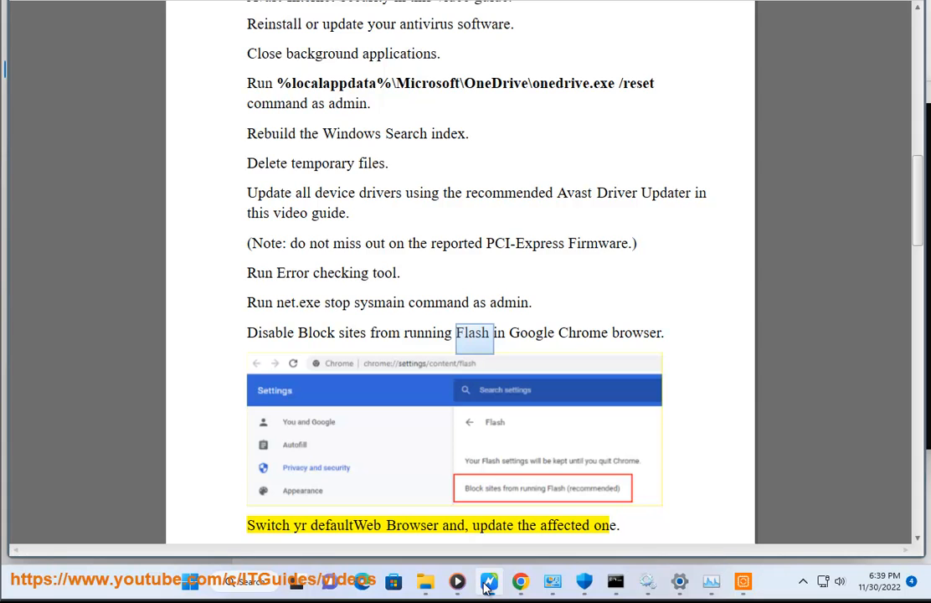
Step: Review the Safe Browsing protection levels under Privacy and security > Security
{"action": "left_click", "coordinate": [482, 579]}
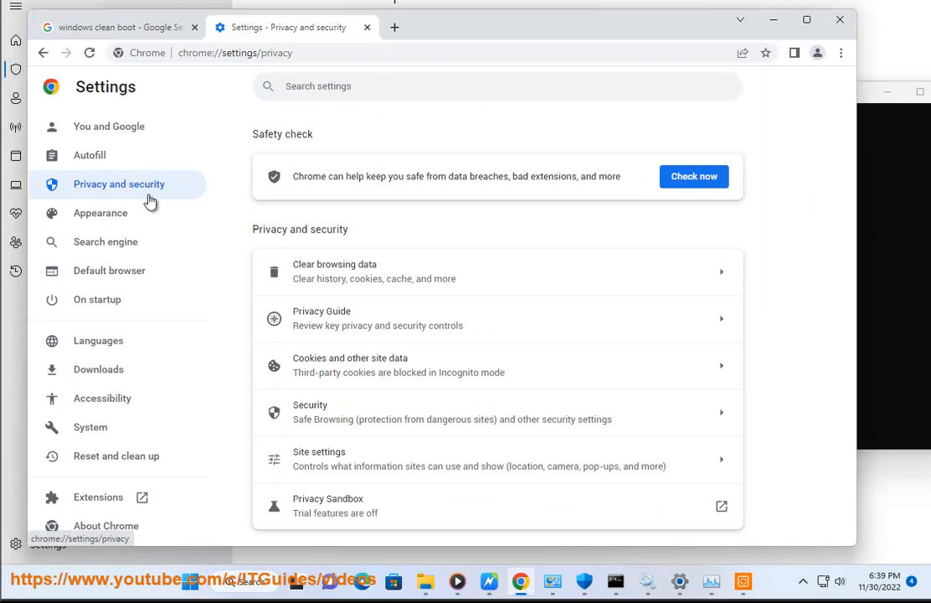
{"action": "mouse_move", "coordinate": [417, 430]}
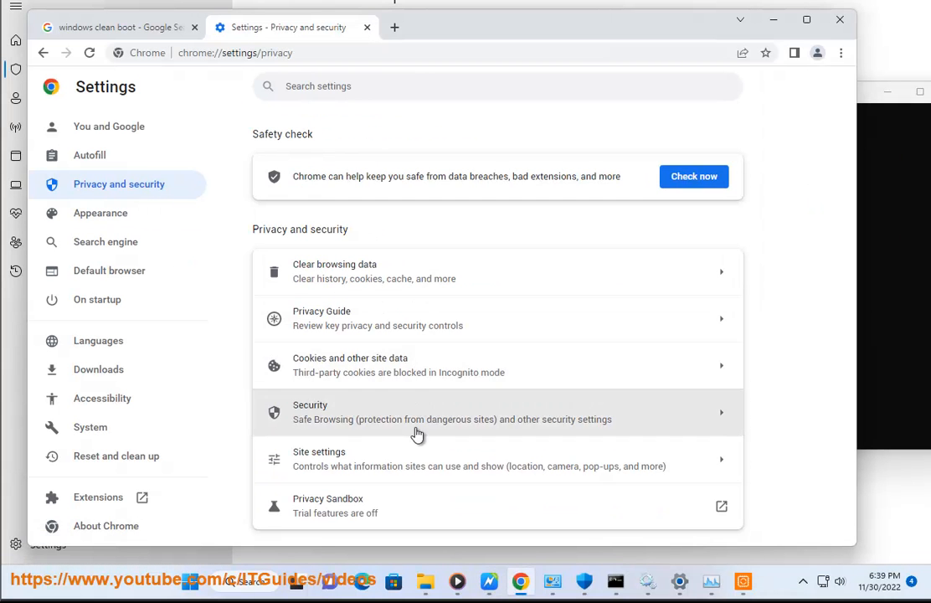
{"action": "mouse_move", "coordinate": [435, 430]}
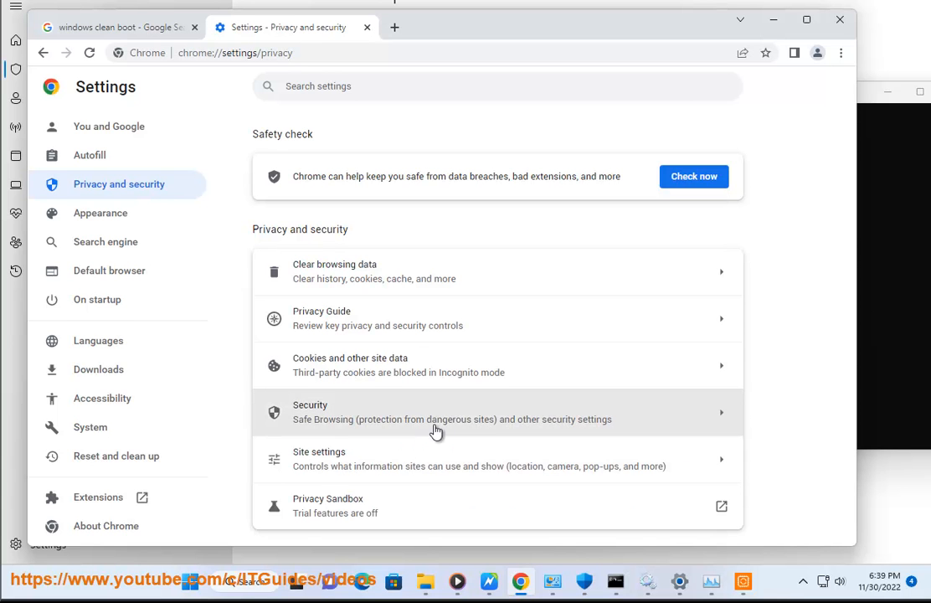
{"action": "left_click", "coordinate": [436, 412]}
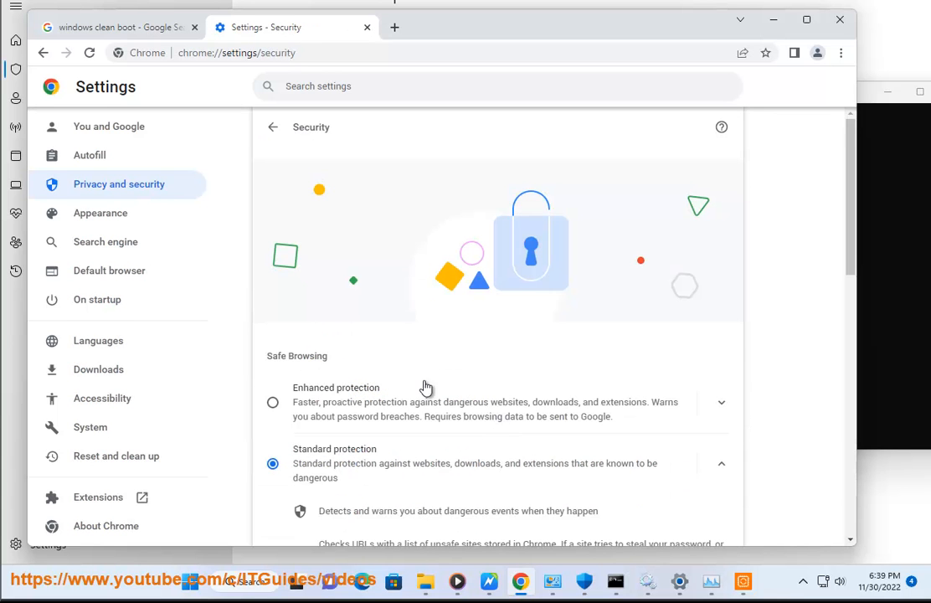
{"action": "scroll", "scroll_direction": "down", "scroll_amount": 3}
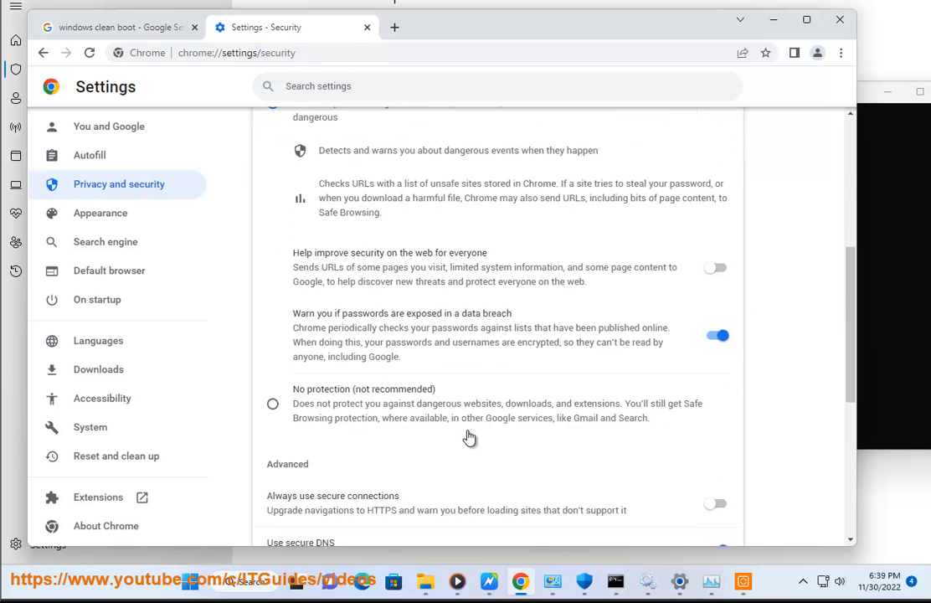
{"action": "scroll", "scroll_direction": "down", "scroll_amount": 3}
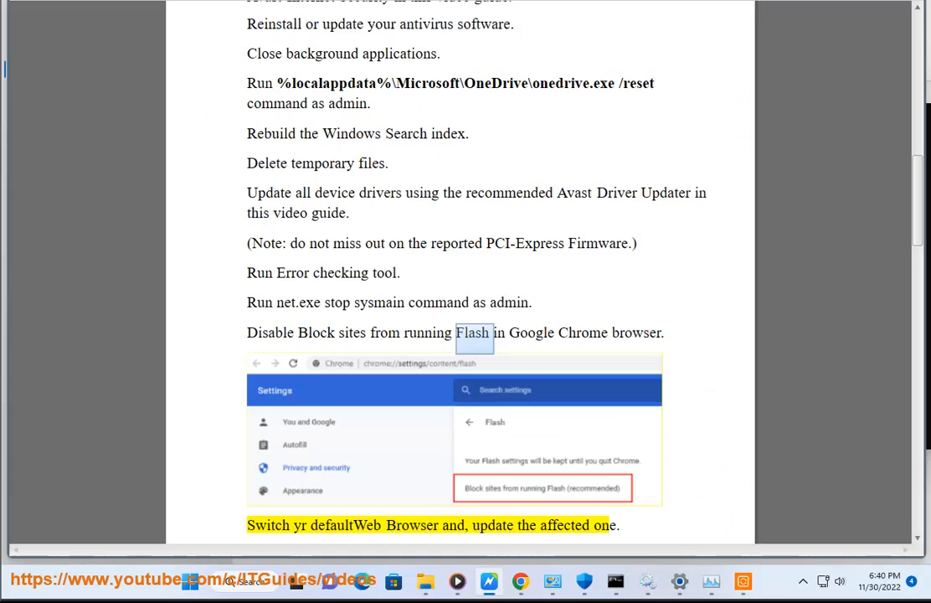
{"action": "mouse_move", "coordinate": [395, 251]}
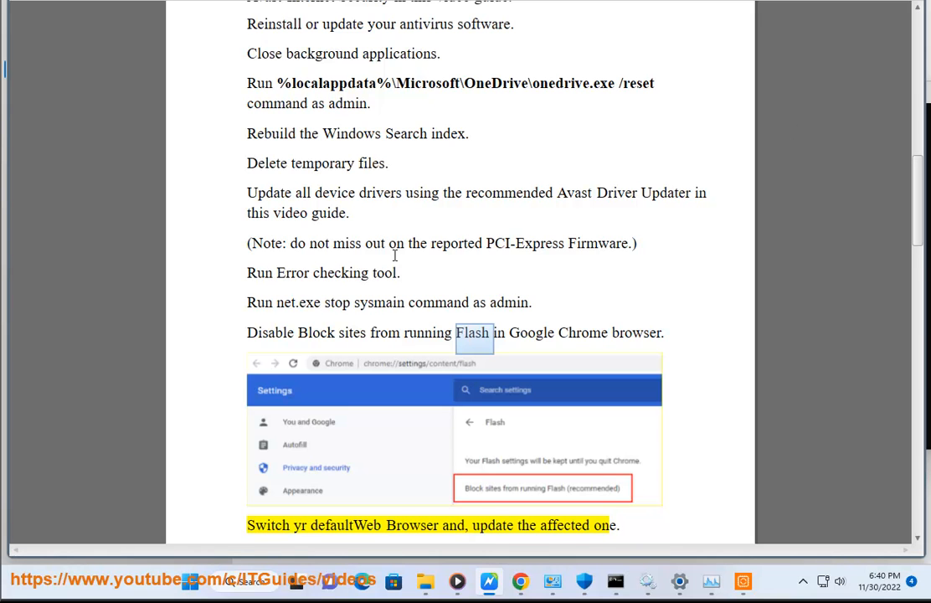
Step: Check Chrome's Help and Edge's Help and feedback menus for available updates
{"action": "scroll", "scroll_direction": "down", "scroll_amount": 3}
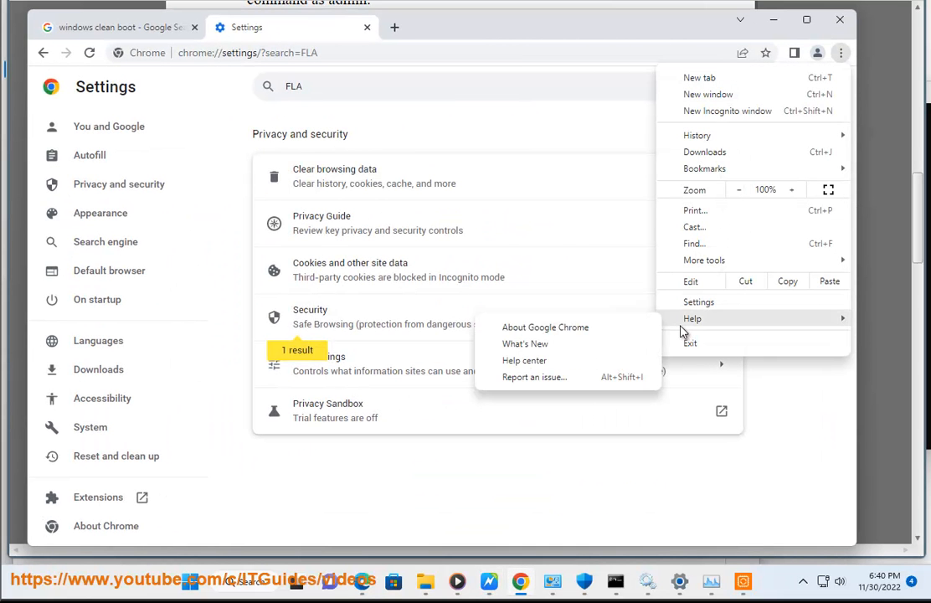
{"action": "left_click", "coordinate": [545, 327]}
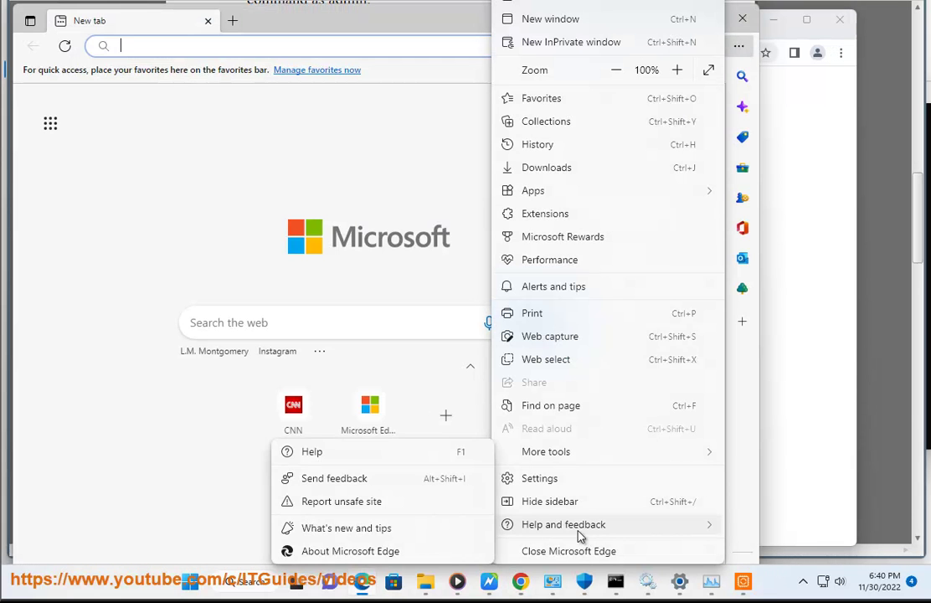
{"action": "left_click", "coordinate": [350, 551]}
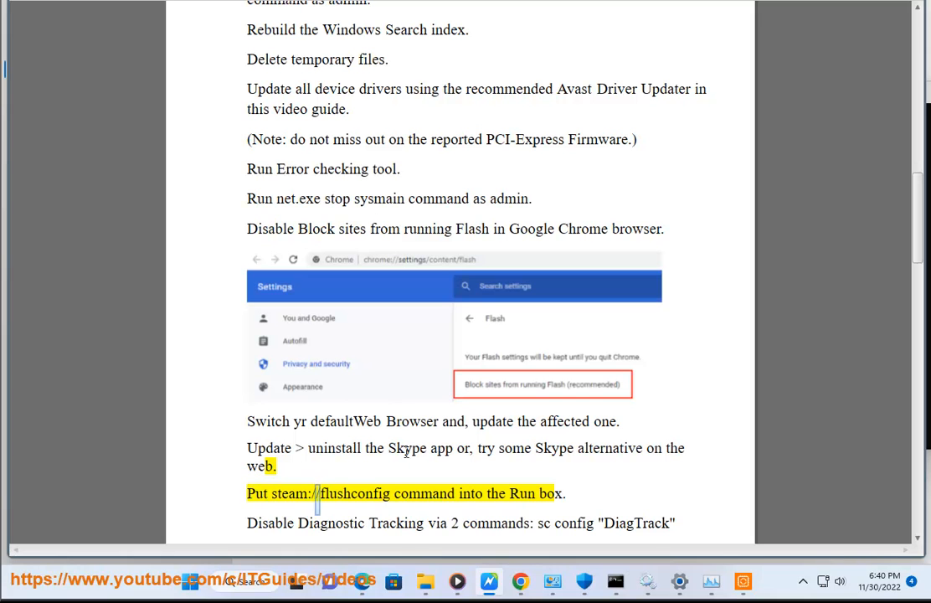
Step: Search Google for 'SKYPE' alternatives, pick Viber, then return to the guide
{"action": "double_click", "coordinate": [422, 492]}
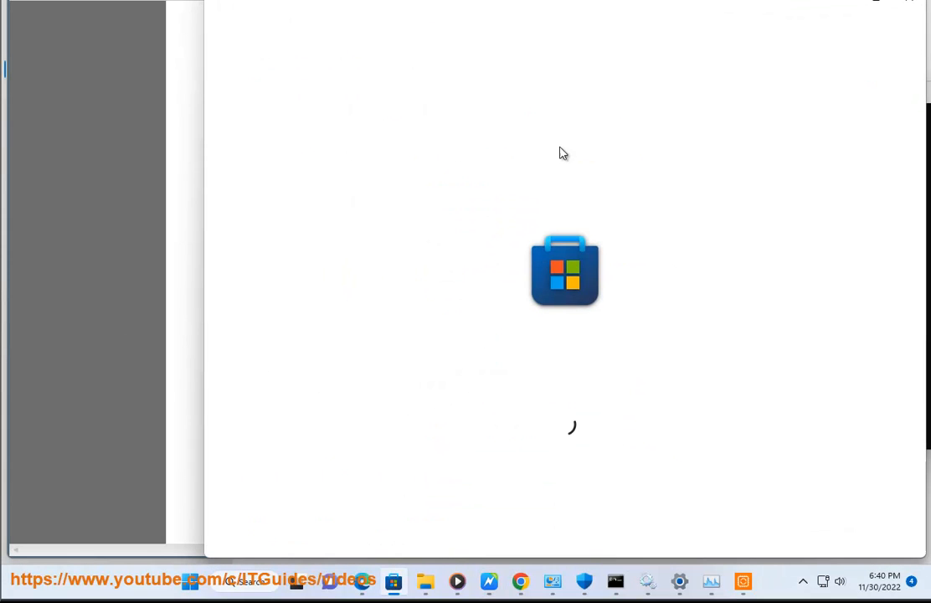
{"action": "left_click", "coordinate": [519, 579]}
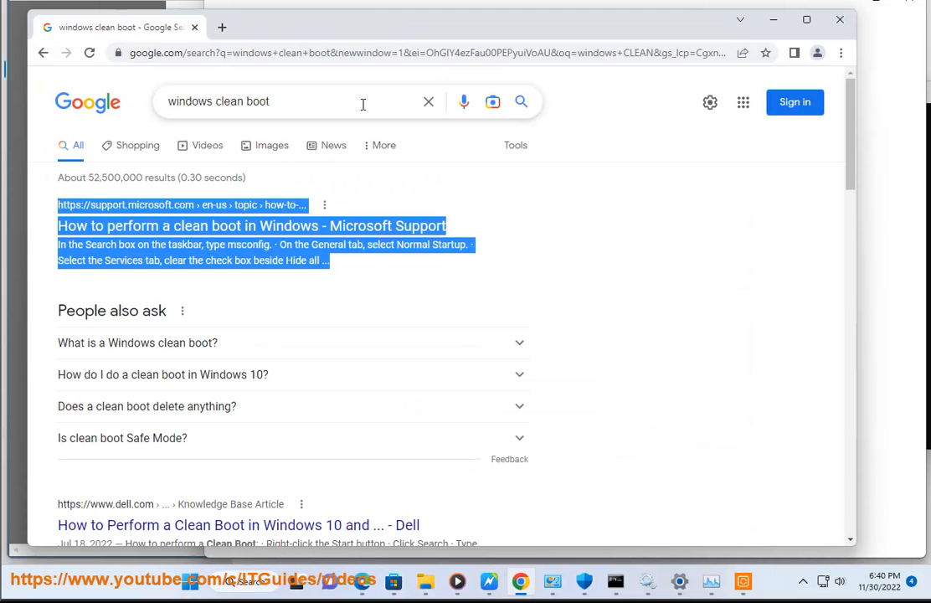
{"action": "type", "text": "SKYPE"}
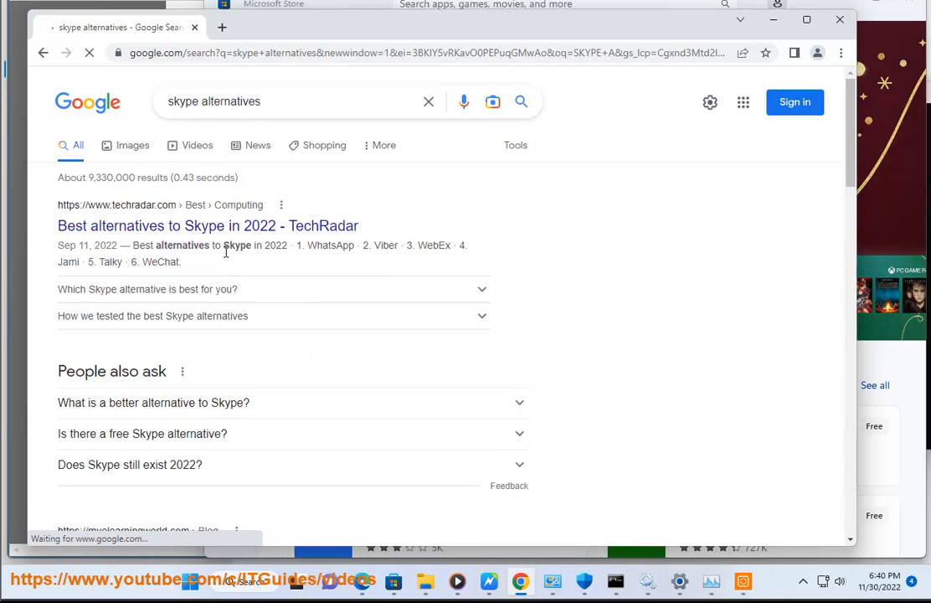
{"action": "double_click", "coordinate": [385, 244]}
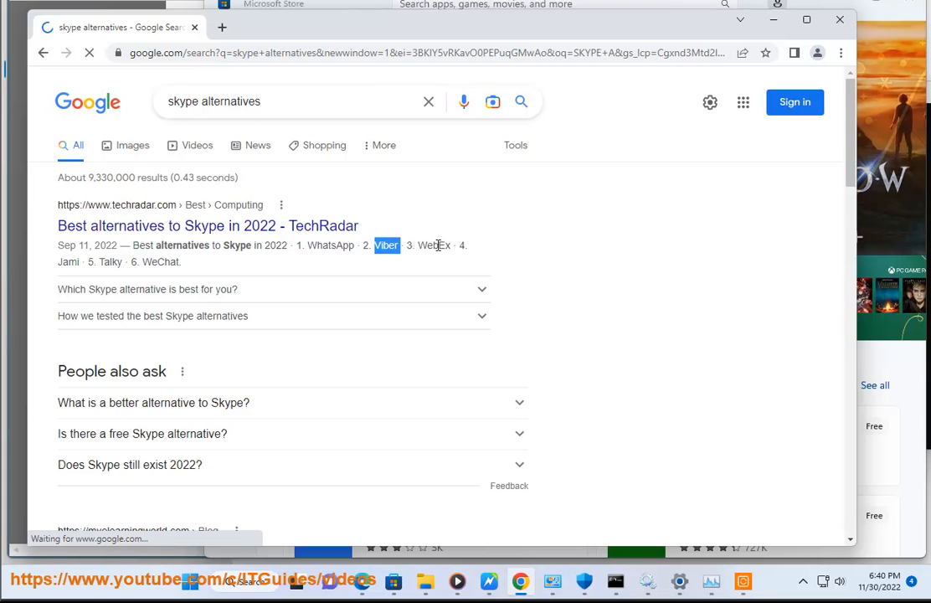
{"action": "scroll", "scroll_direction": "down", "scroll_amount": 3}
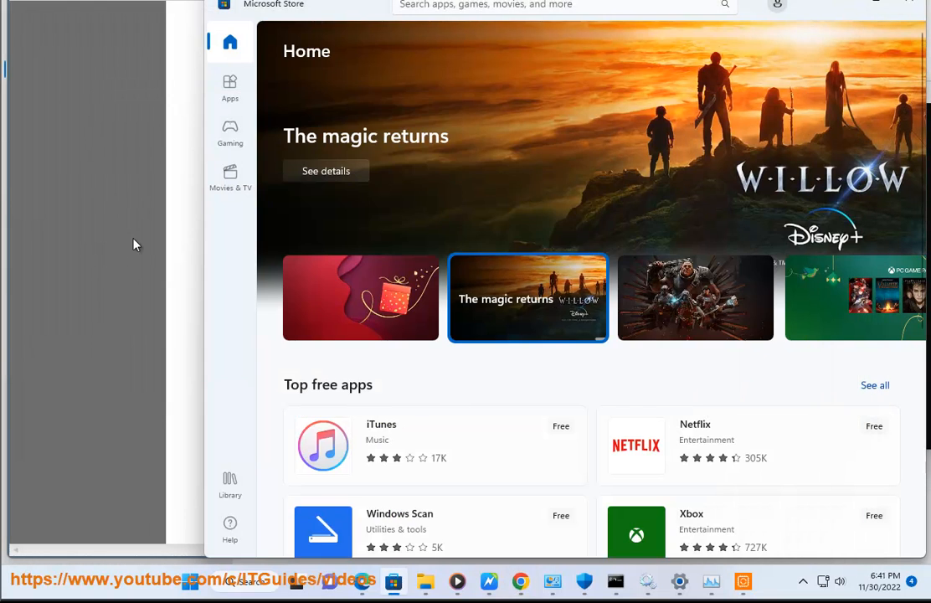
{"action": "left_click", "coordinate": [230, 483]}
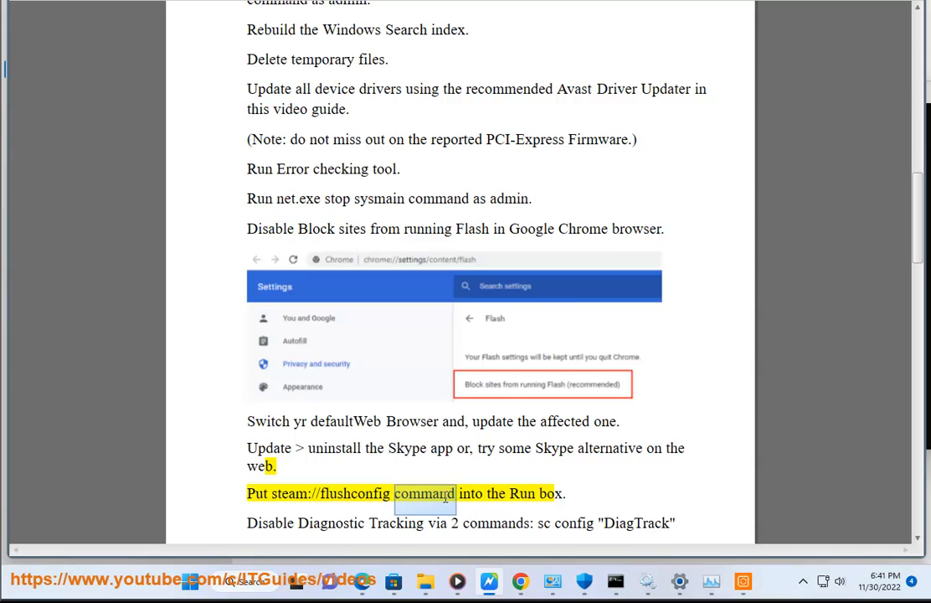
Step: Start the sc config DiagTrack command as administrator and minimise Avast Driver Updater
{"action": "double_click", "coordinate": [464, 494]}
{"action": "type", "text": "SC"}
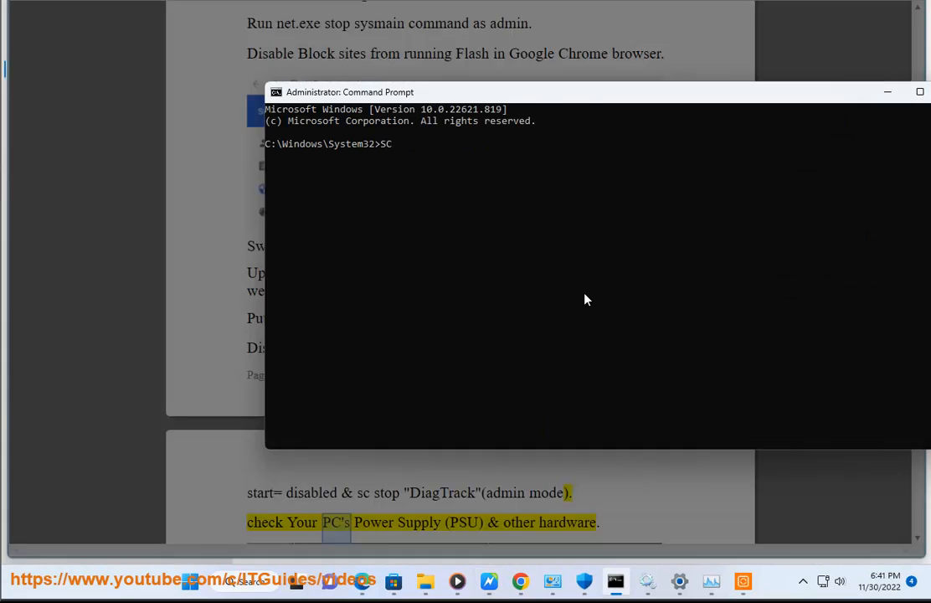
{"action": "type", "text": "...."}
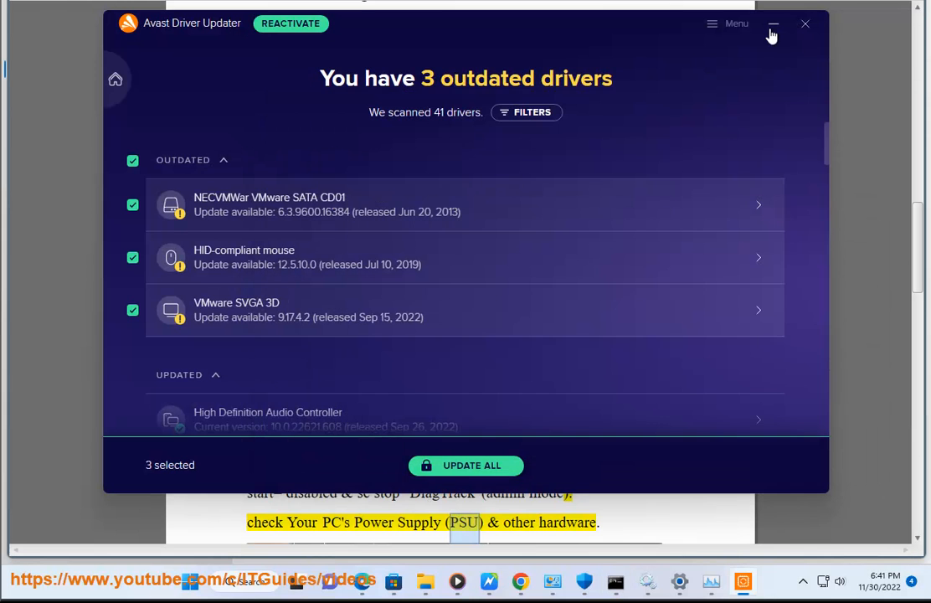
{"action": "left_click", "coordinate": [770, 23]}
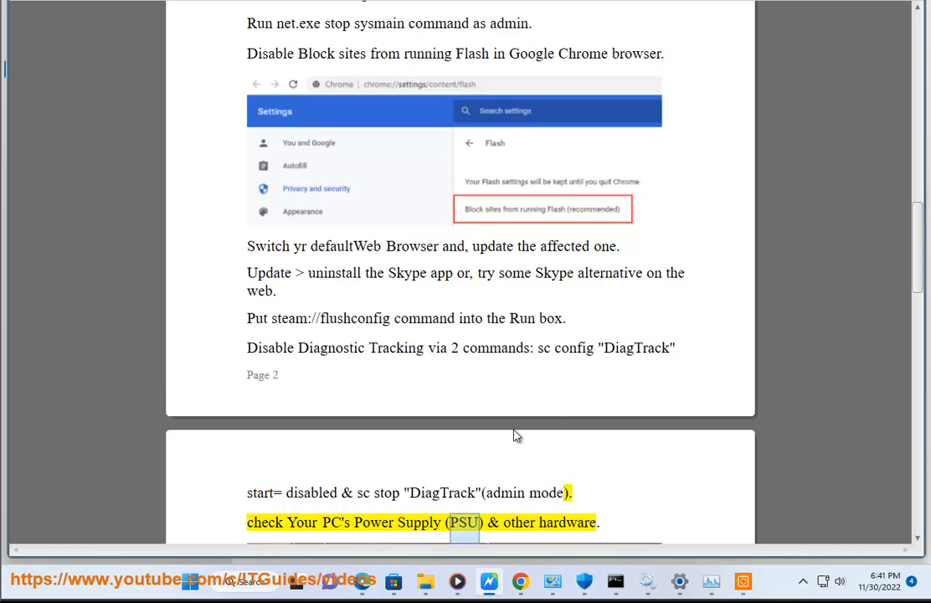
Step: Scroll the guide to the 'disable Get tips' step and launch Windows Settings
{"action": "scroll", "scroll_direction": "down", "scroll_amount": 3}
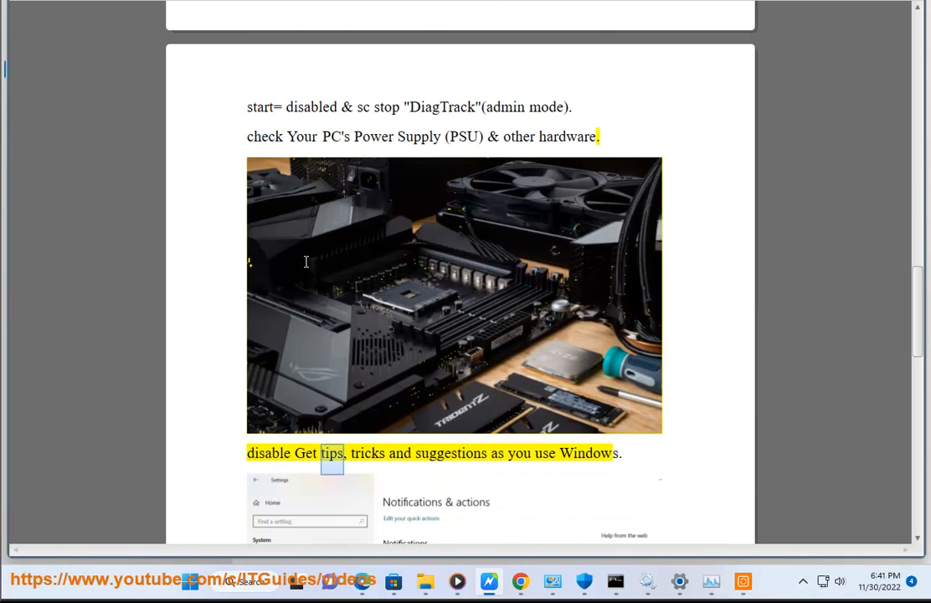
{"action": "scroll", "scroll_direction": "down", "scroll_amount": 3}
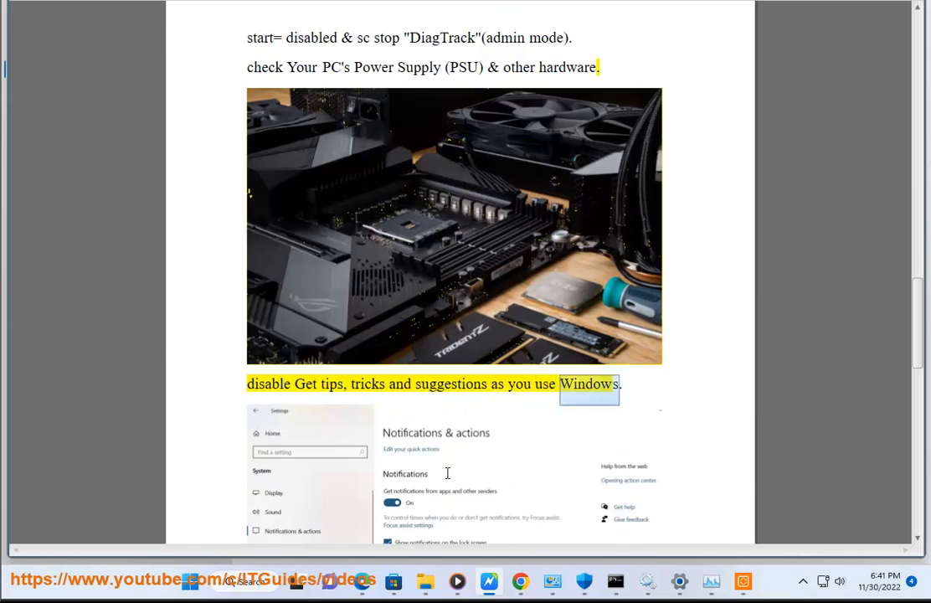
{"action": "scroll", "scroll_direction": "down", "scroll_amount": 3}
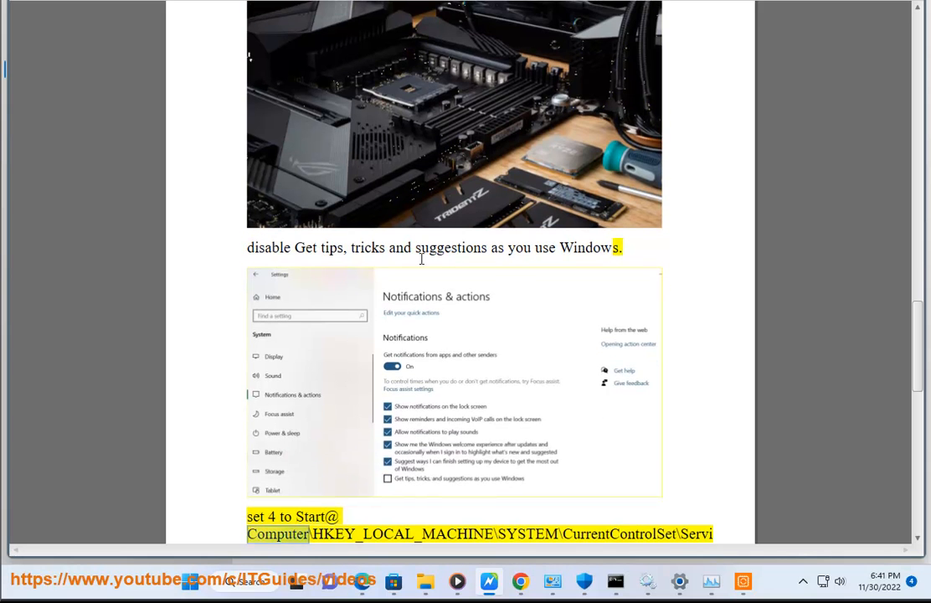
{"action": "double_click", "coordinate": [308, 248]}
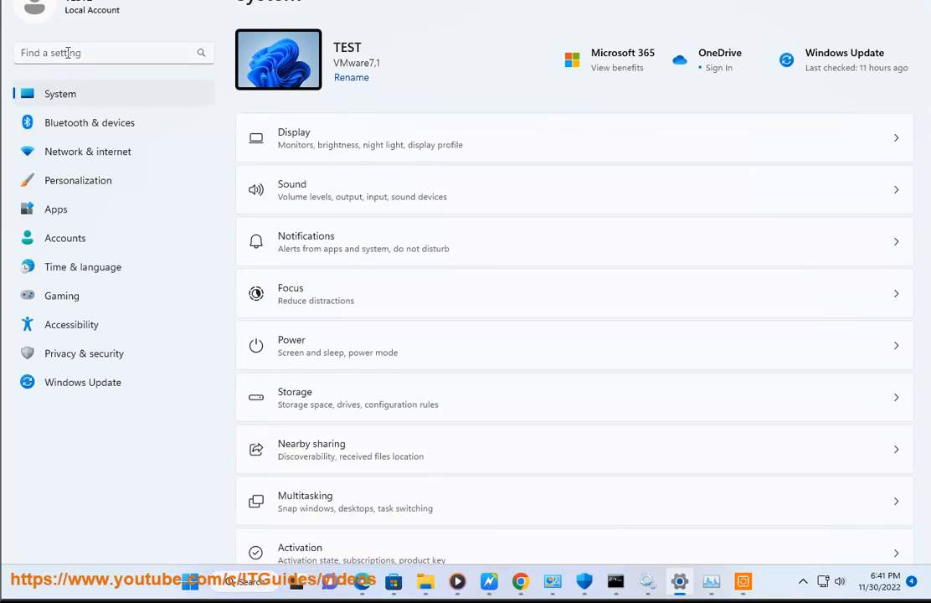
Step: Search Settings for 'GET' to reach the tips and suggestions option, then start a Windows search for Registry Editor
{"action": "type", "text": "GET"}
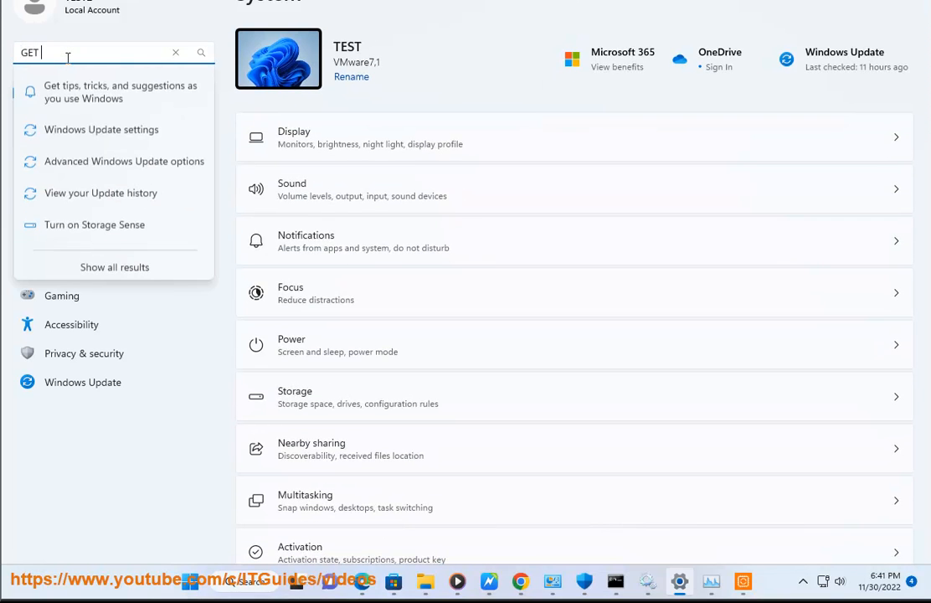
{"action": "mouse_move", "coordinate": [137, 94]}
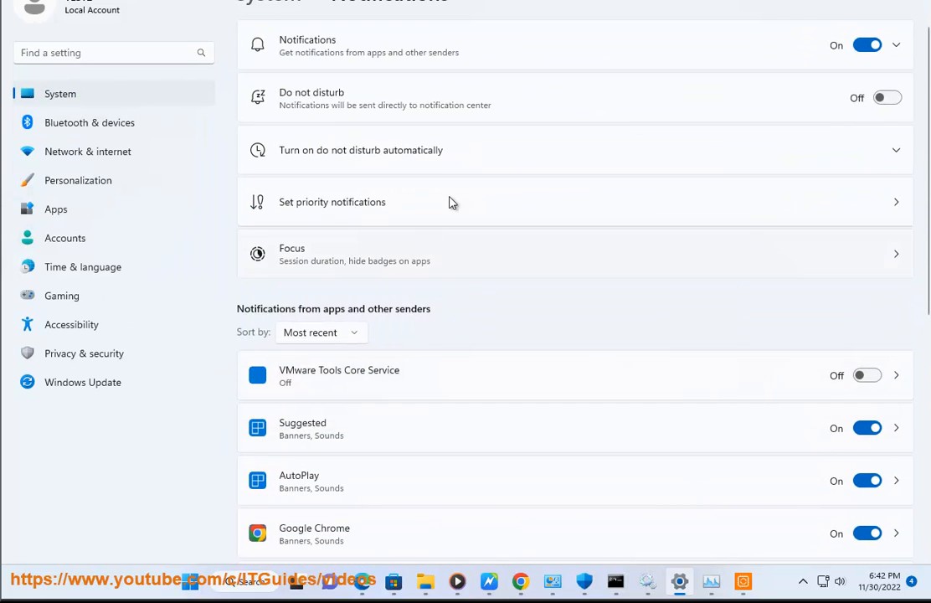
{"action": "mouse_move", "coordinate": [840, 154]}
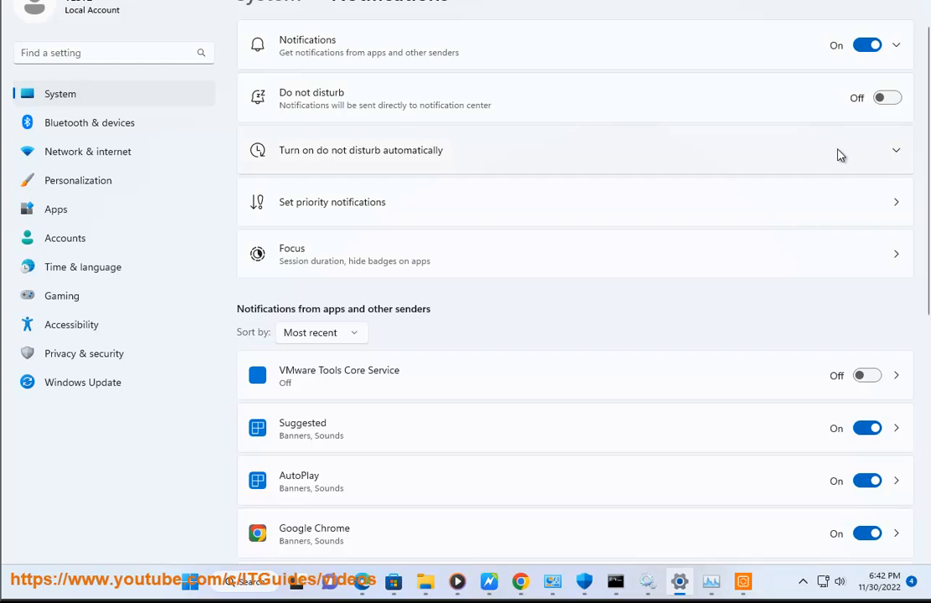
{"action": "scroll", "scroll_direction": "down", "scroll_amount": 3}
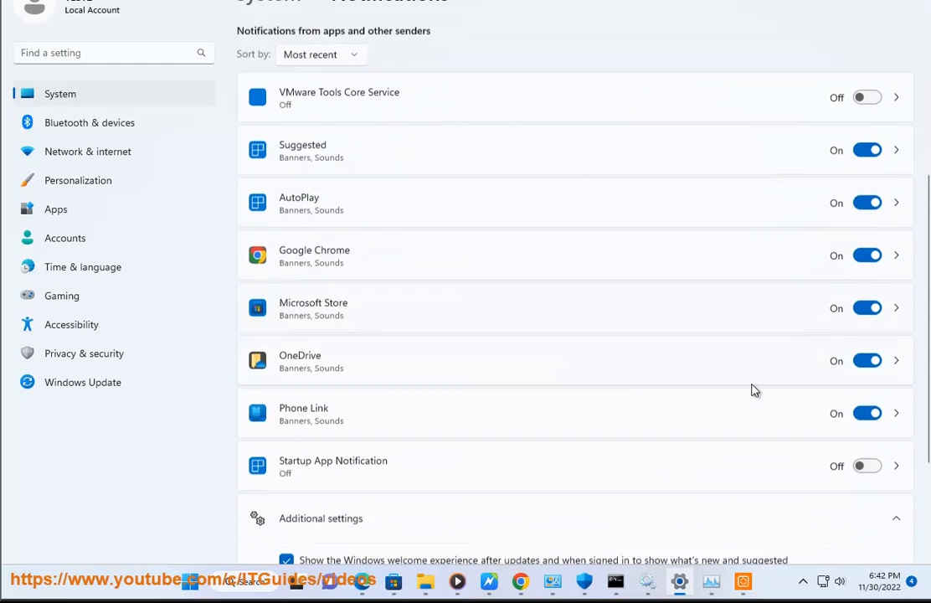
{"action": "scroll", "scroll_direction": "down", "scroll_amount": 3}
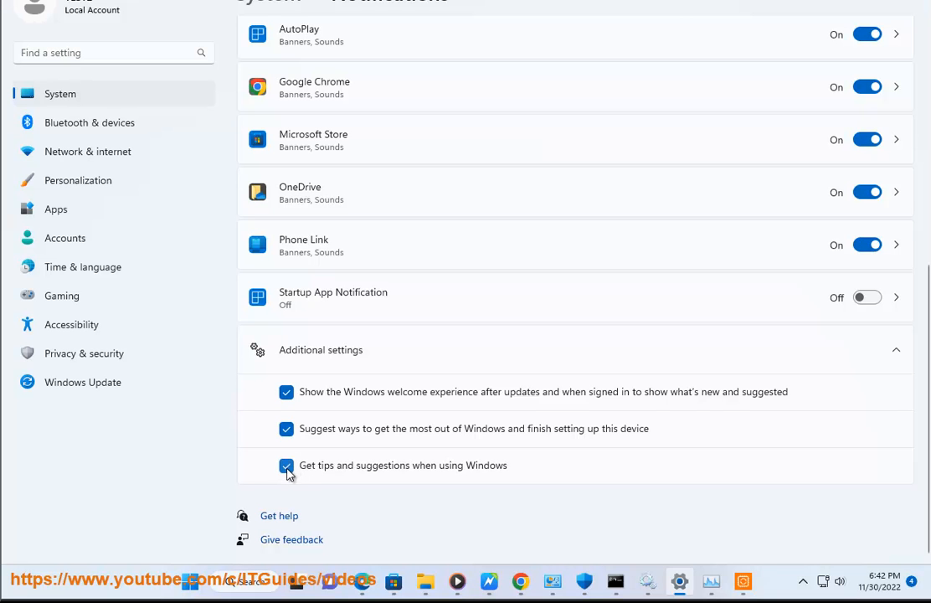
{"action": "mouse_move", "coordinate": [348, 482]}
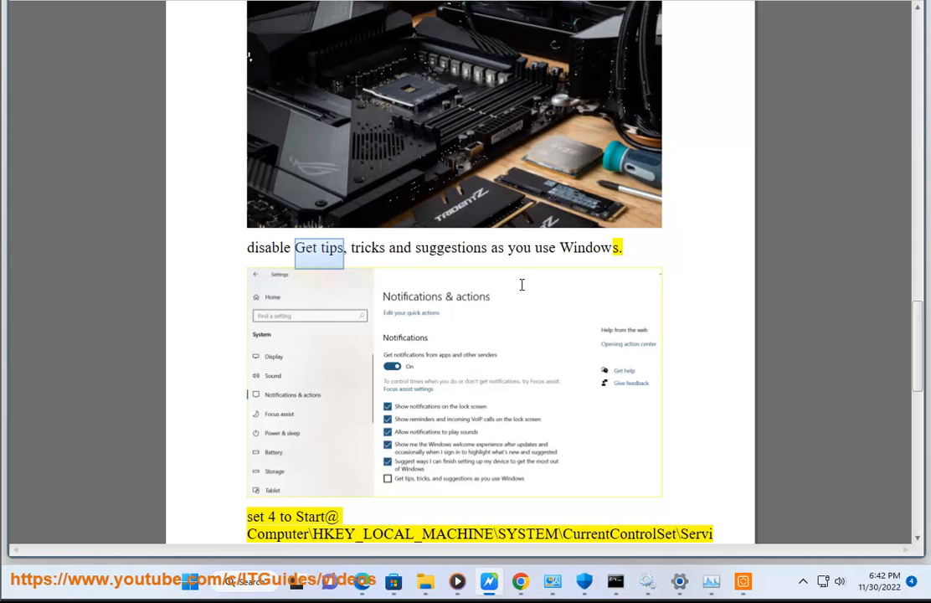
{"action": "left_click", "coordinate": [235, 579]}
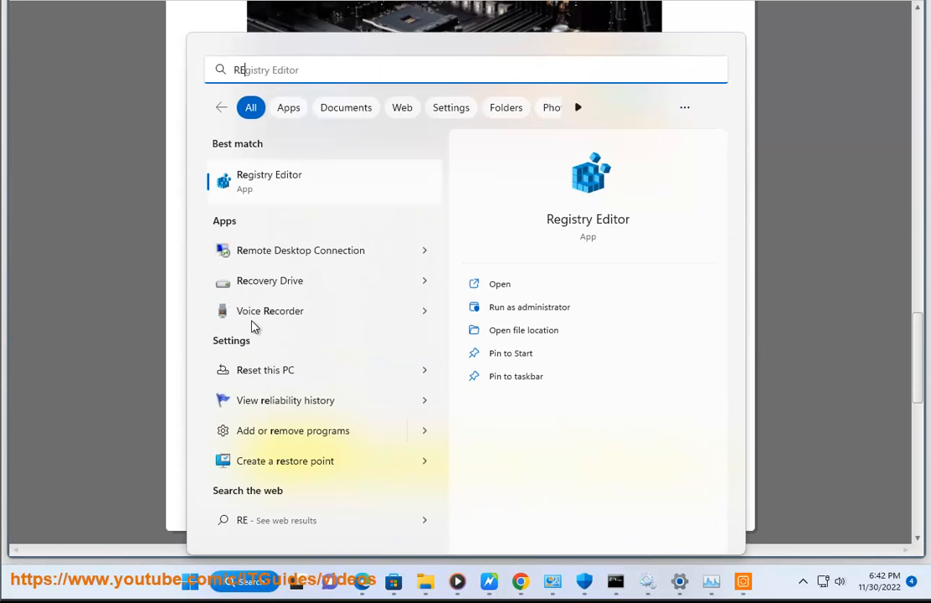